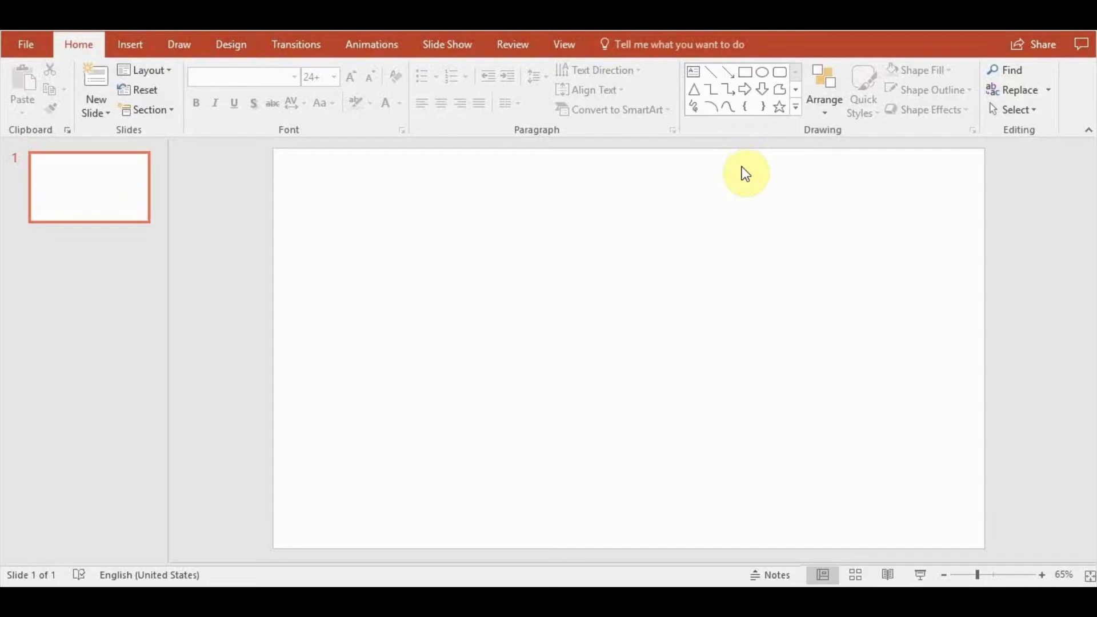
mouse_move(778, 192)
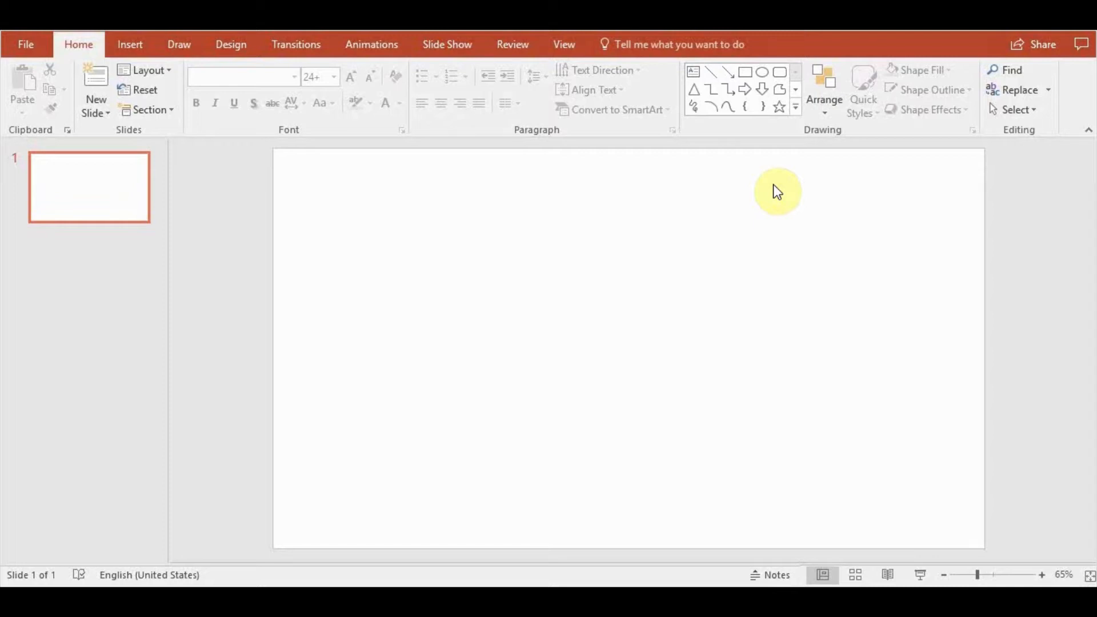
mouse_move(696, 425)
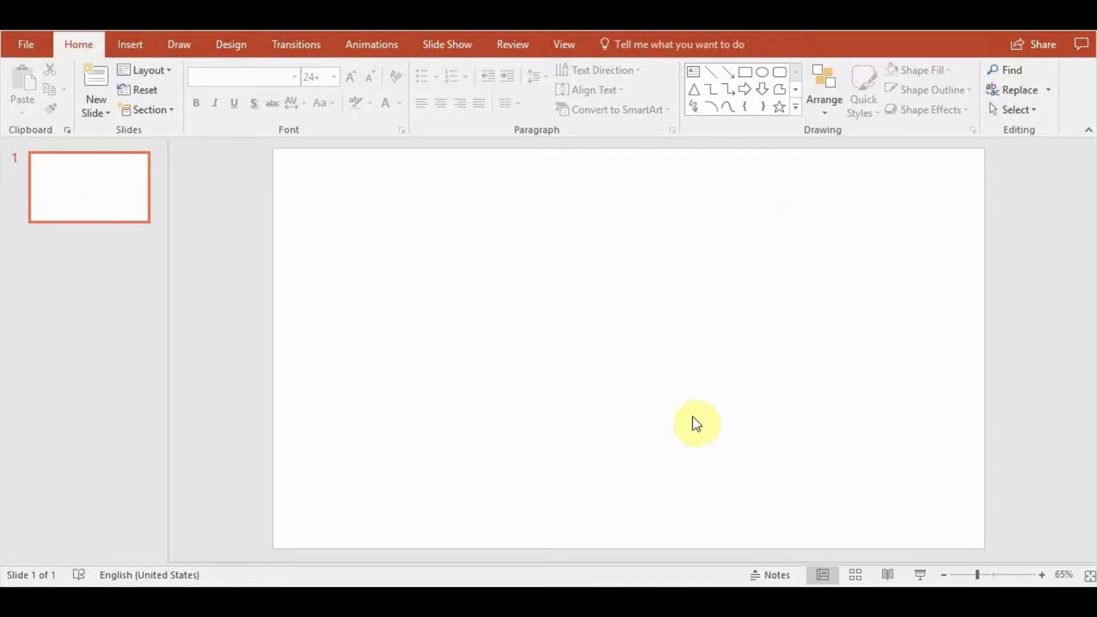
mouse_move(566, 514)
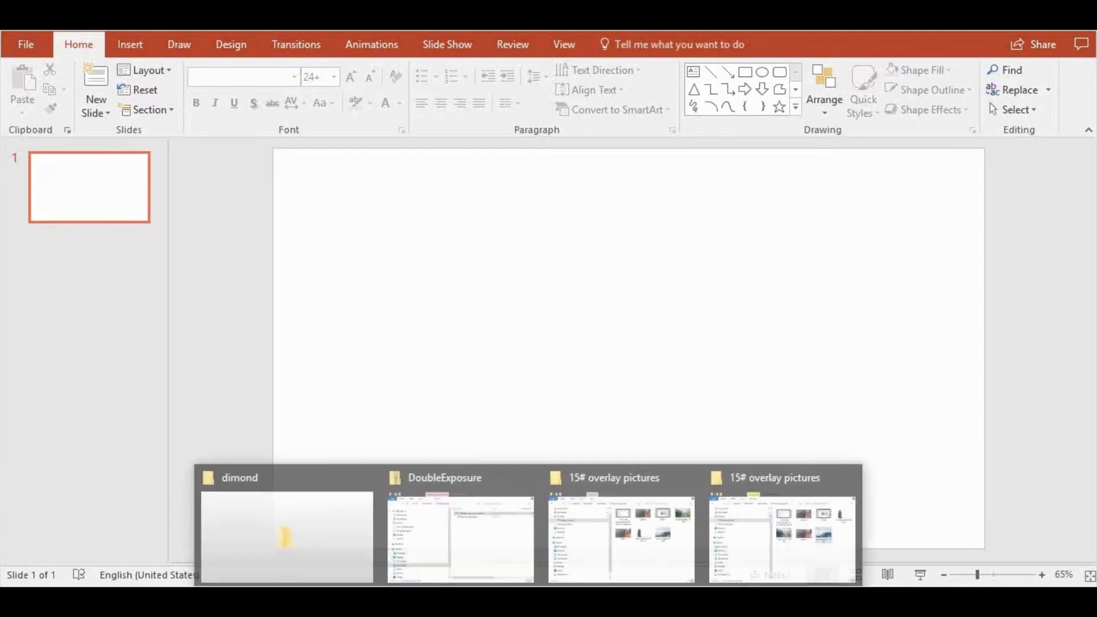
Place the woman-in-knit-hat photo from the overlay pictures folder onto slide 1 and dismiss Design Ideas.
click(619, 538)
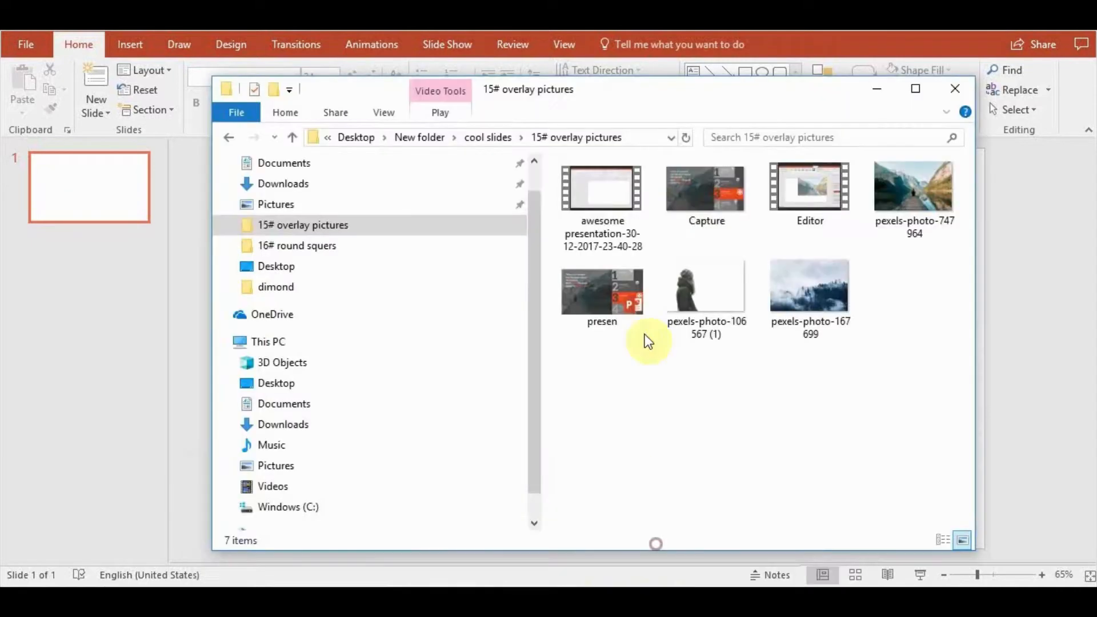
click(954, 89)
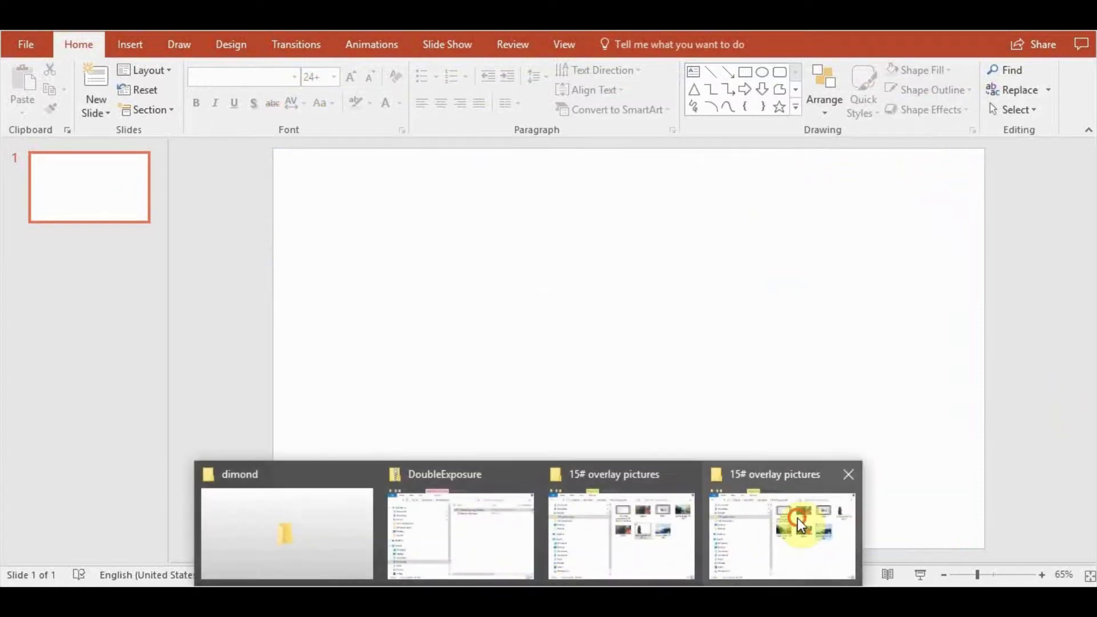
click(782, 532)
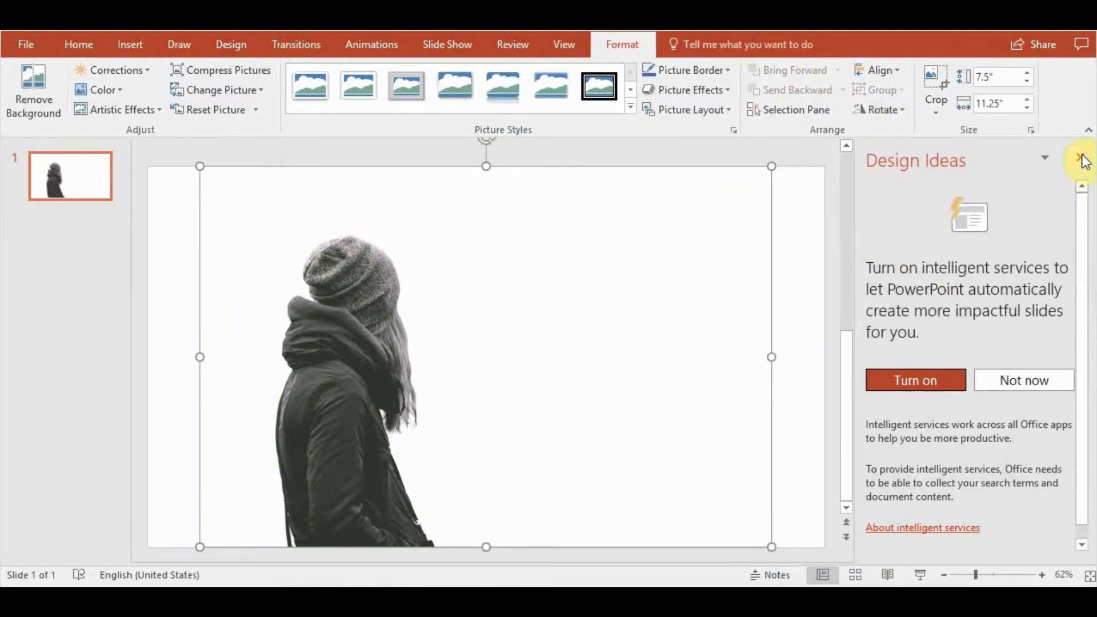
click(1082, 160)
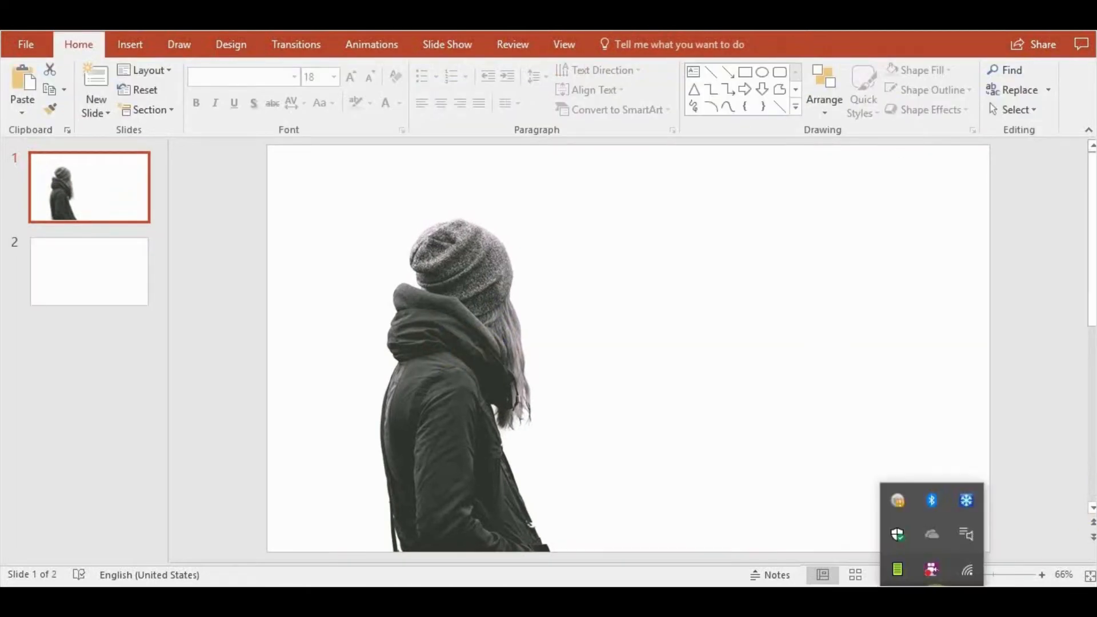
Bring up the Shapes gallery from the Insert ribbon over the woman photo.
click(472, 293)
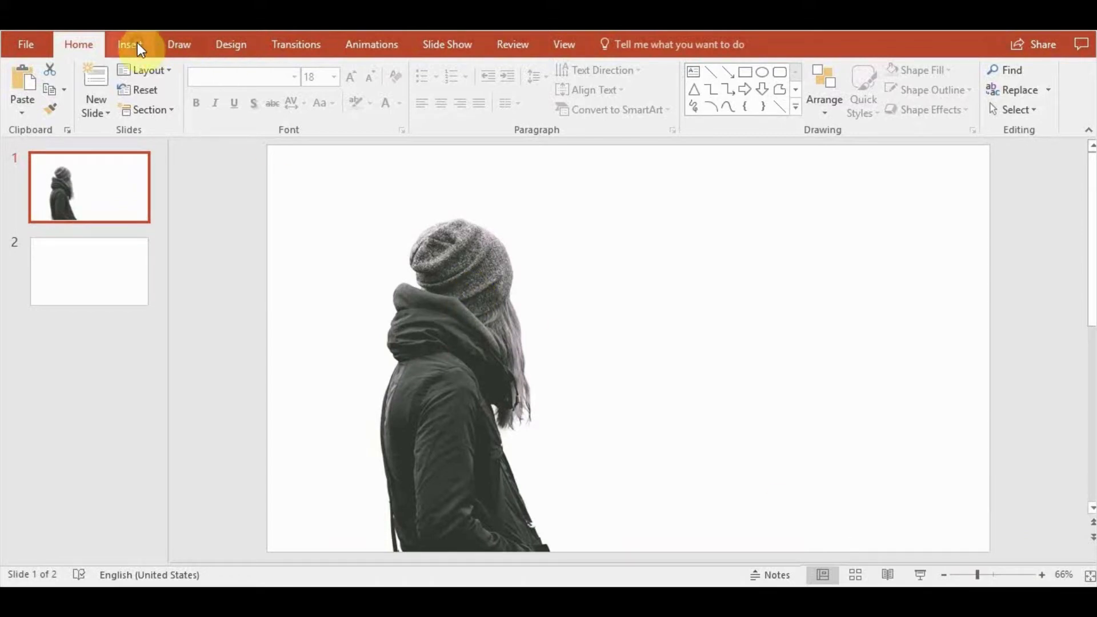
click(129, 45)
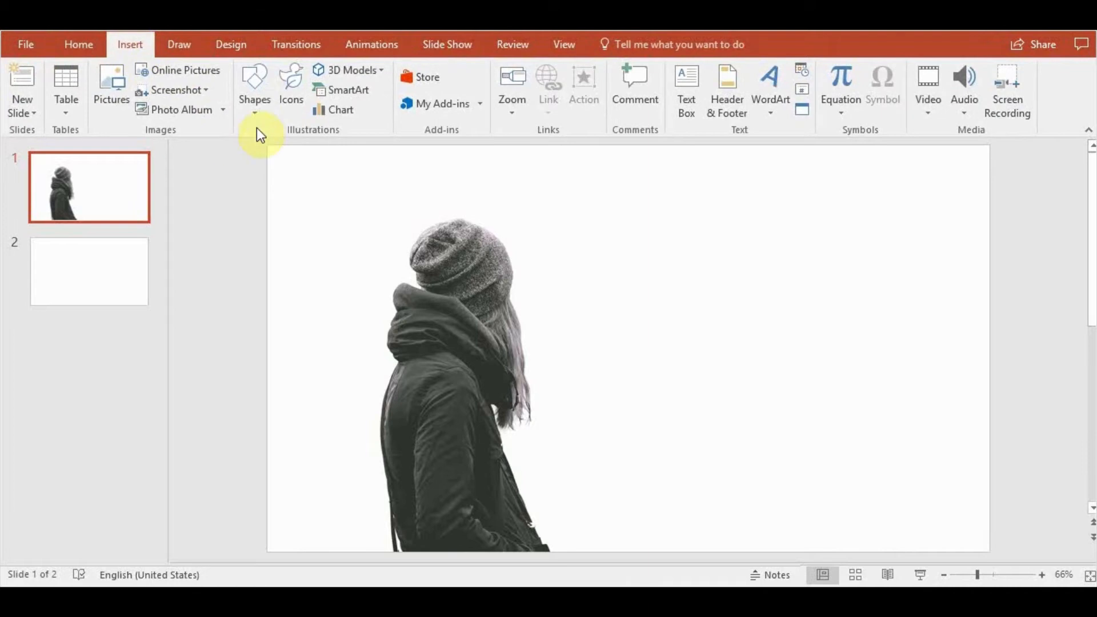
click(253, 88)
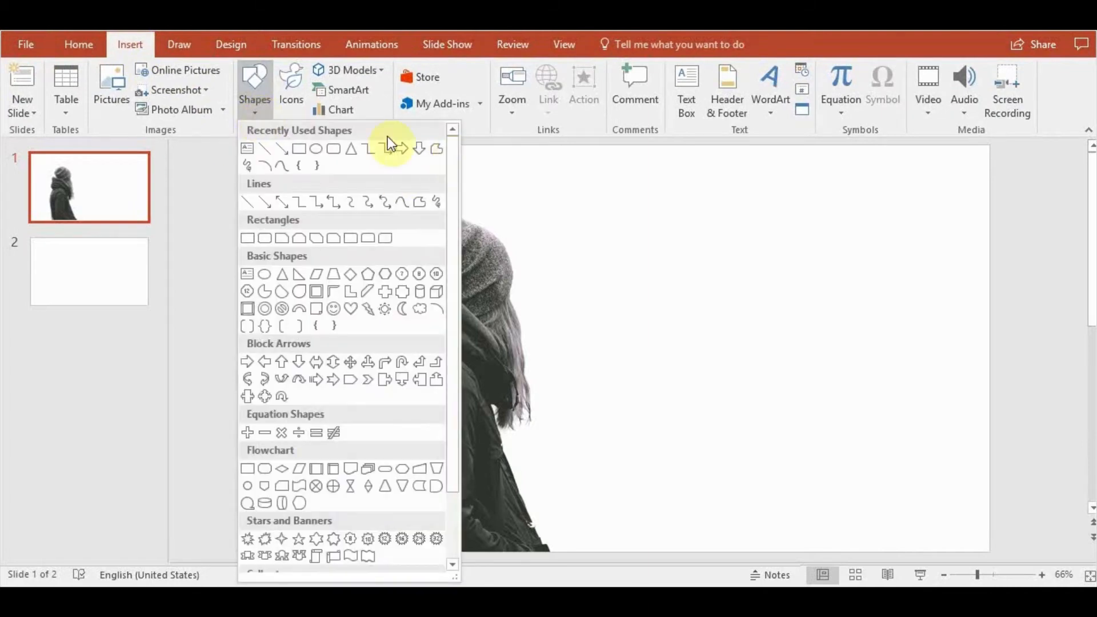
mouse_move(436, 148)
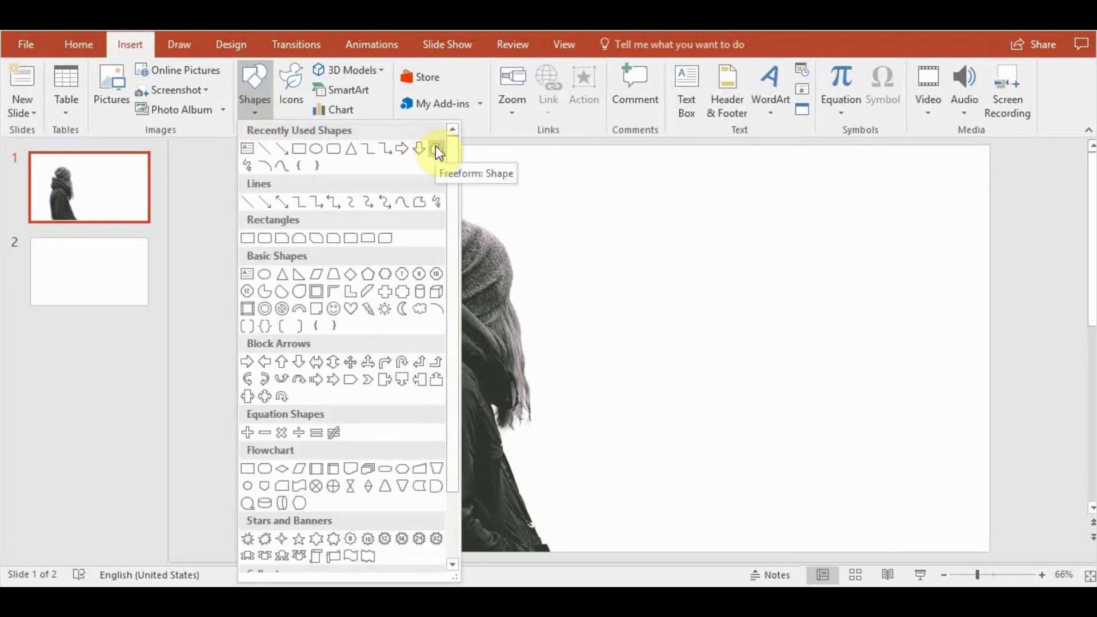
Pick Freeform: Shape to start tracing the woman's silhouette.
click(435, 149)
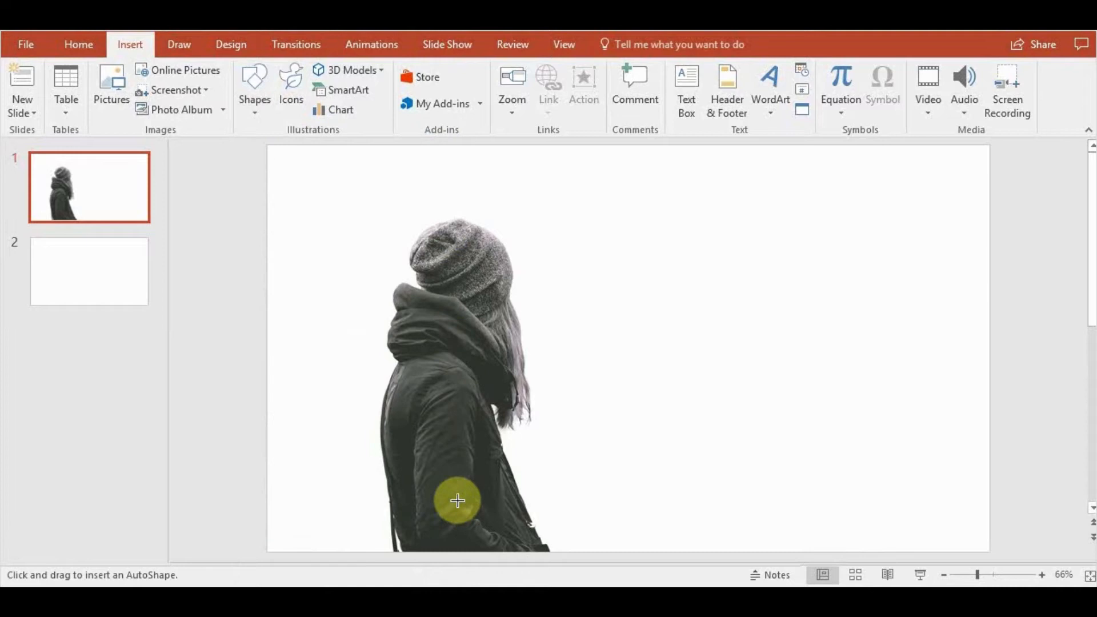
mouse_move(406, 547)
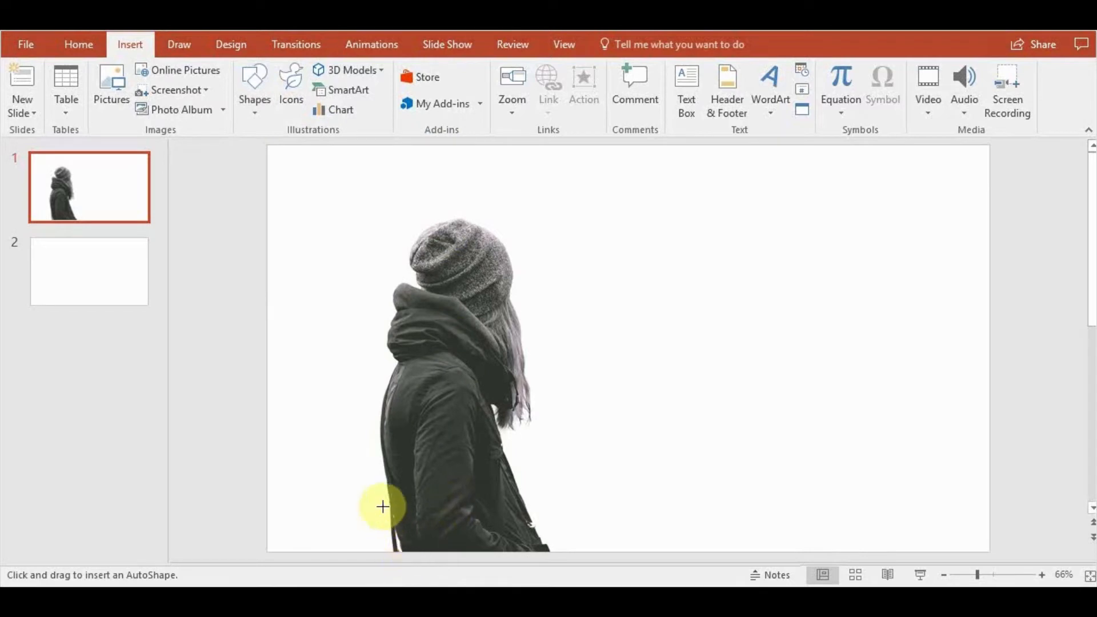
mouse_move(376, 294)
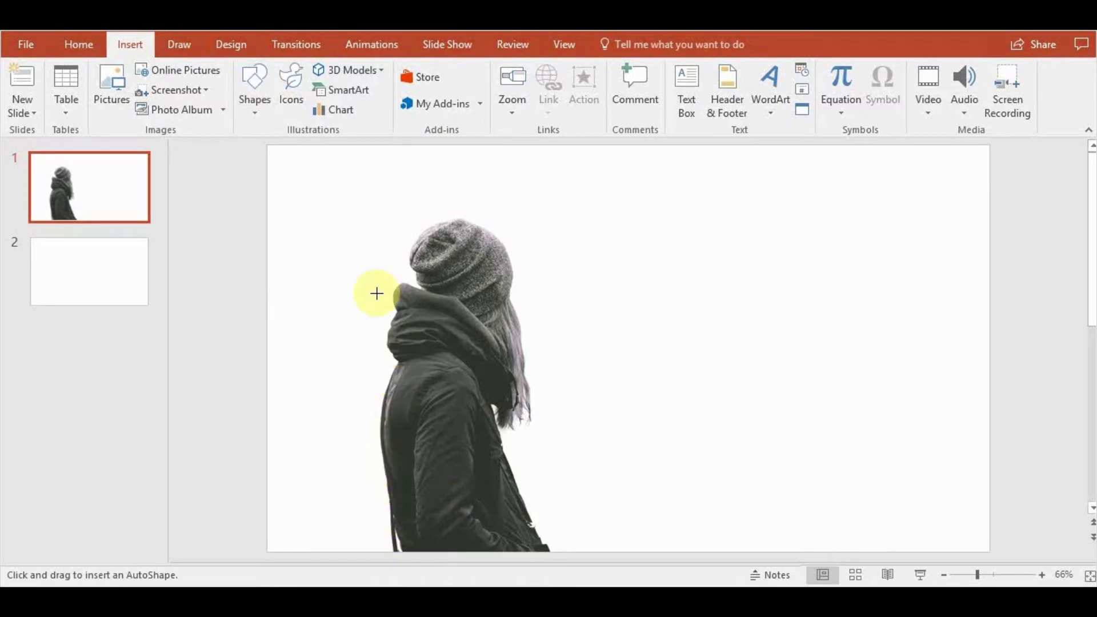
mouse_move(500, 247)
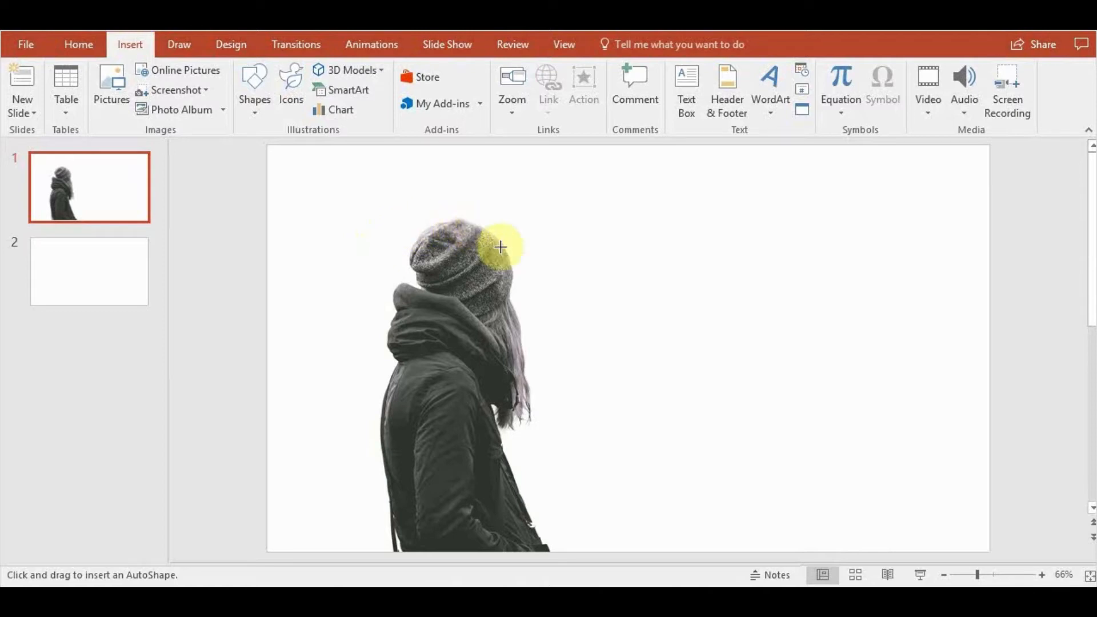
mouse_move(441, 528)
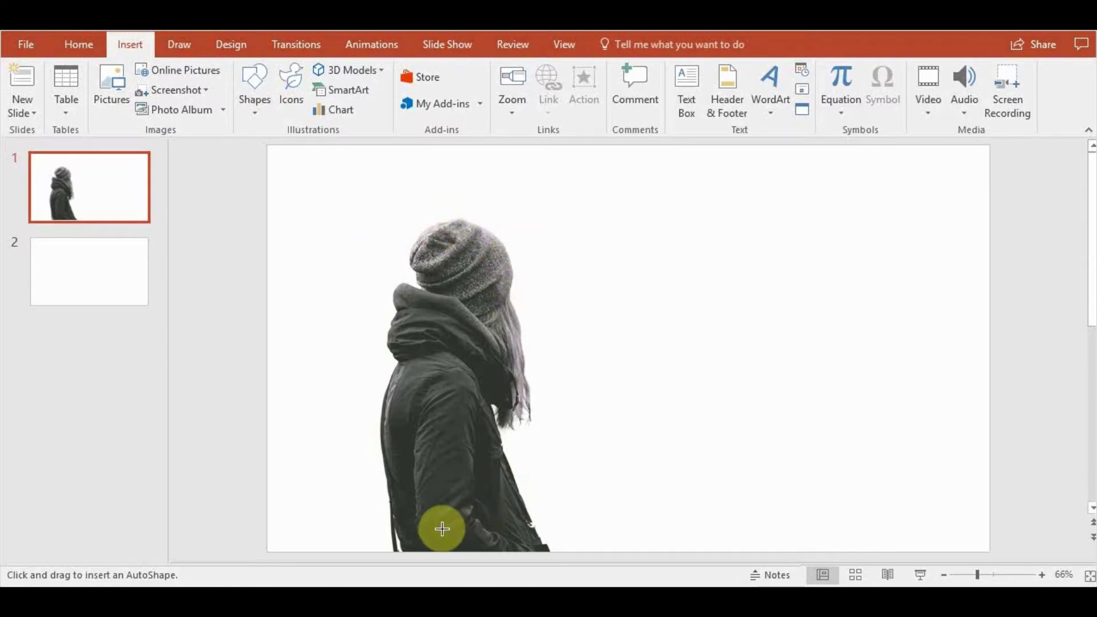
mouse_move(405, 551)
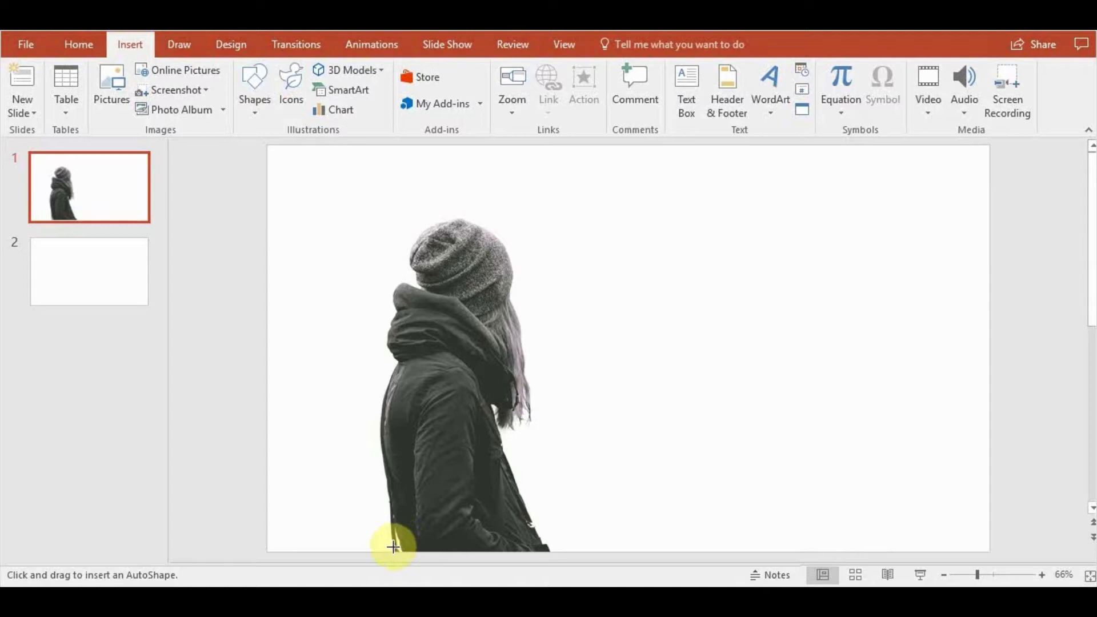
mouse_move(402, 546)
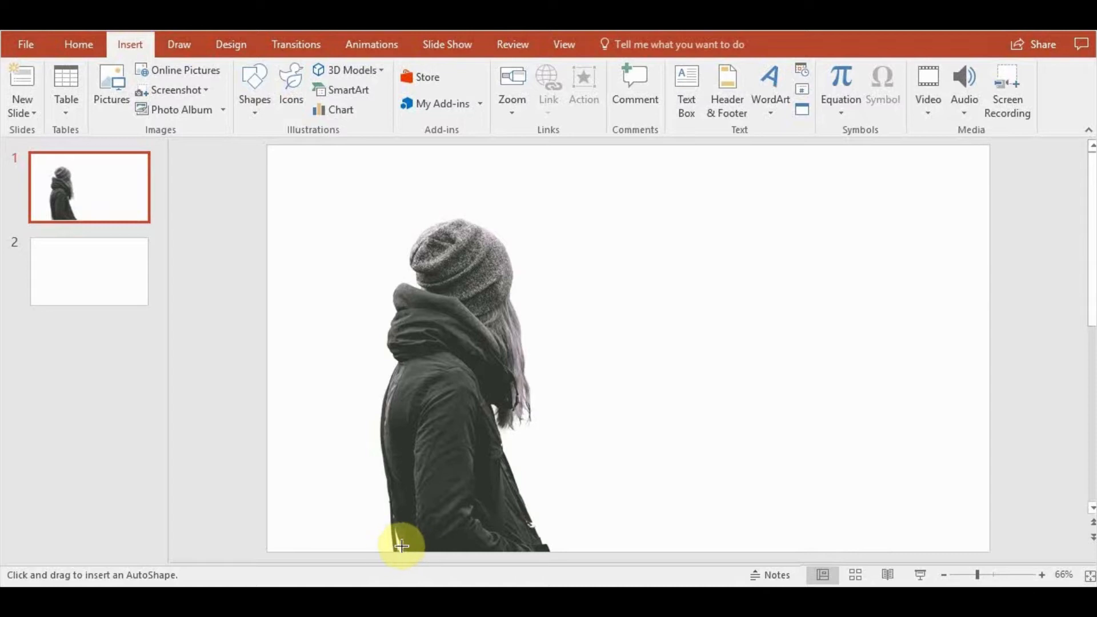
mouse_move(381, 526)
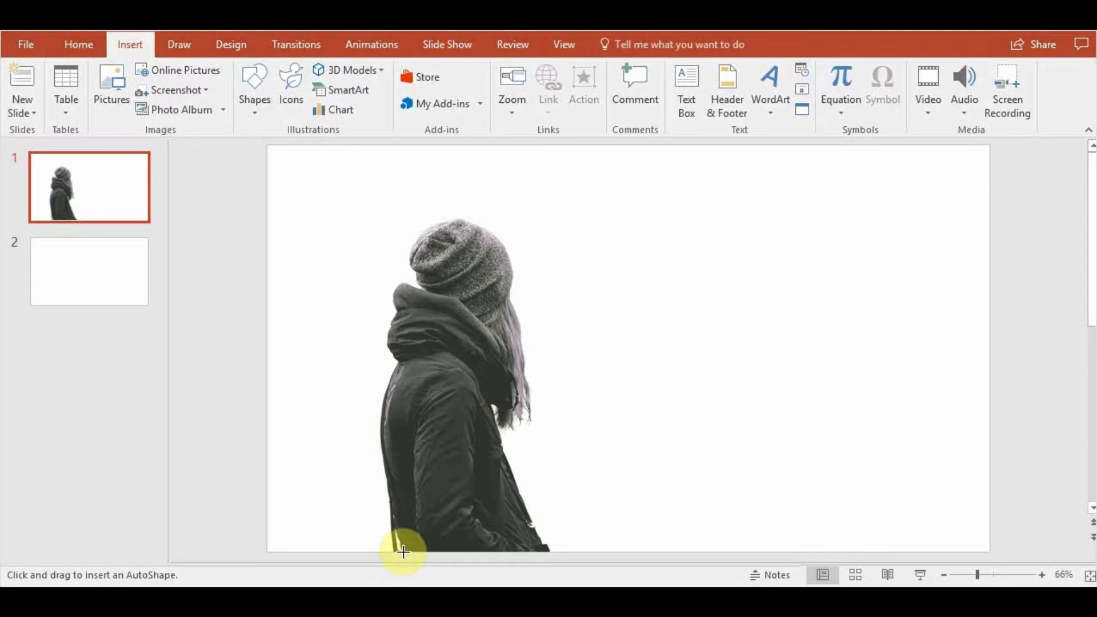
mouse_move(385, 517)
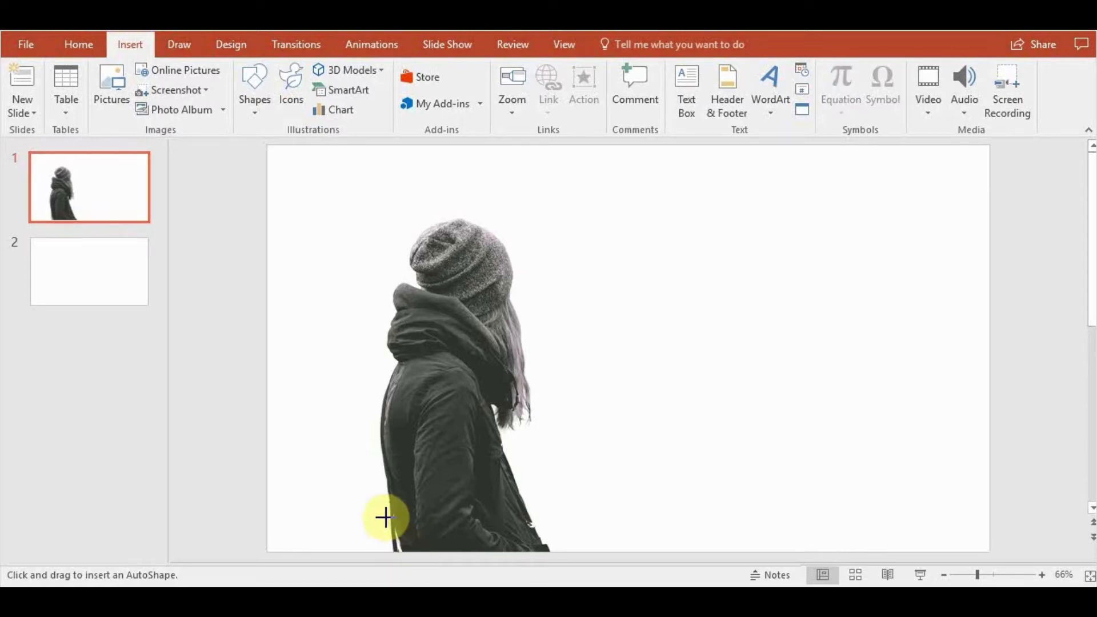
mouse_move(379, 421)
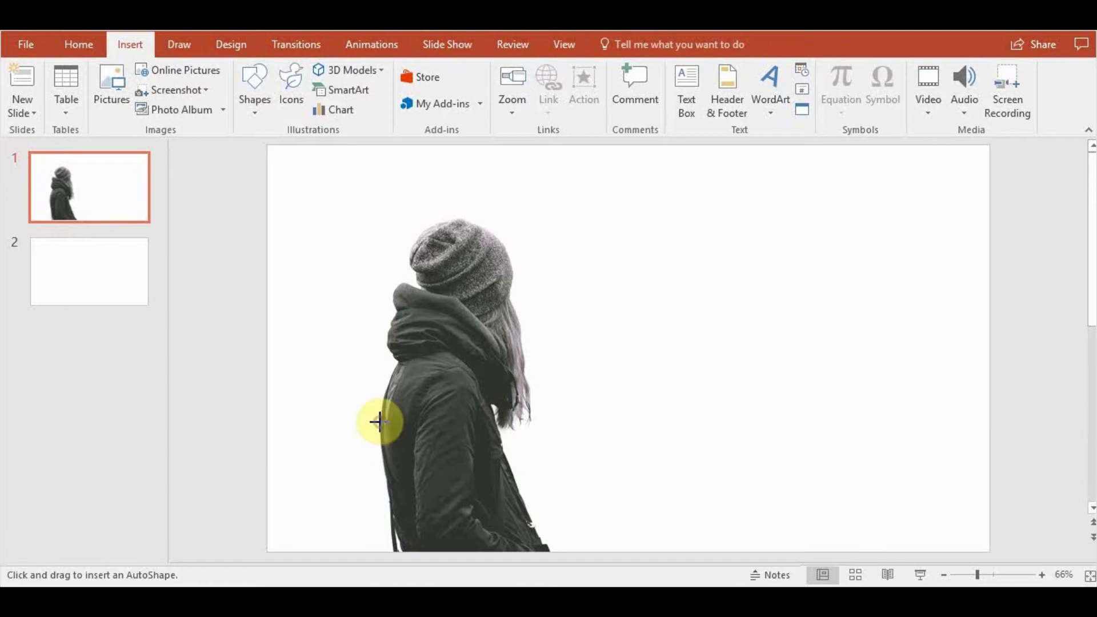
mouse_move(416, 240)
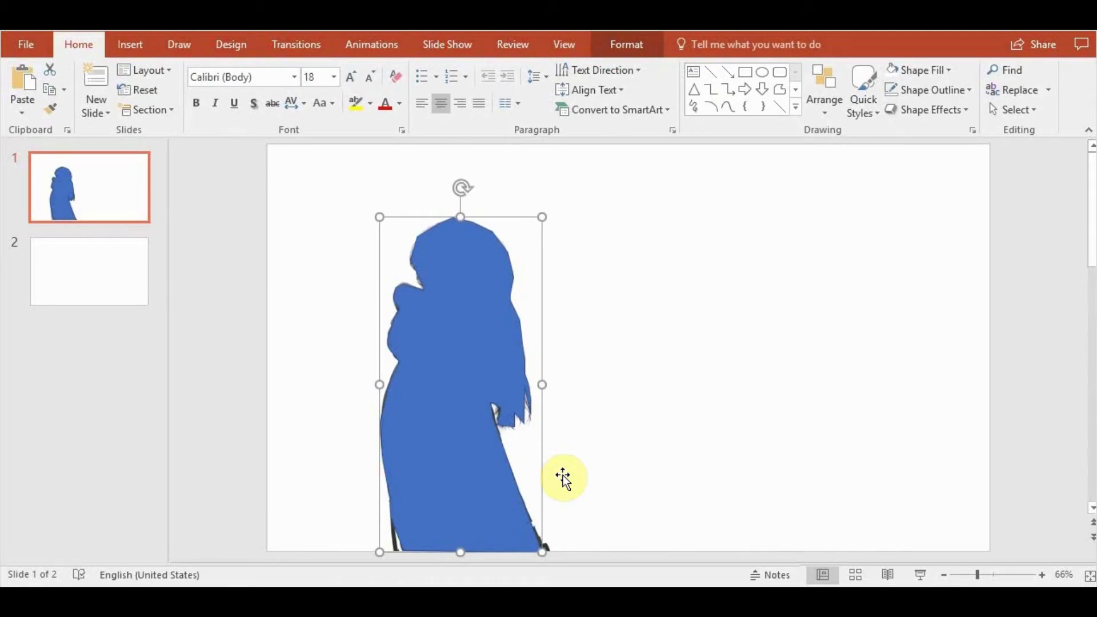
mouse_move(482, 360)
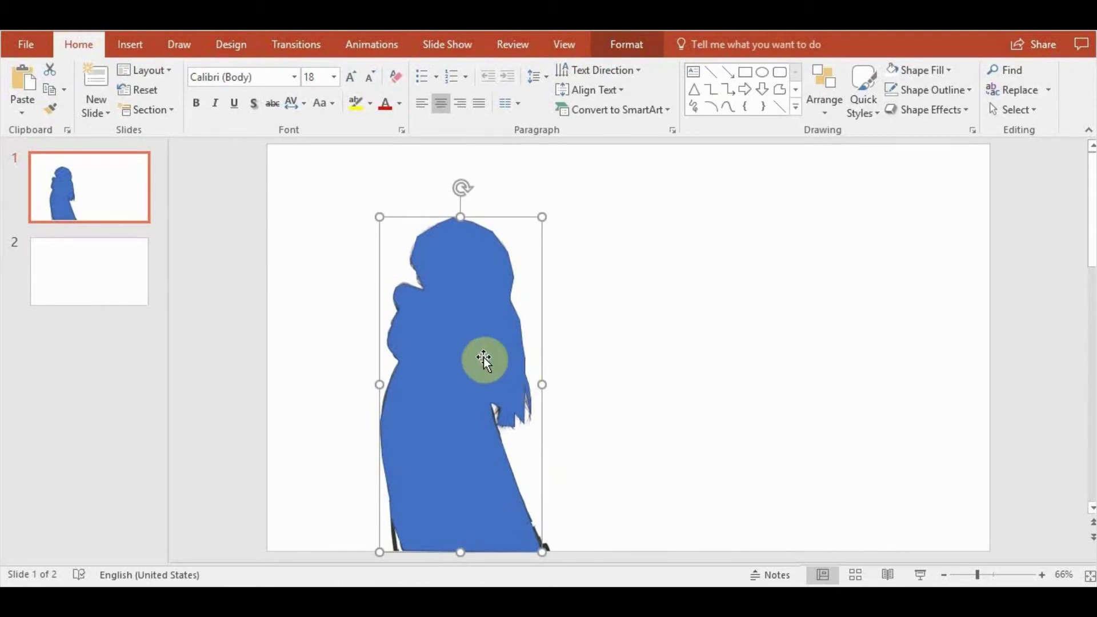
mouse_move(482, 365)
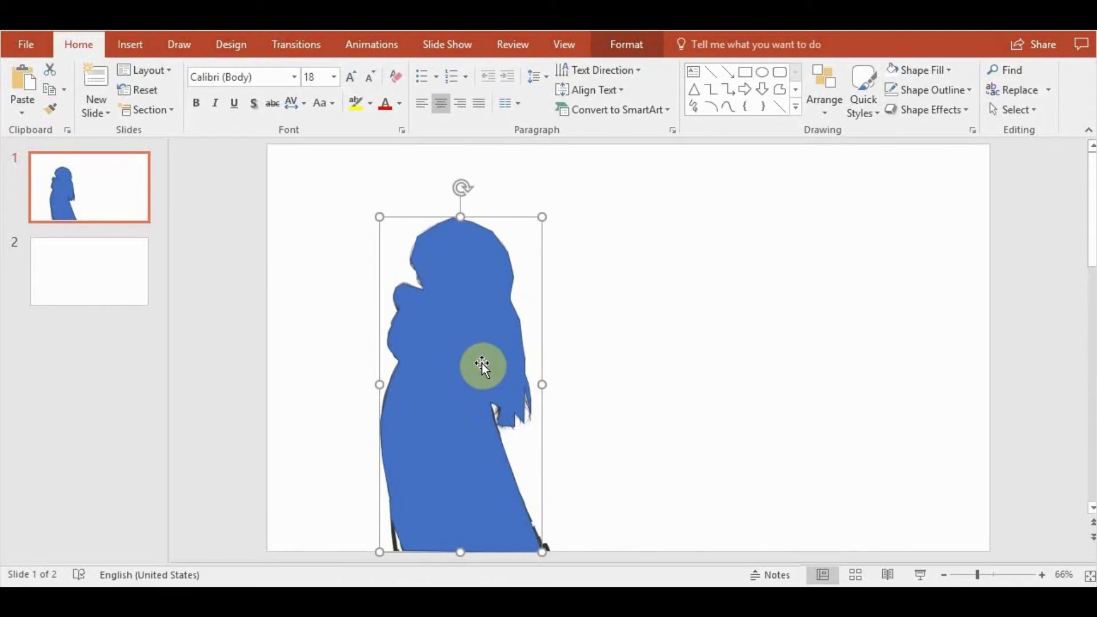
Show the Shape Fill choices for the blue freeform silhouette.
click(625, 44)
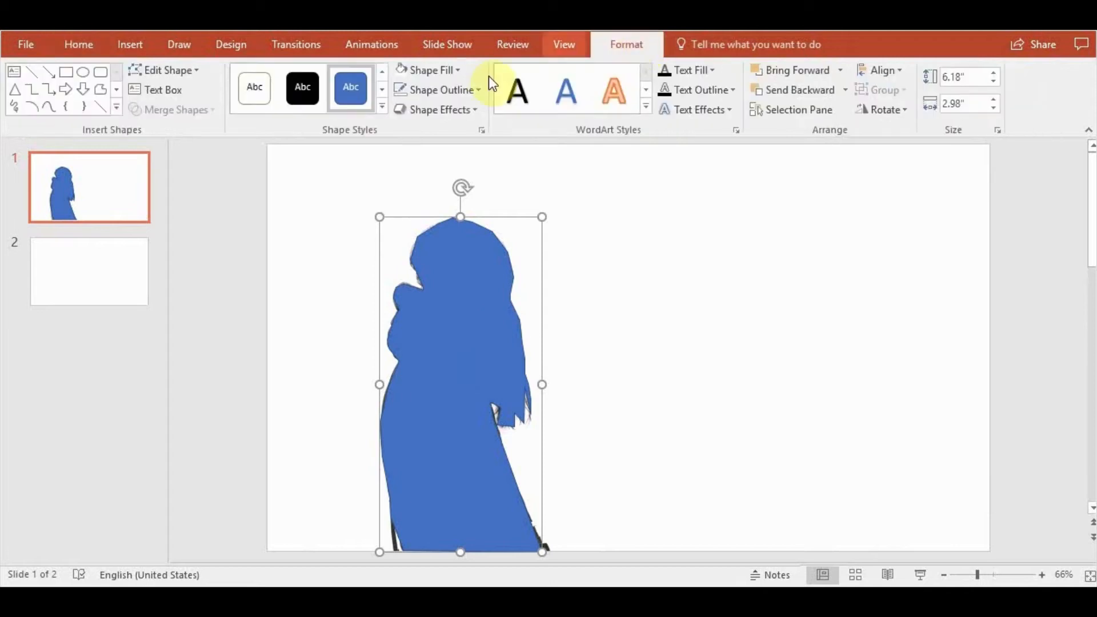
click(439, 89)
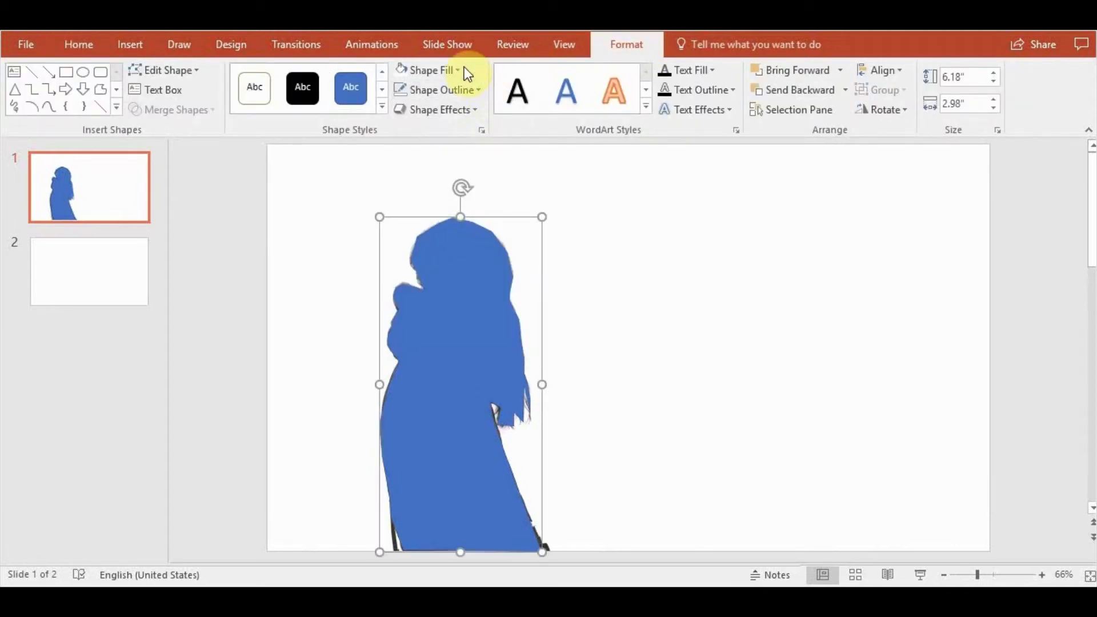
click(429, 70)
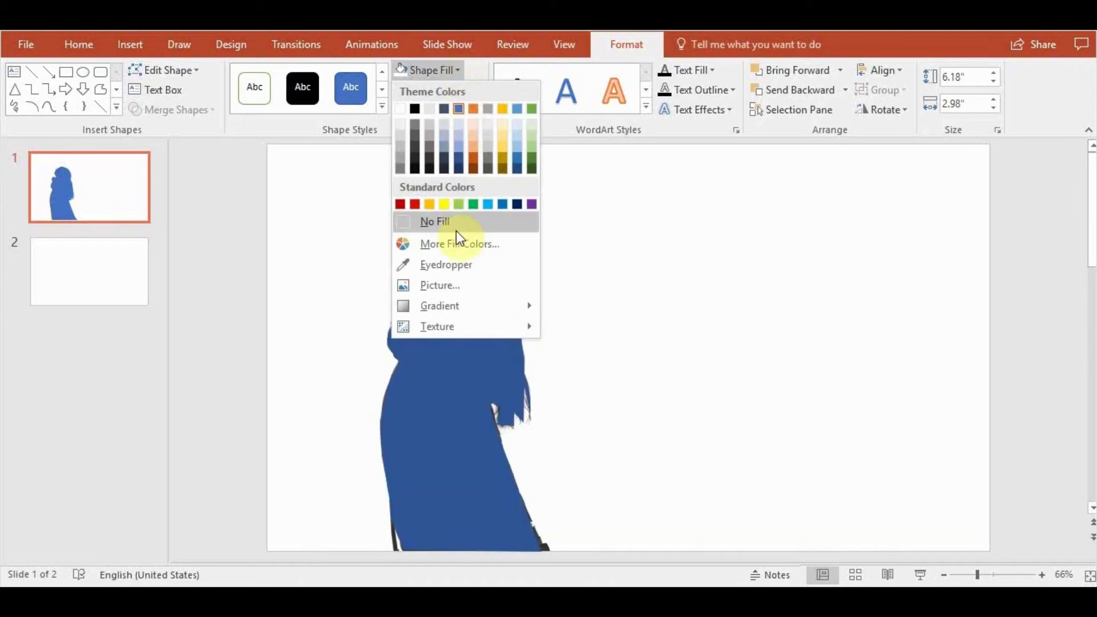
Choose Picture fill and browse the overlay pictures folder for the forest photo.
click(438, 284)
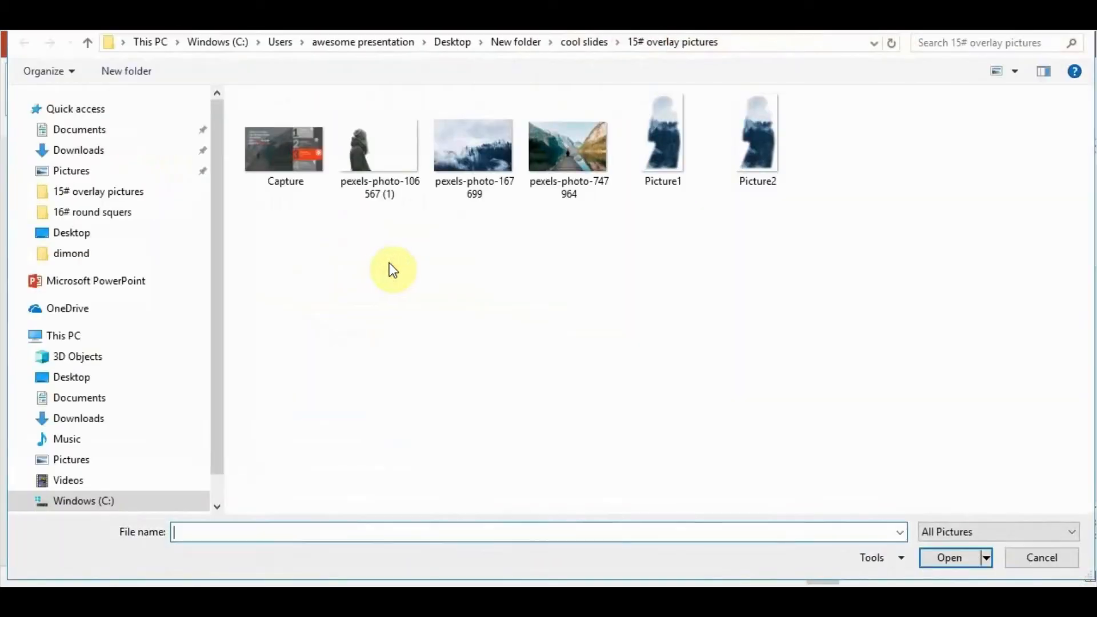
mouse_move(401, 245)
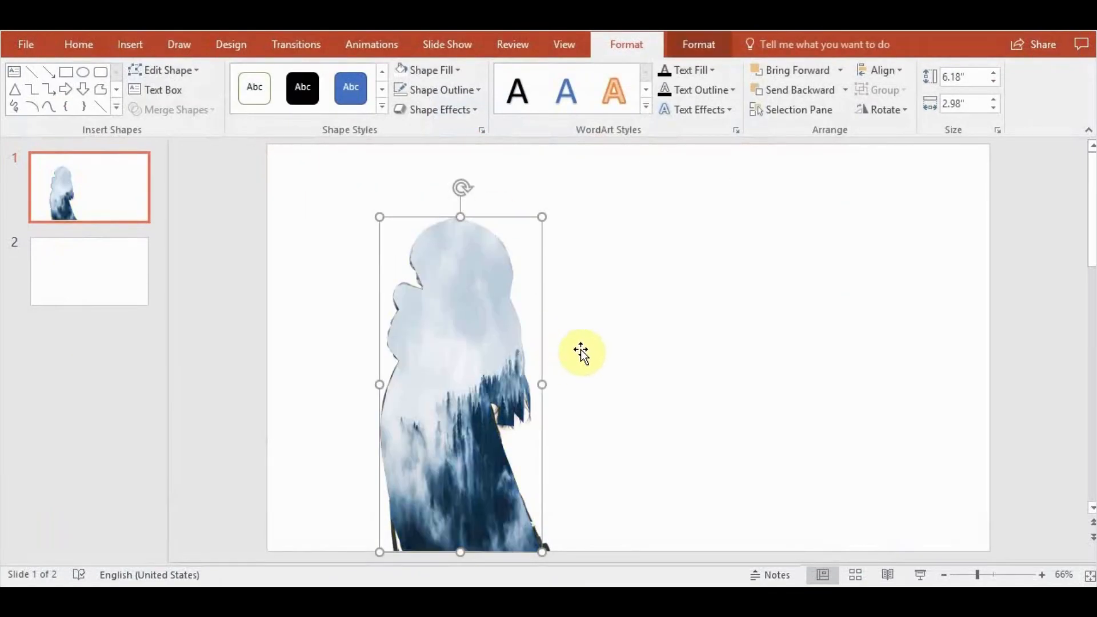
mouse_move(742, 246)
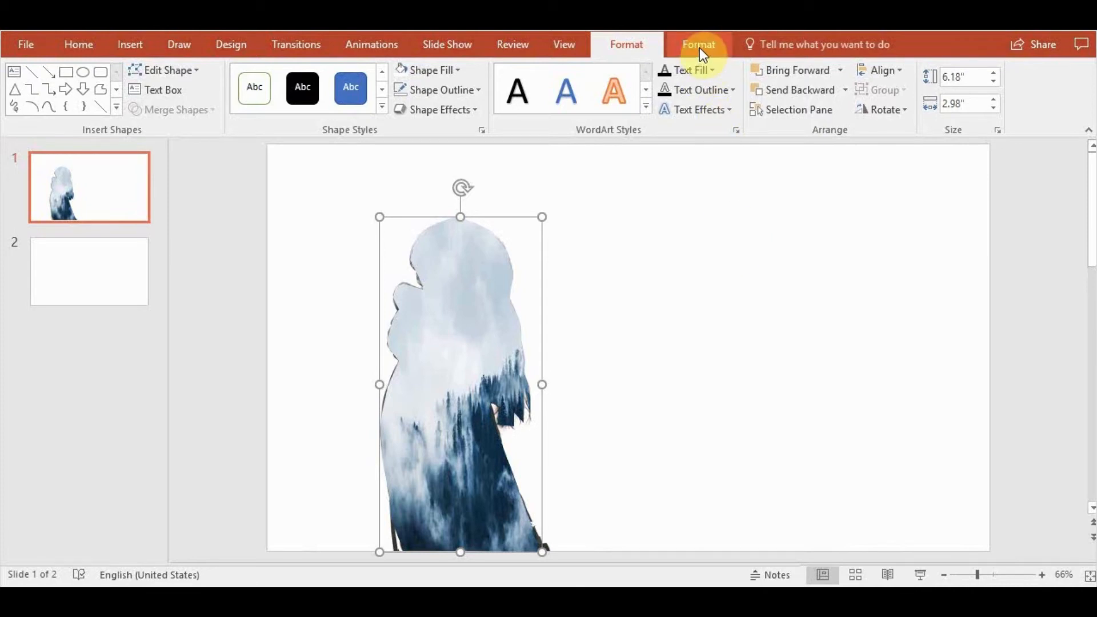
In crop mode, flip the forest photo inside the silhouette horizontally so pine trees fill the body.
click(936, 84)
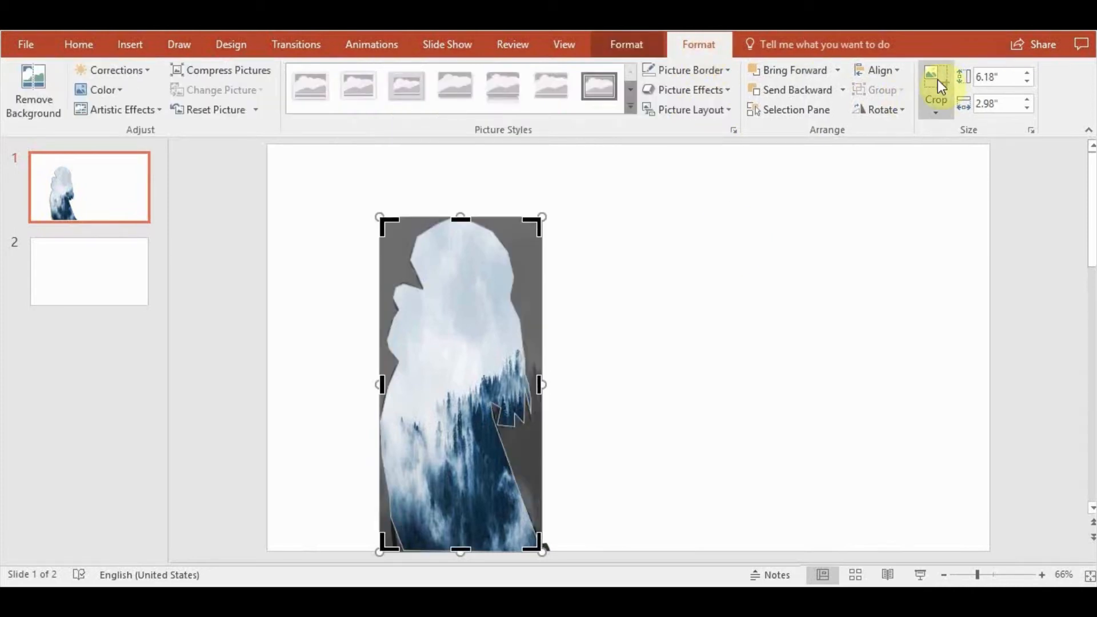
click(934, 83)
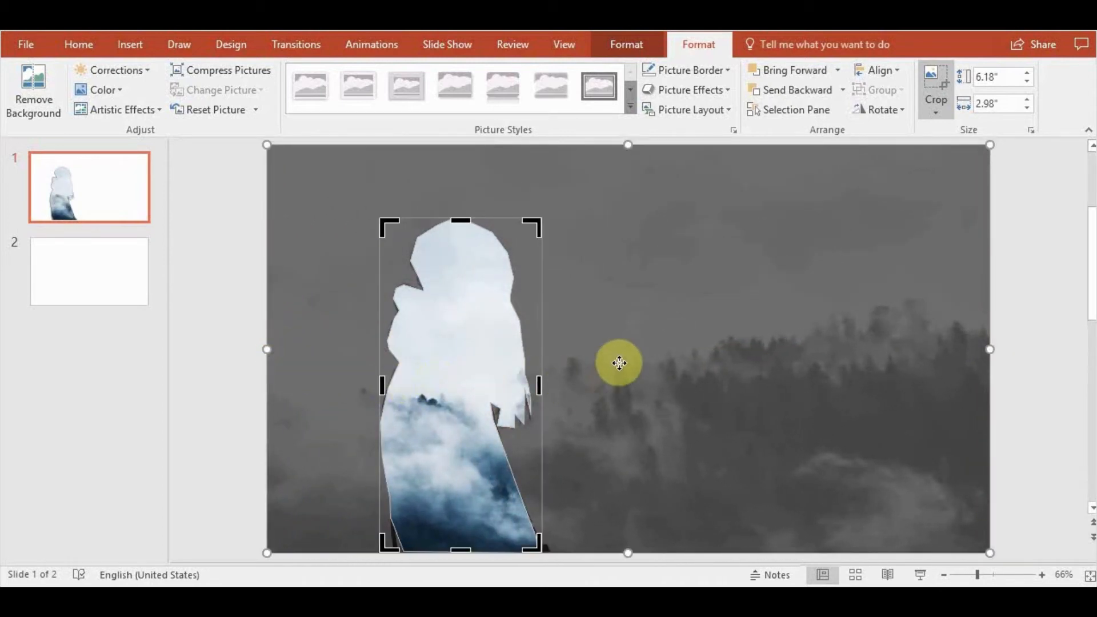
mouse_move(615, 329)
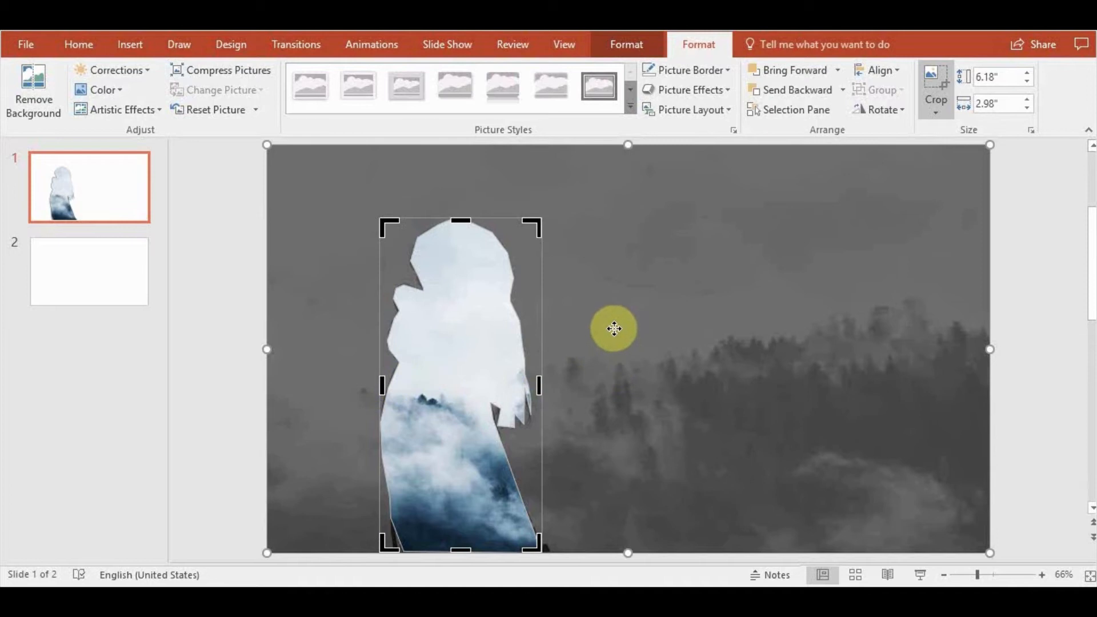
mouse_move(608, 369)
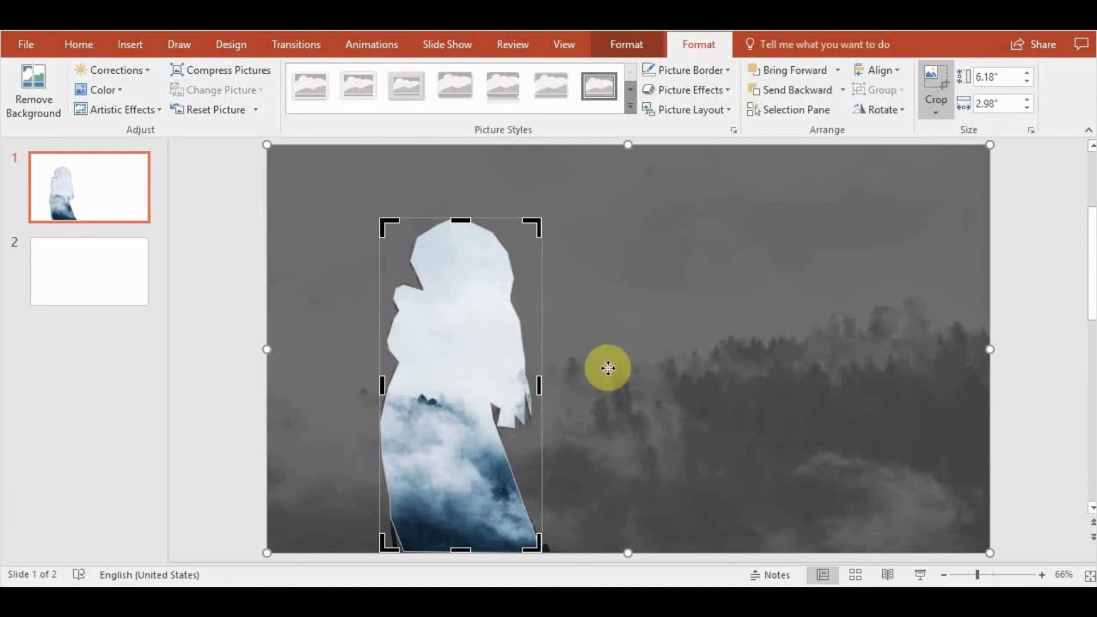
mouse_move(535, 342)
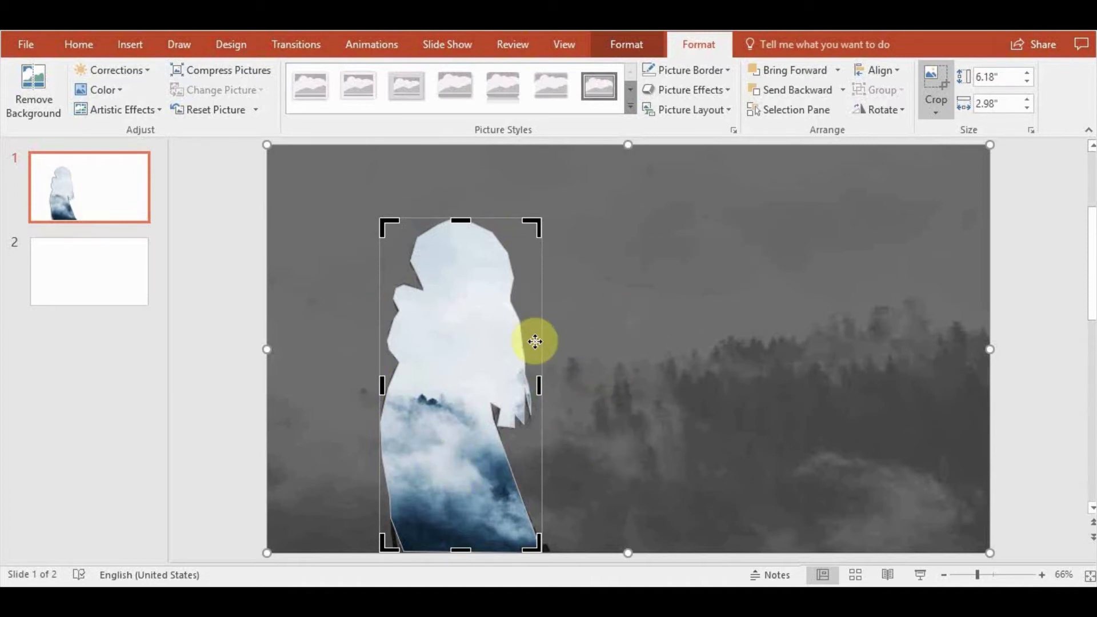
mouse_move(584, 419)
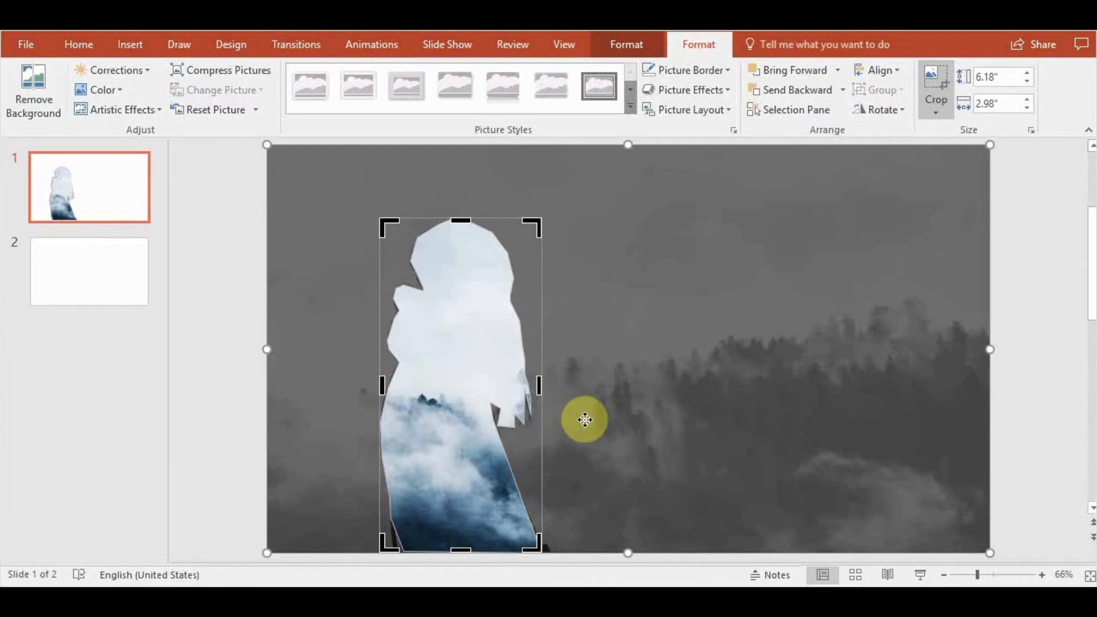
mouse_move(721, 407)
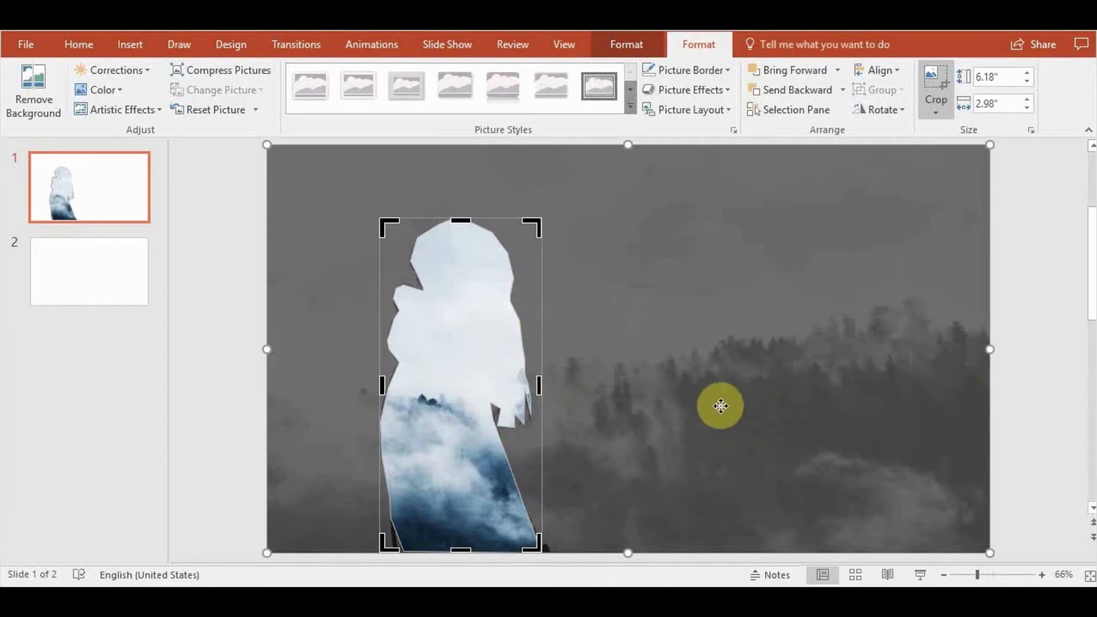
mouse_move(584, 273)
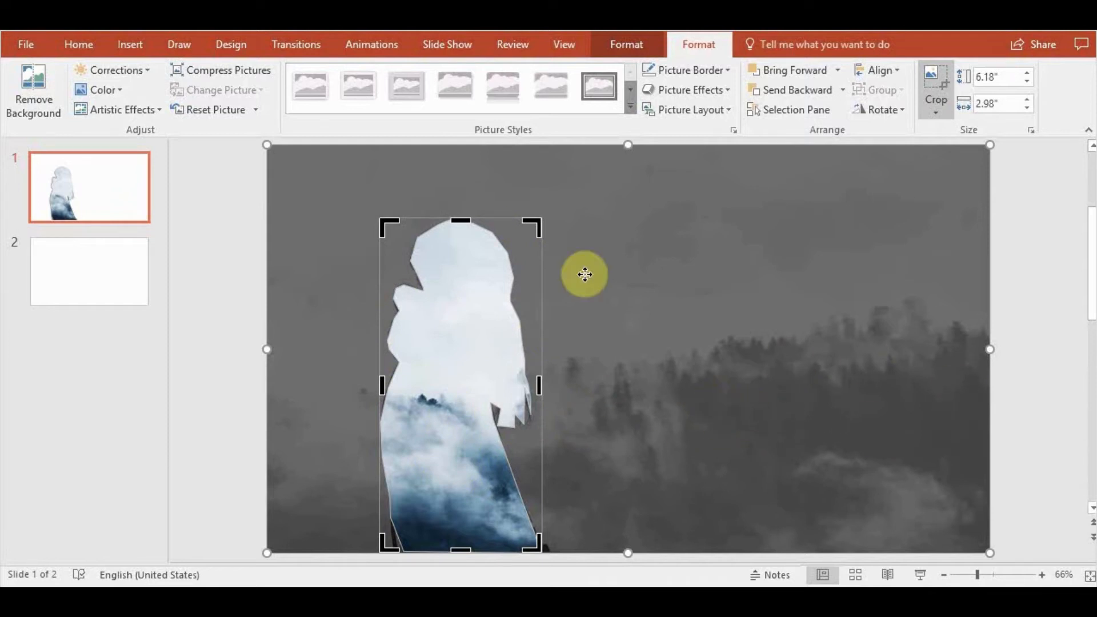
mouse_move(849, 192)
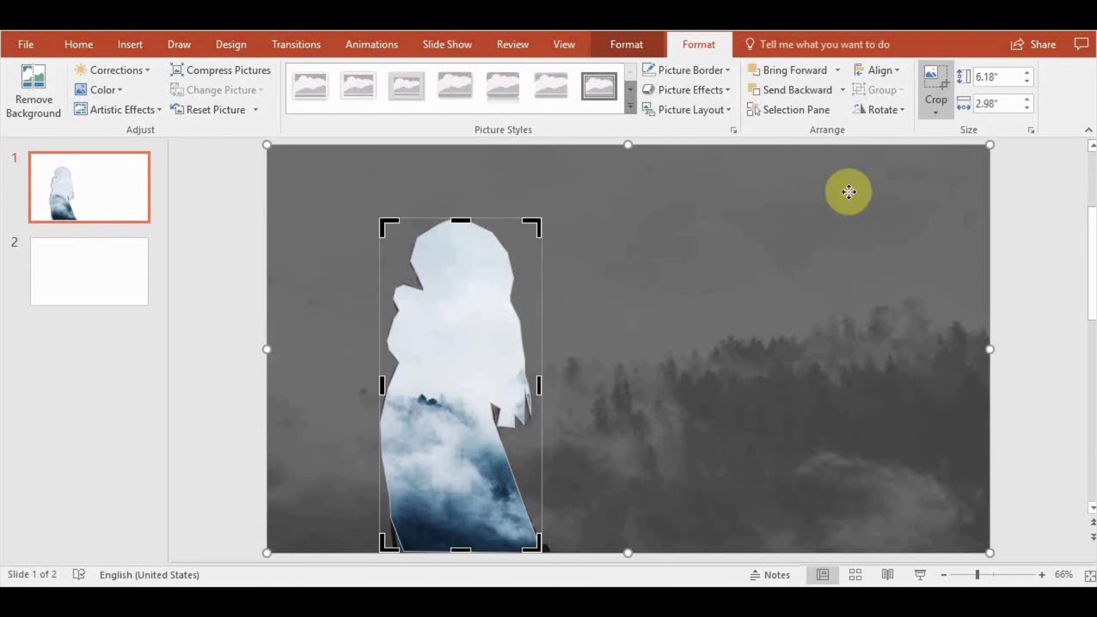
click(880, 110)
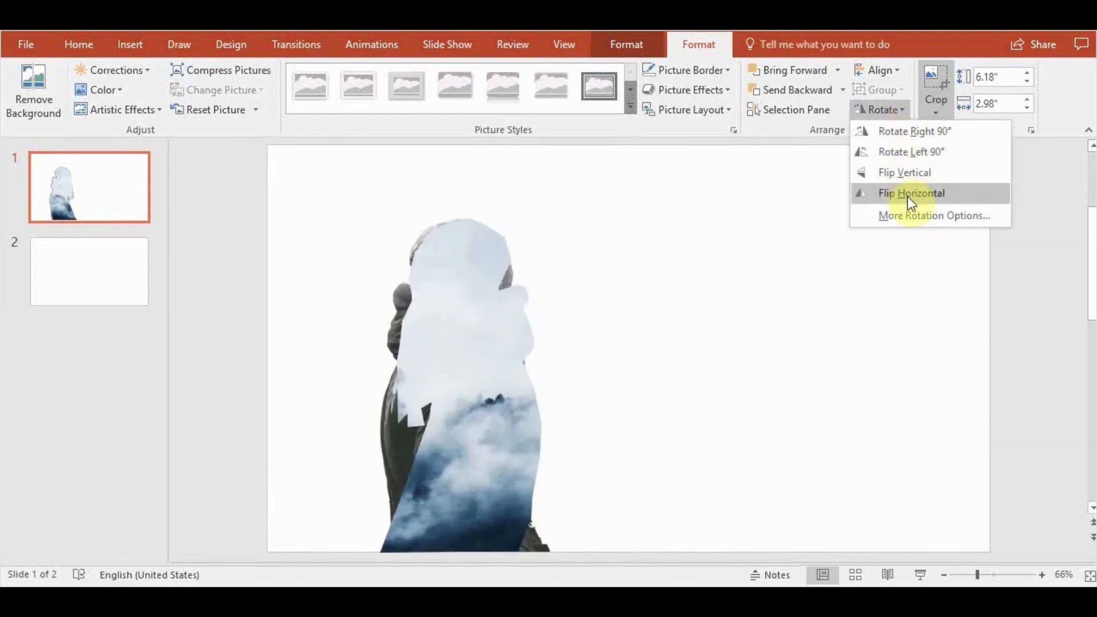
click(910, 193)
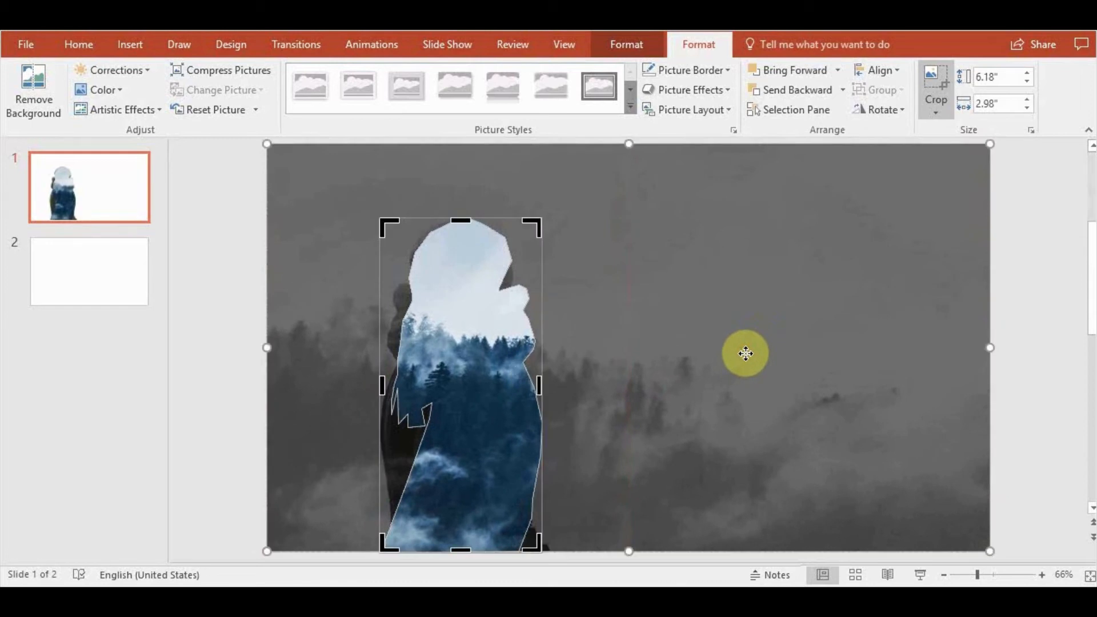
mouse_move(725, 343)
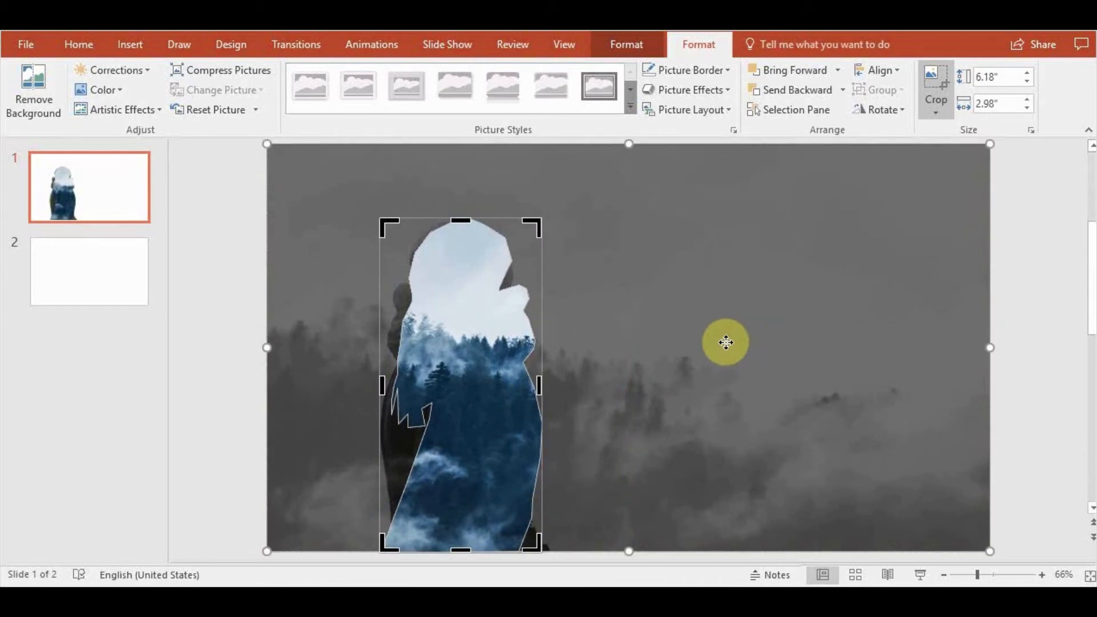
mouse_move(876, 172)
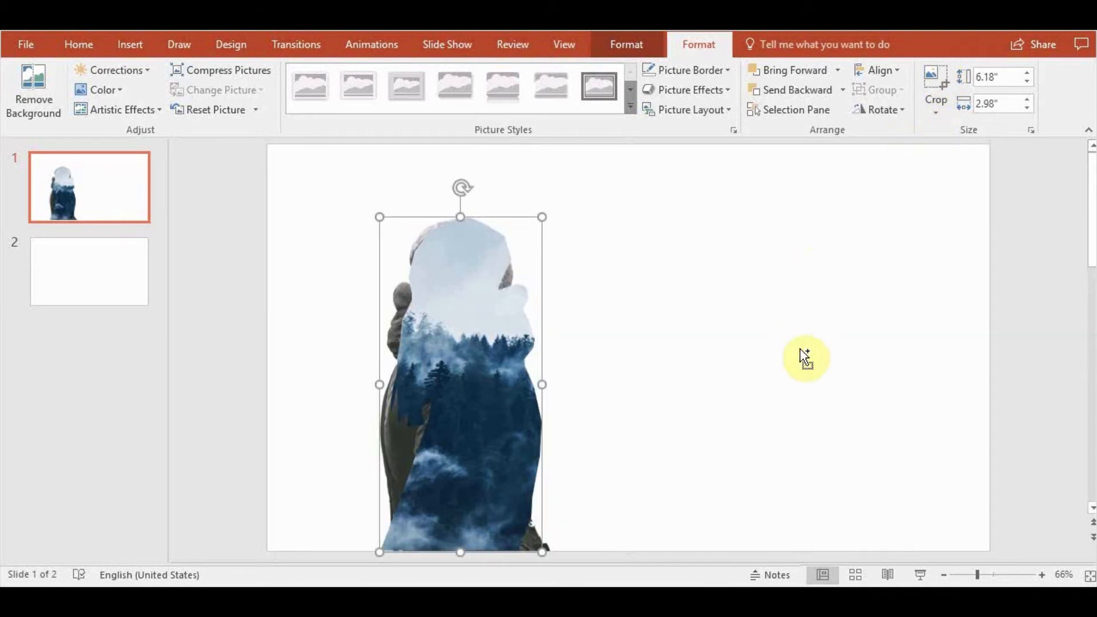
Exit cropping, reselect the silhouette and show its Picture Tools Format options.
click(589, 307)
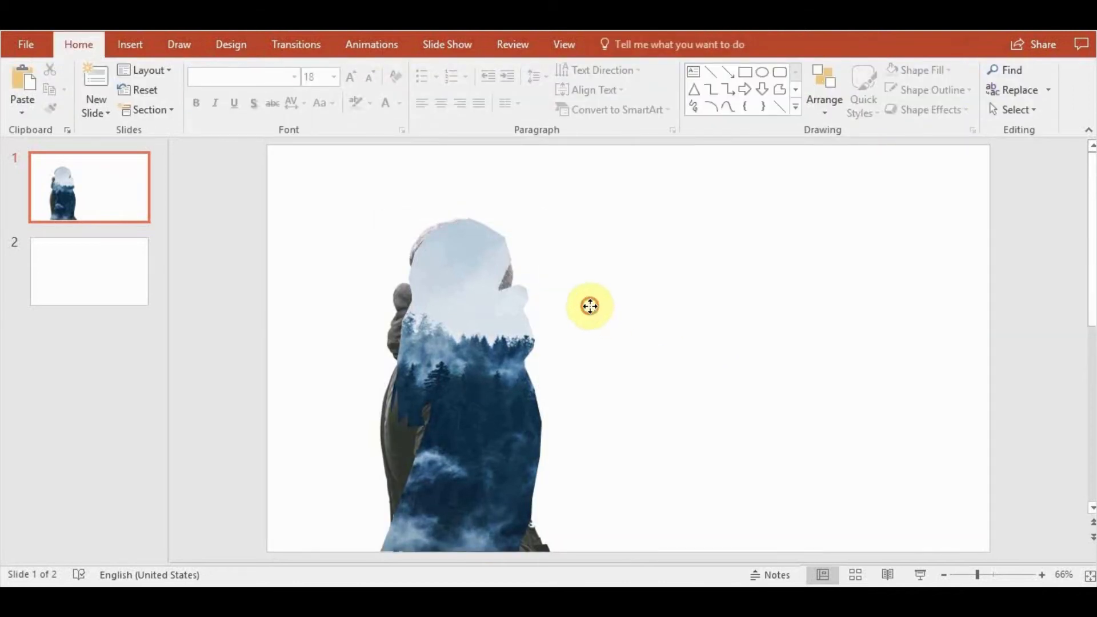
click(589, 307)
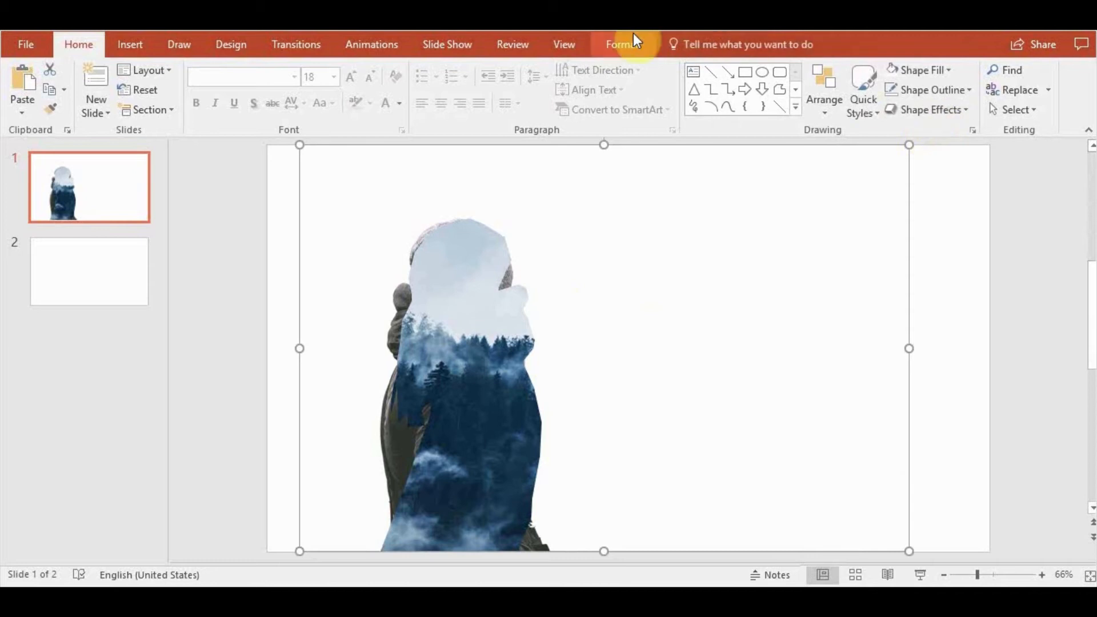
click(883, 109)
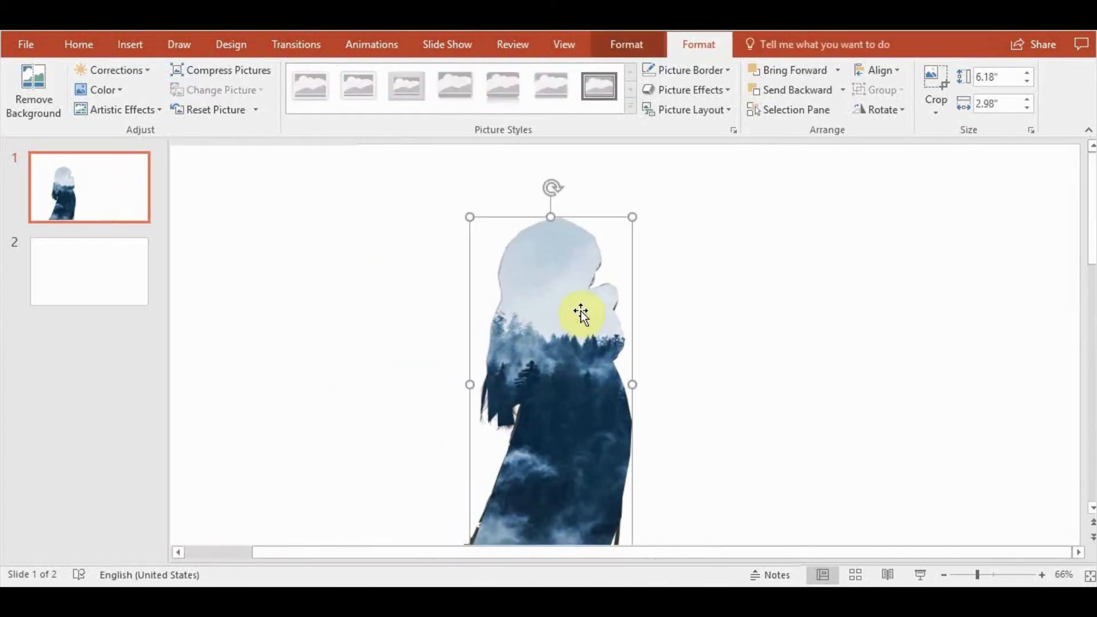
Give the forest-filled silhouette Soft Edges of 4 pt in the Format Picture pane.
click(626, 45)
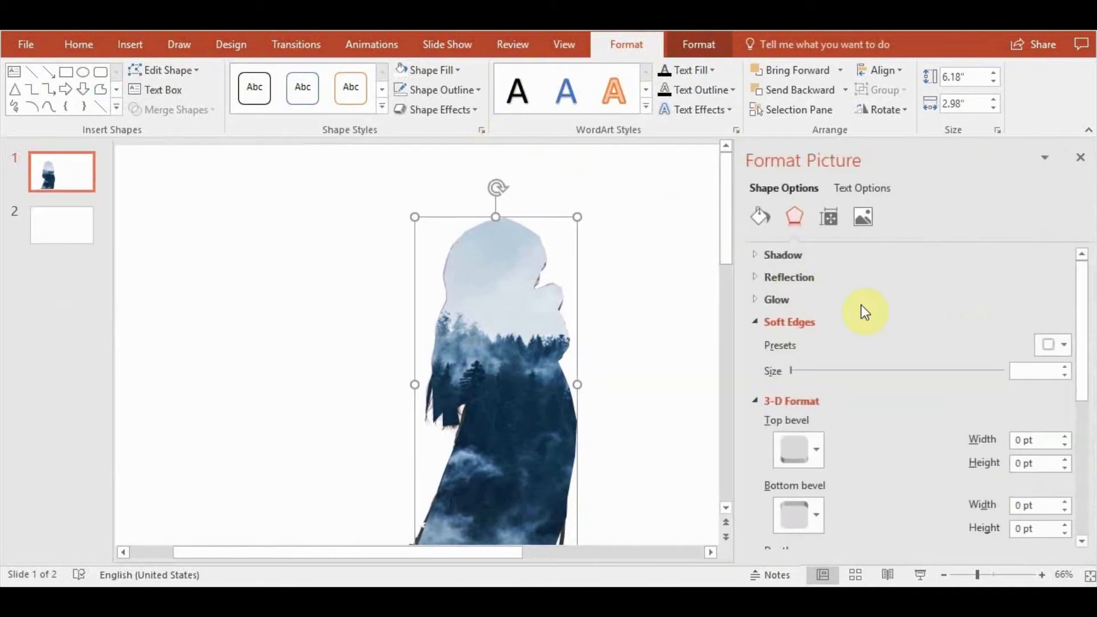
mouse_move(811, 218)
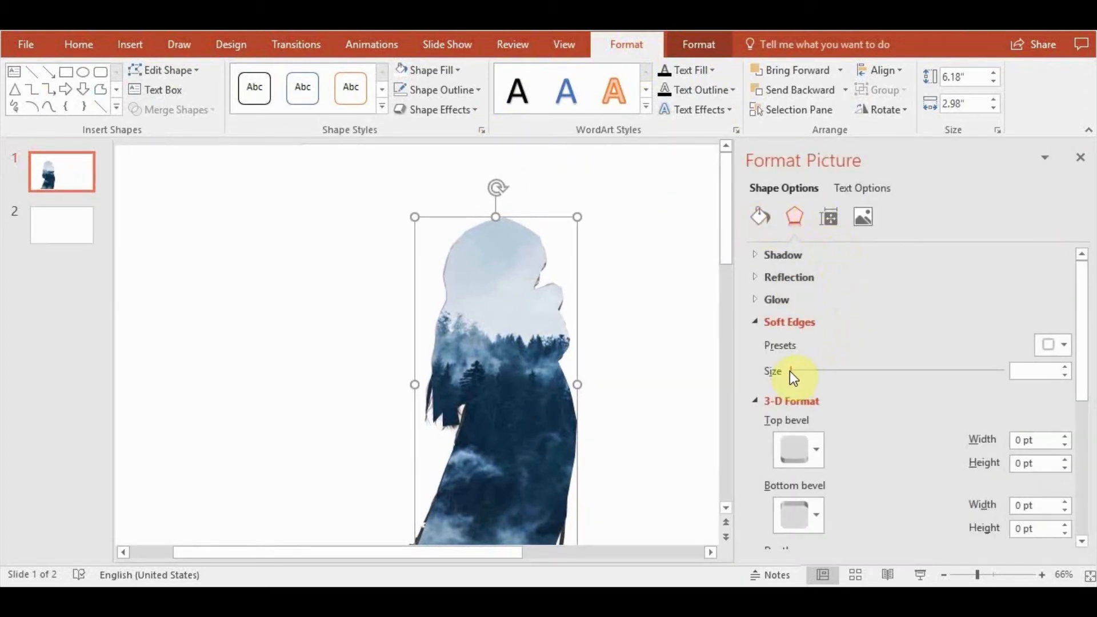
click(1062, 344)
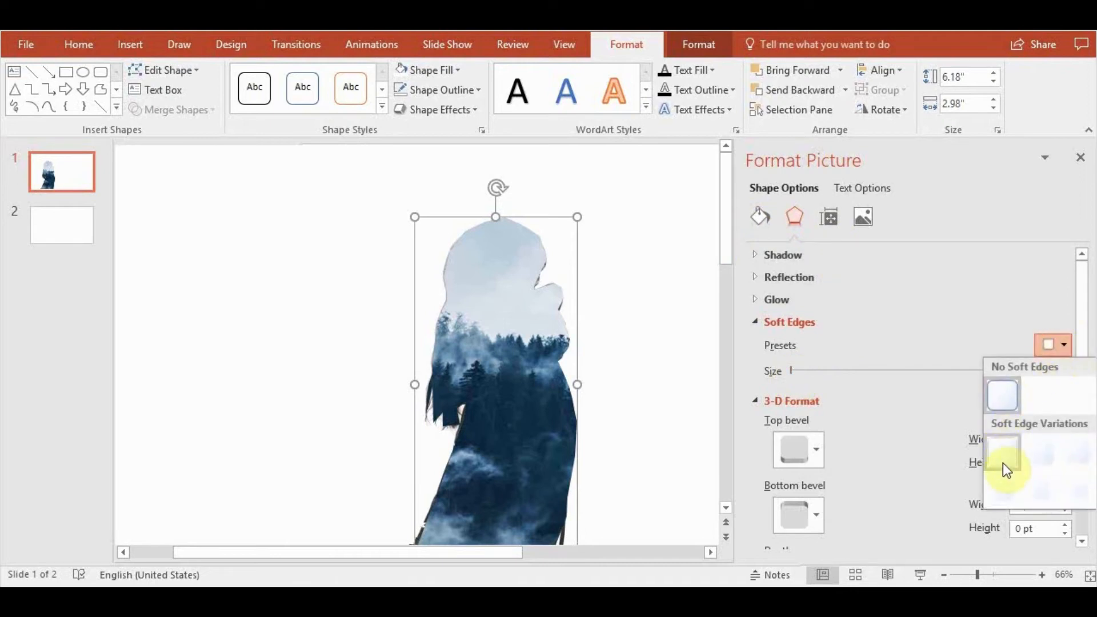
click(1002, 461)
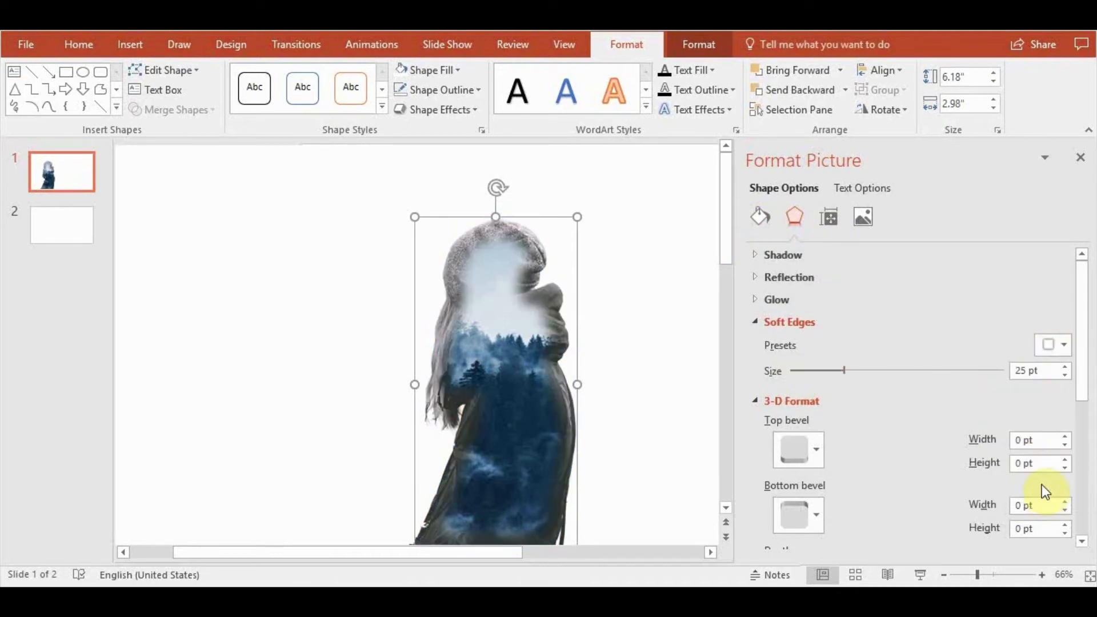
mouse_move(847, 370)
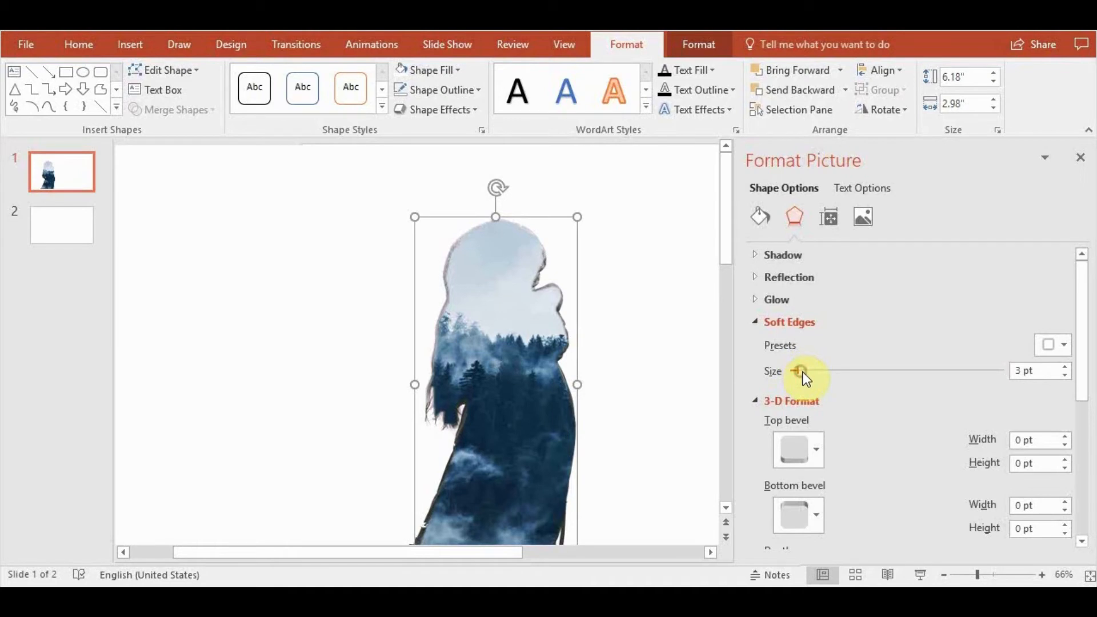
click(1060, 367)
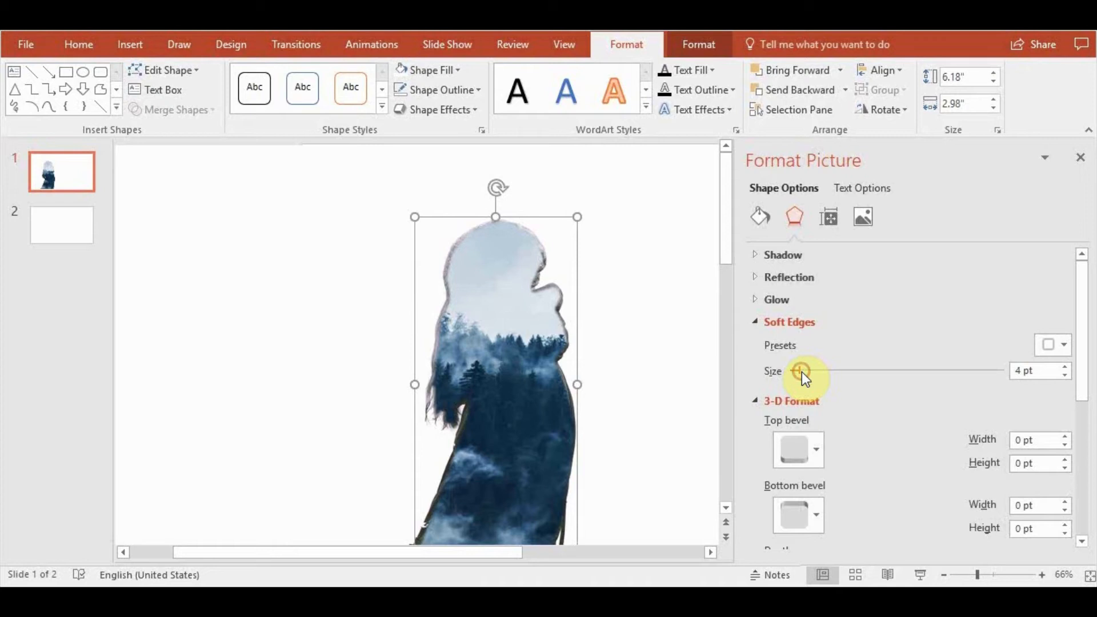
Set the silhouette's forest fill to 38% transparency and close the Format Picture pane.
click(758, 216)
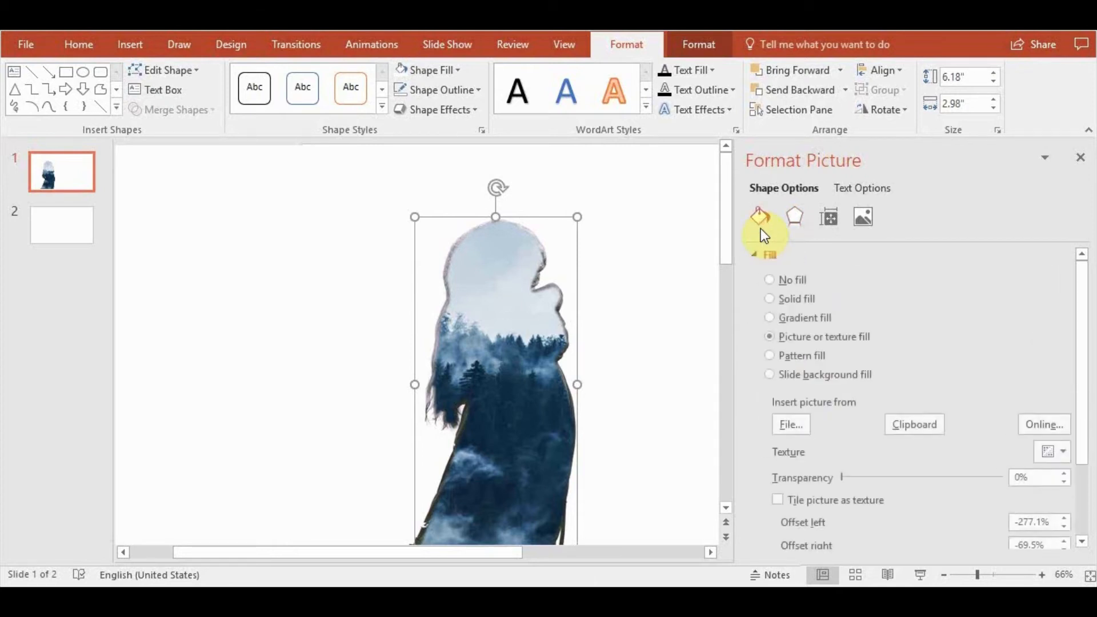
mouse_move(844, 485)
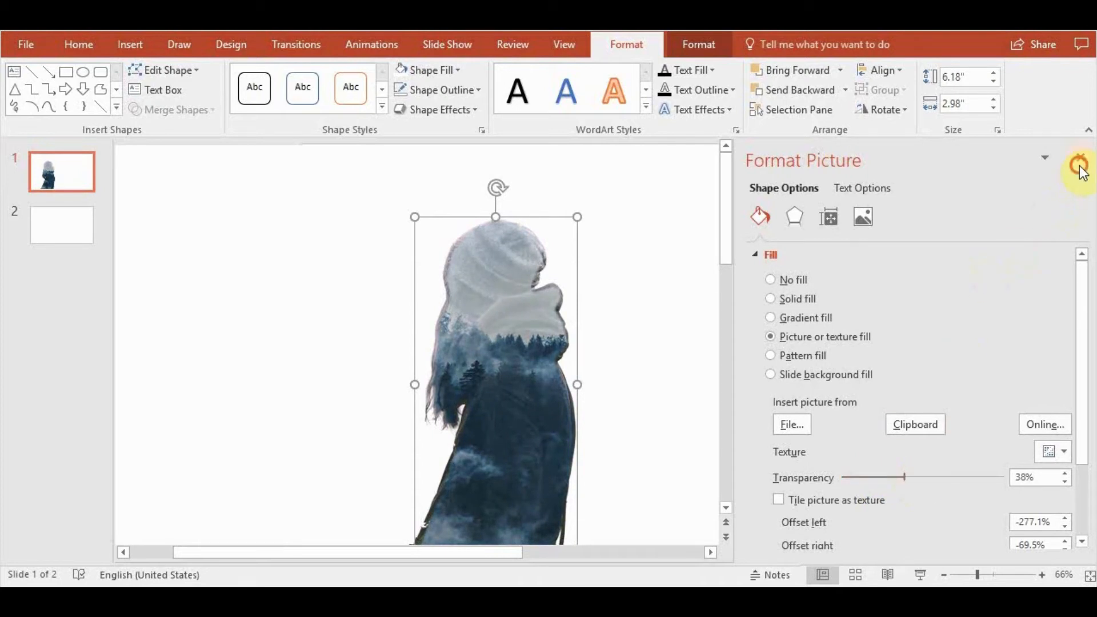
click(1081, 164)
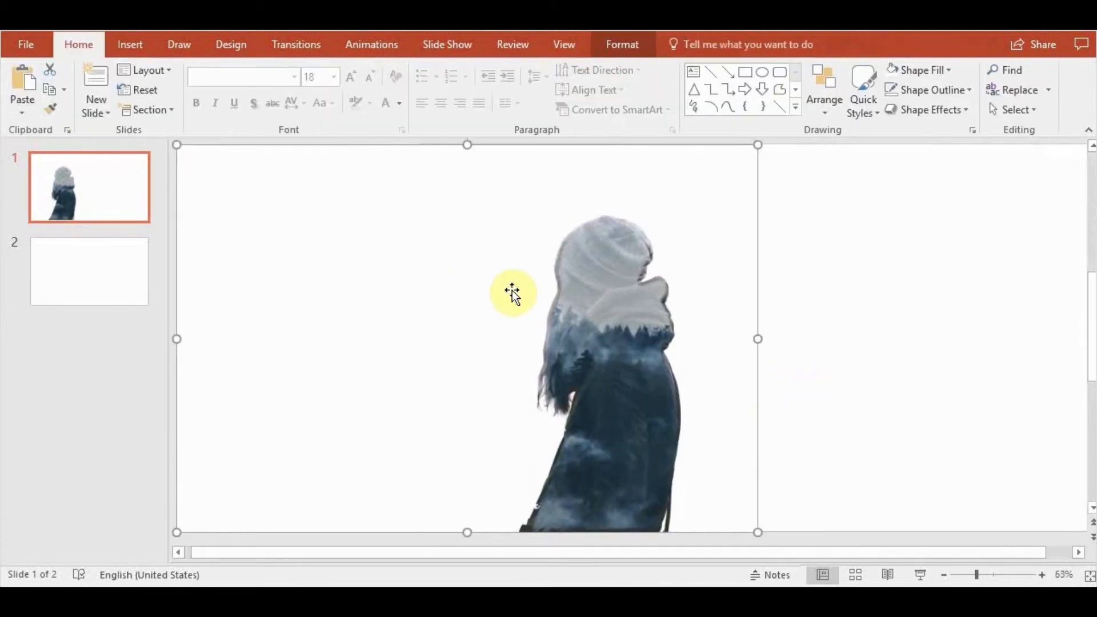
mouse_move(517, 257)
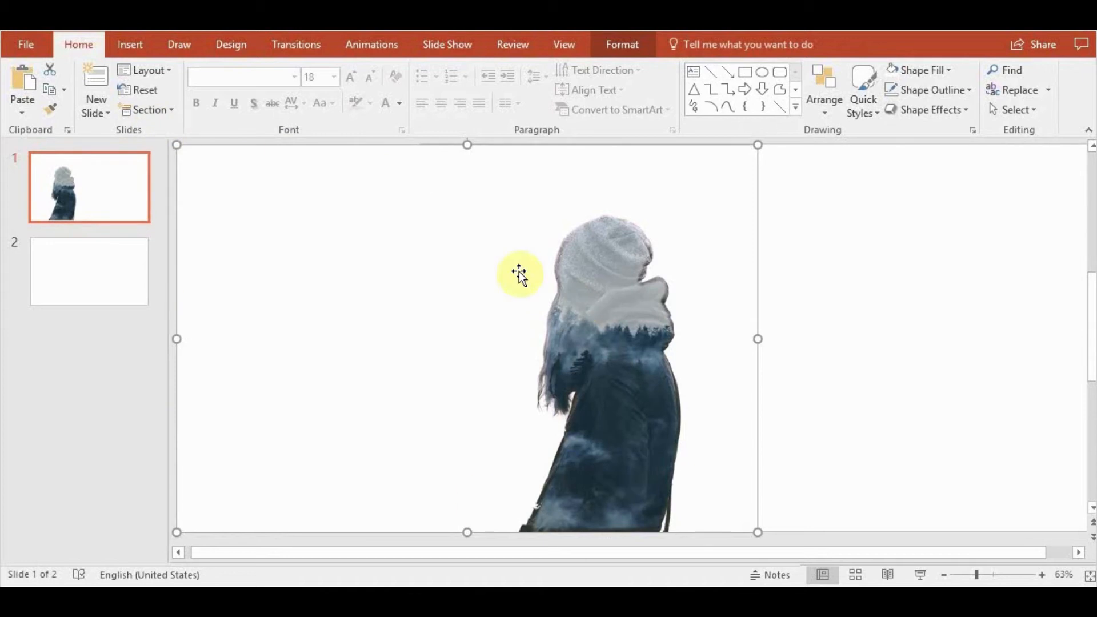
mouse_move(238, 151)
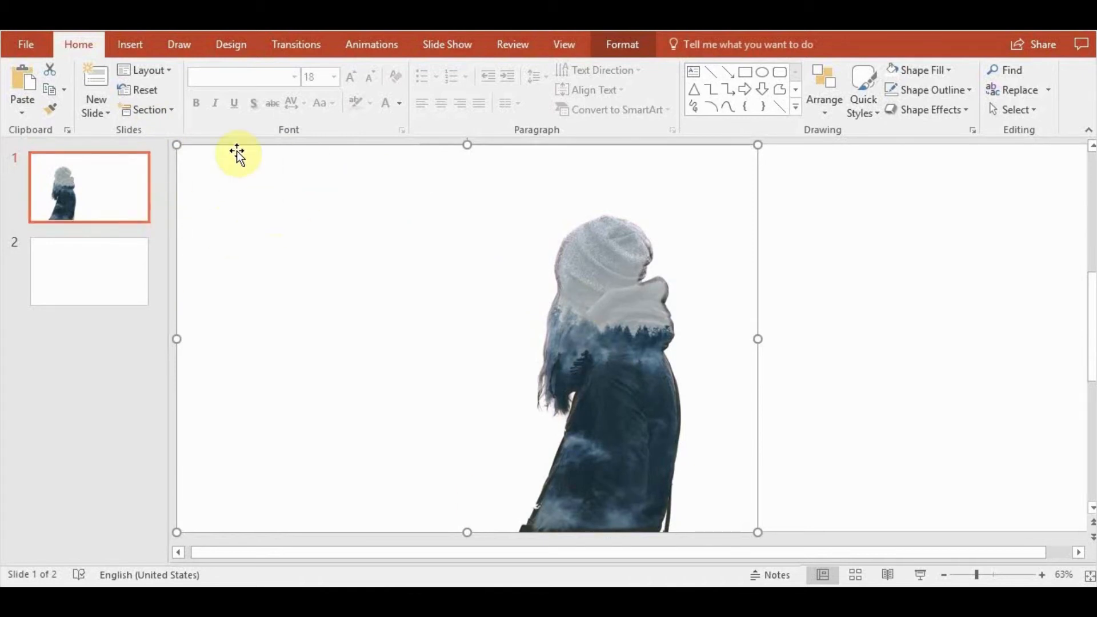
mouse_move(692, 44)
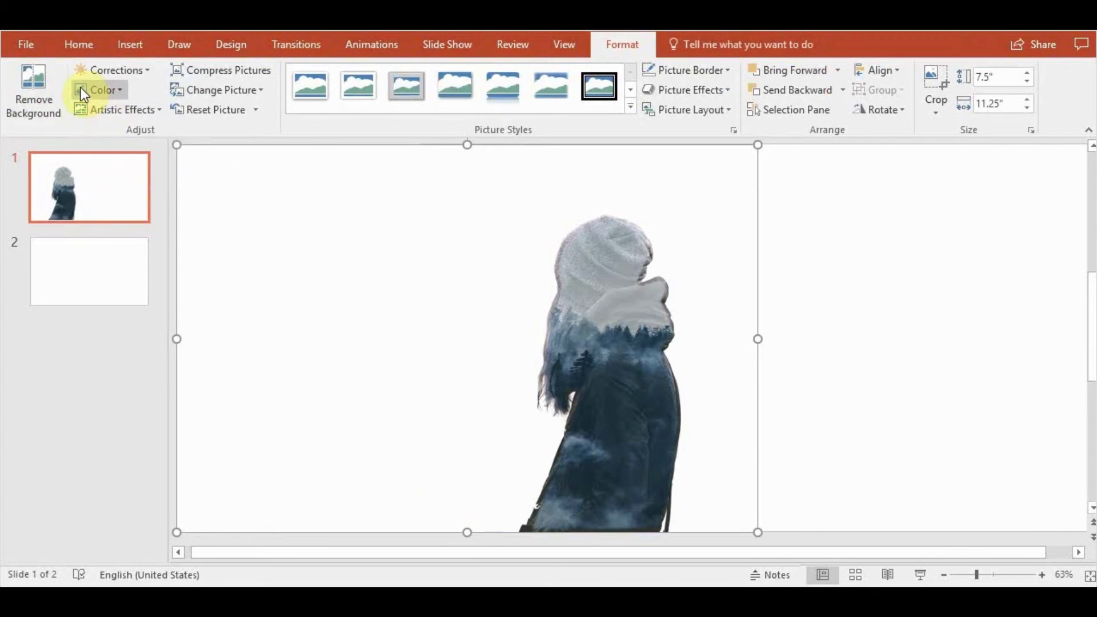
mouse_move(237, 103)
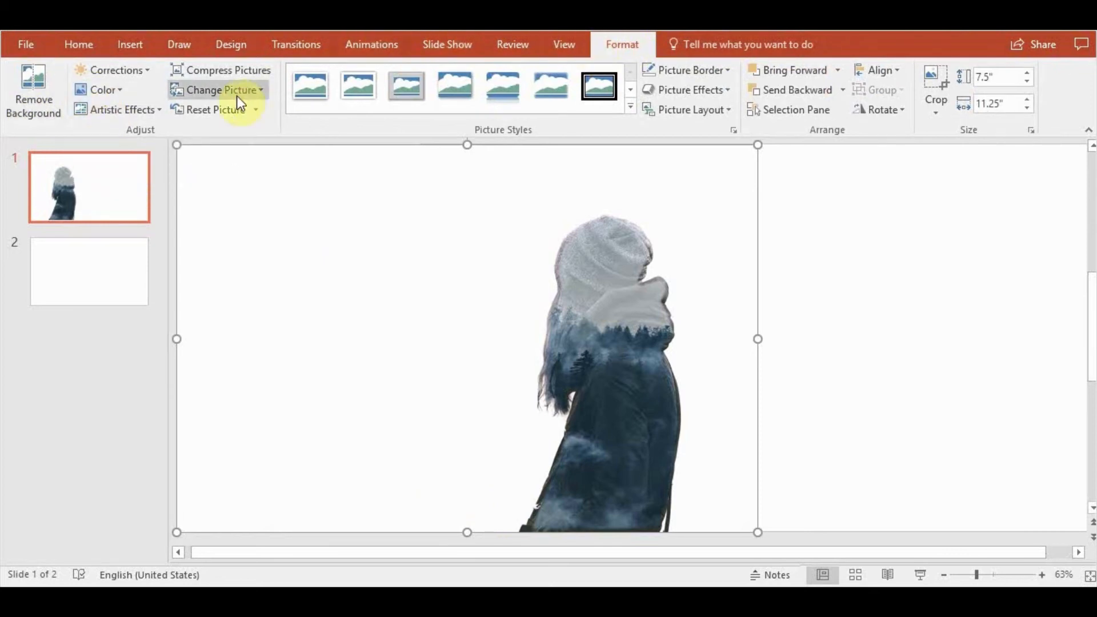
Make the woman photo's white background transparent via Color > Set Transparent Color.
click(104, 89)
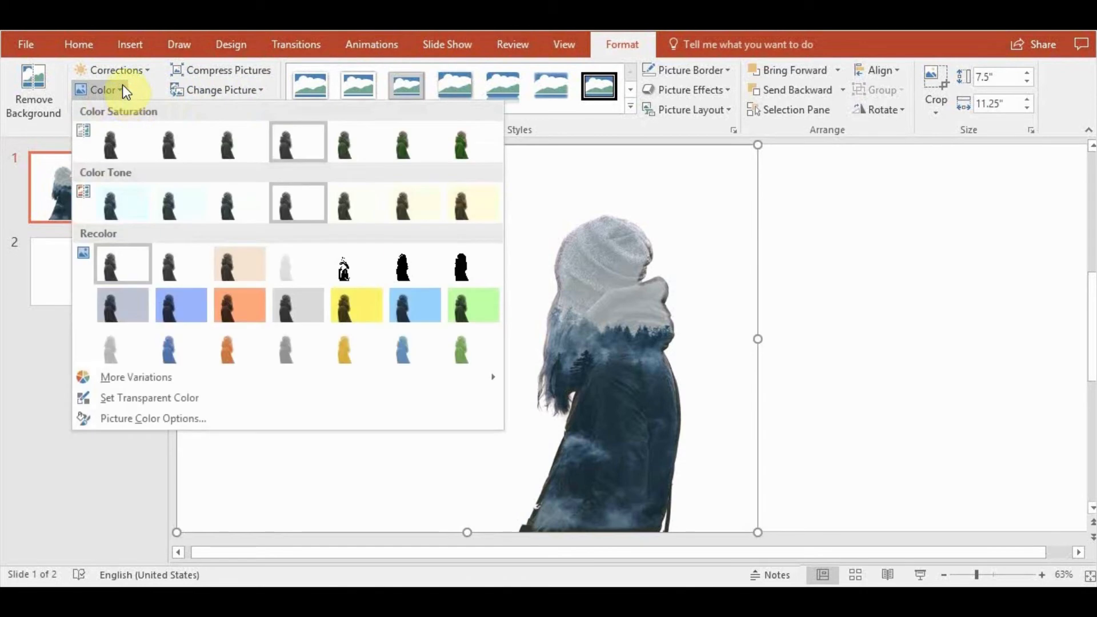
mouse_move(173, 410)
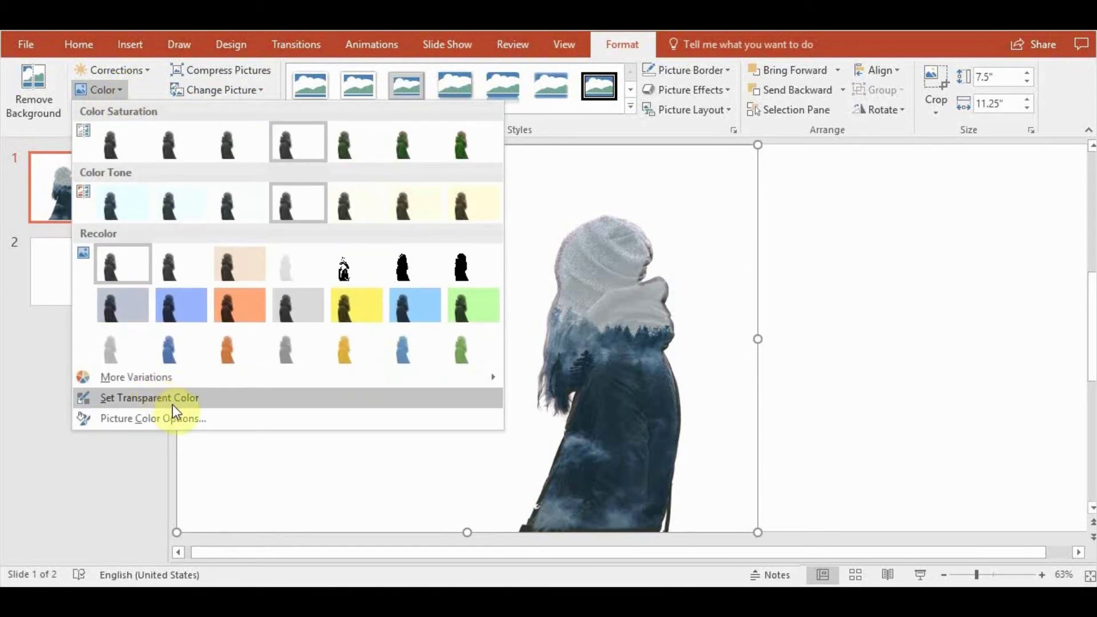
click(148, 397)
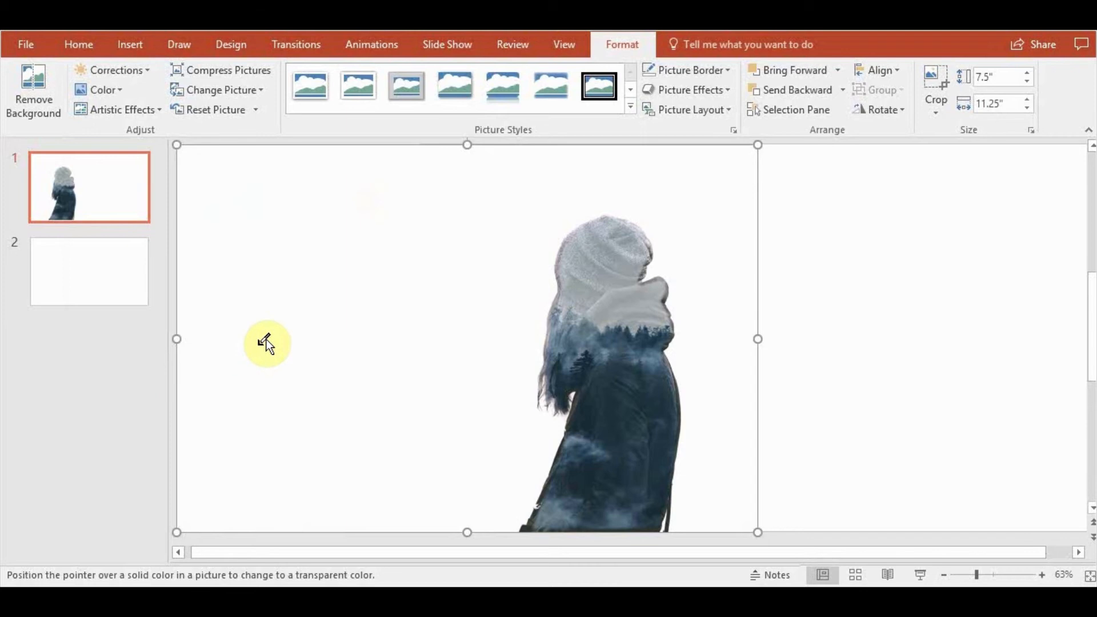
mouse_move(318, 297)
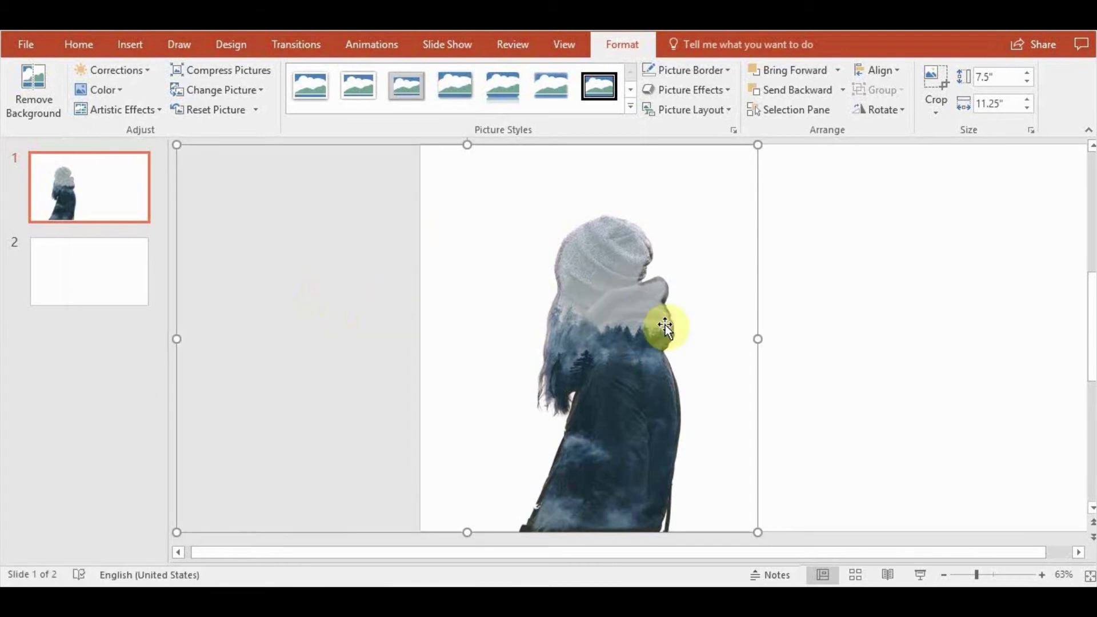
mouse_move(762, 329)
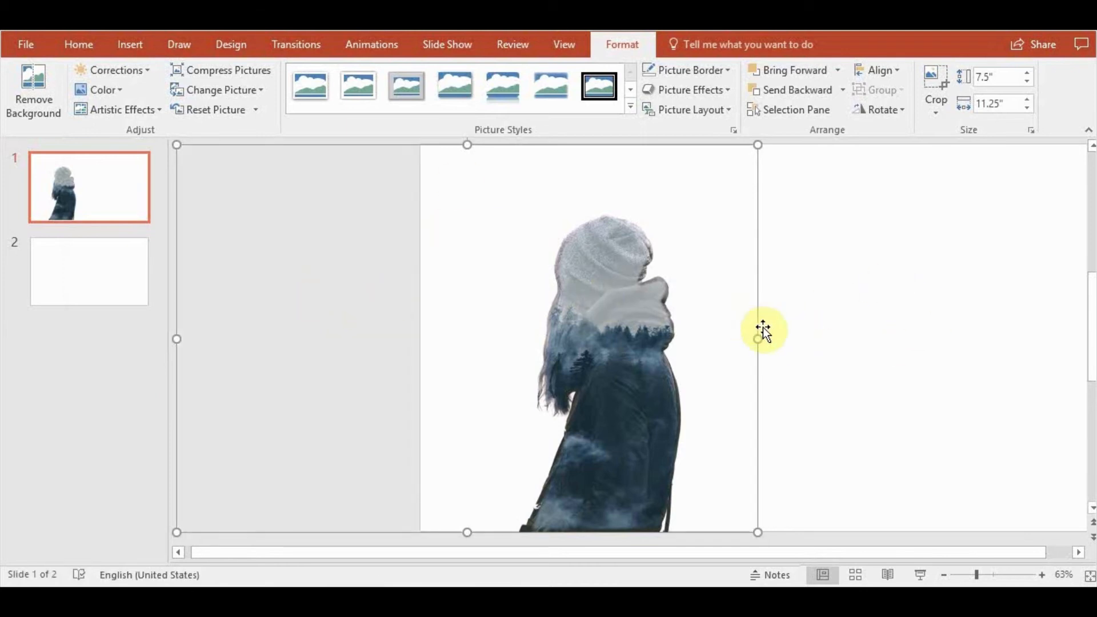
click(718, 553)
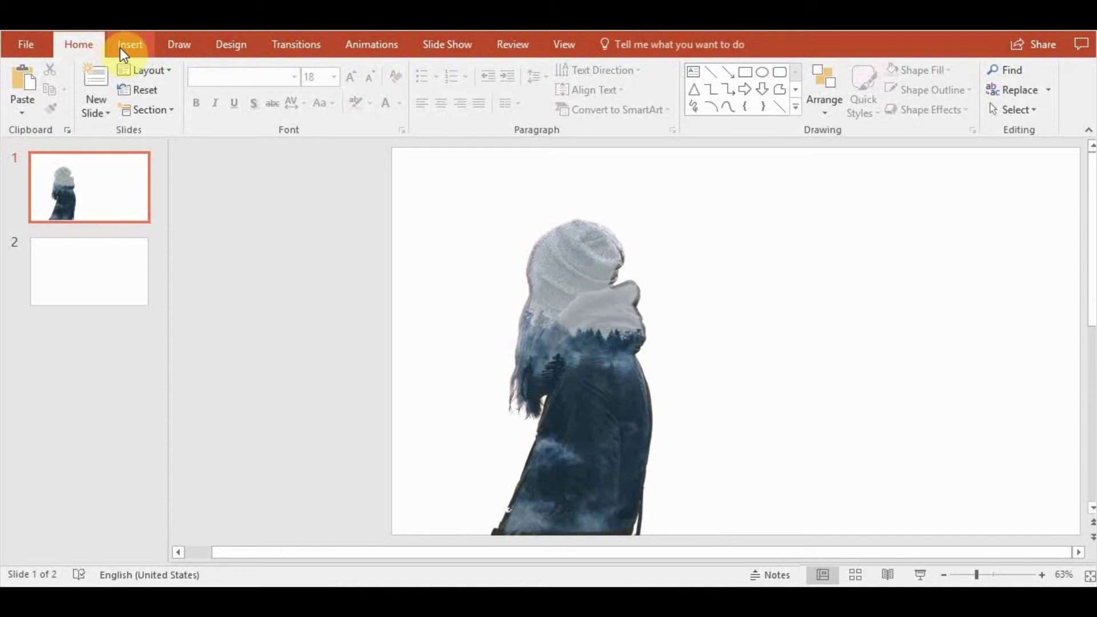
mouse_move(469, 541)
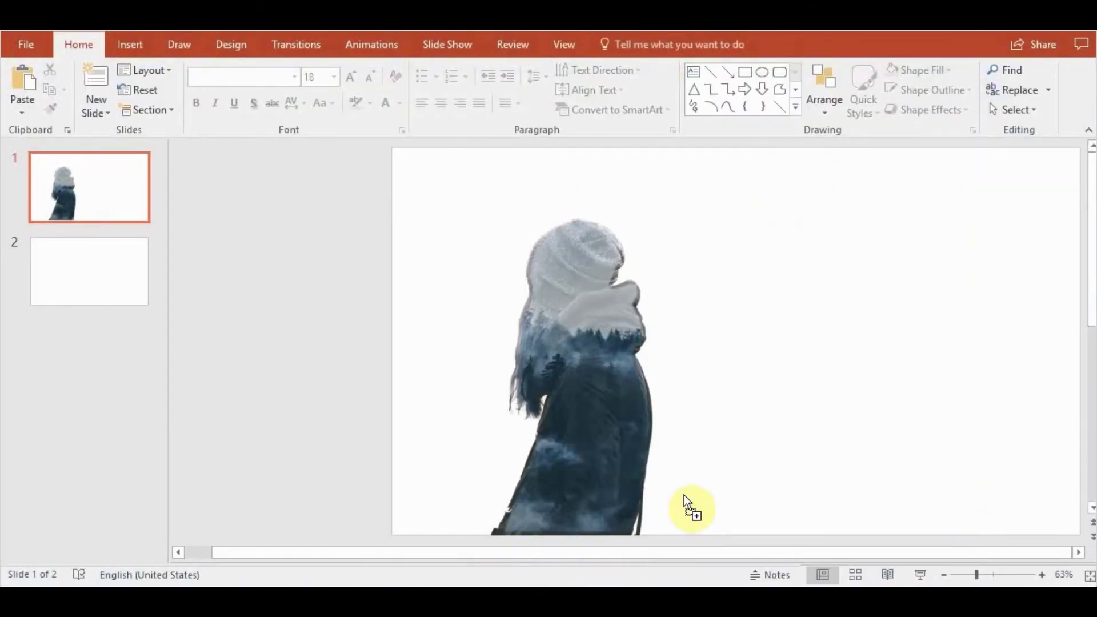
Place the misty forest photo on the slide and flip it horizontally to cover the slide.
click(594, 350)
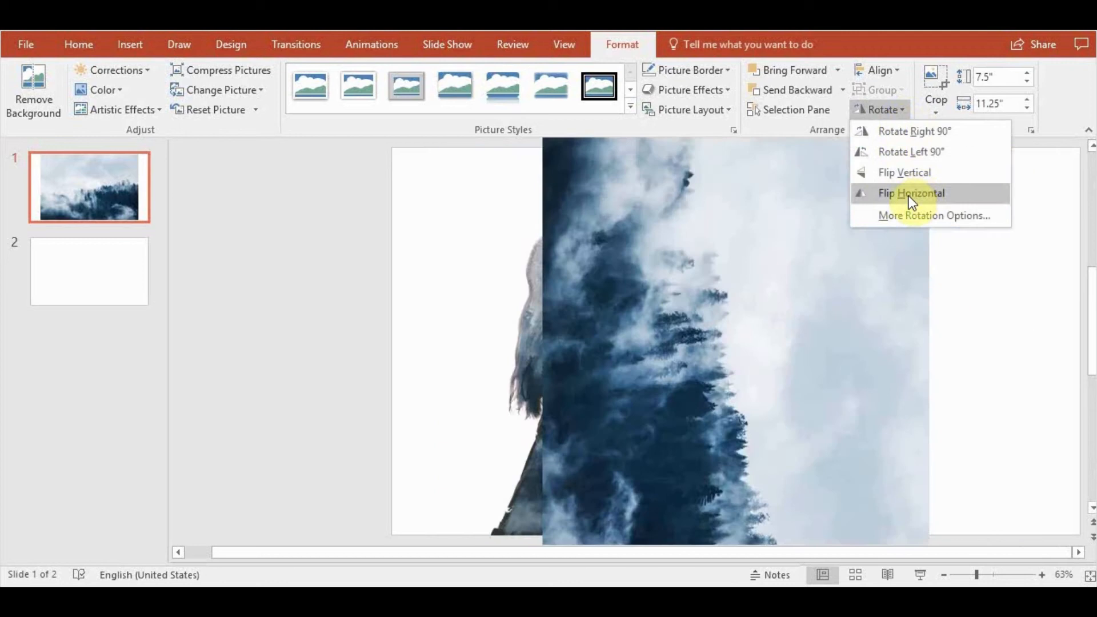
click(911, 193)
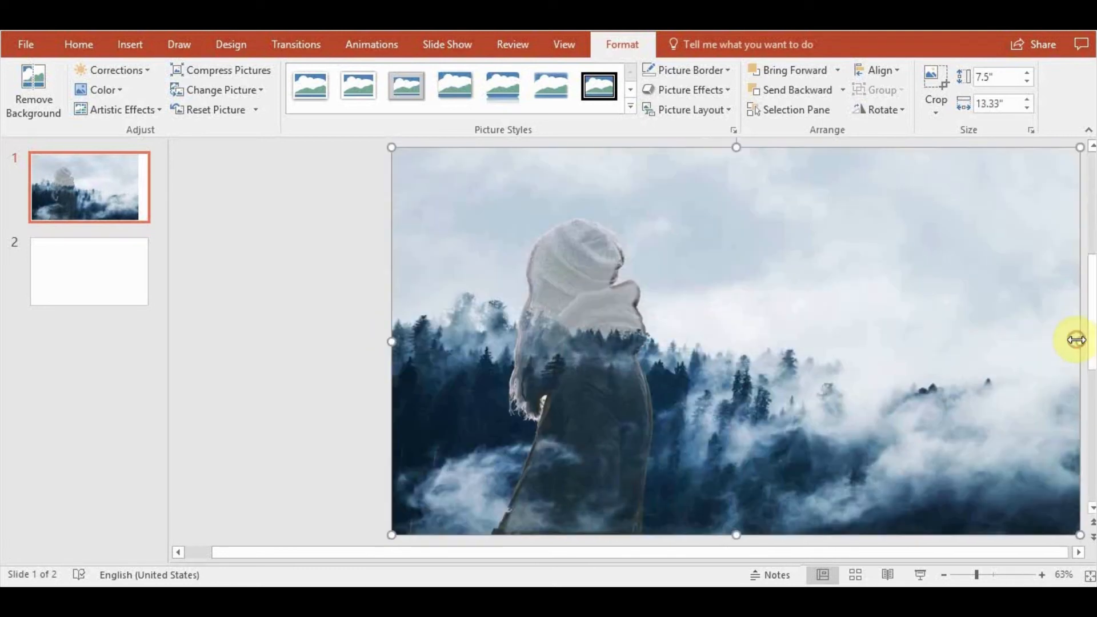
mouse_move(884, 329)
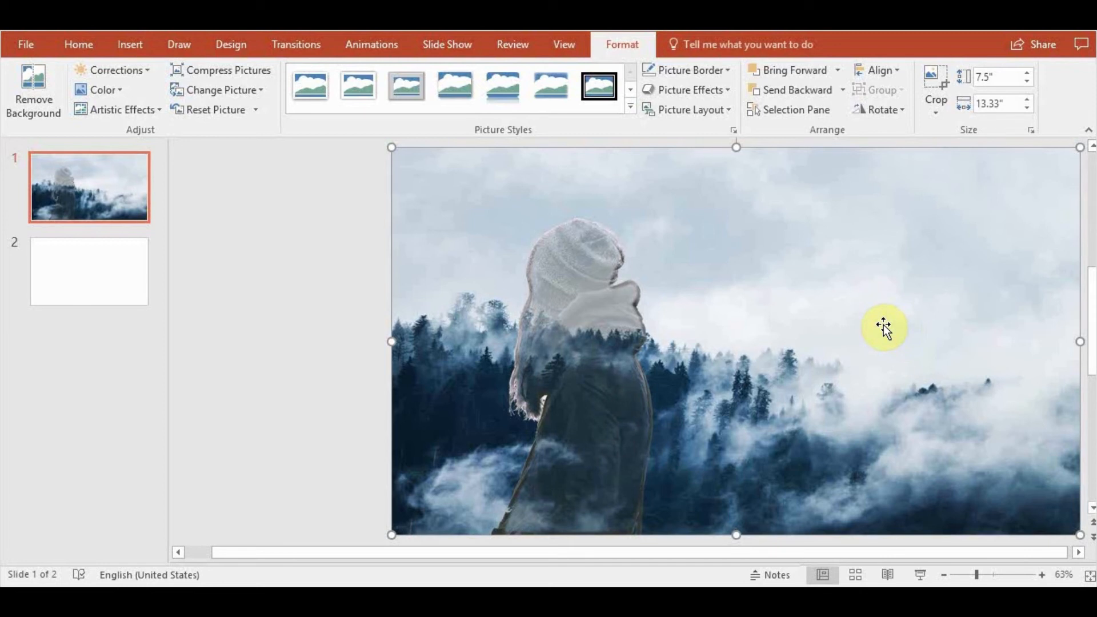
mouse_move(112, 51)
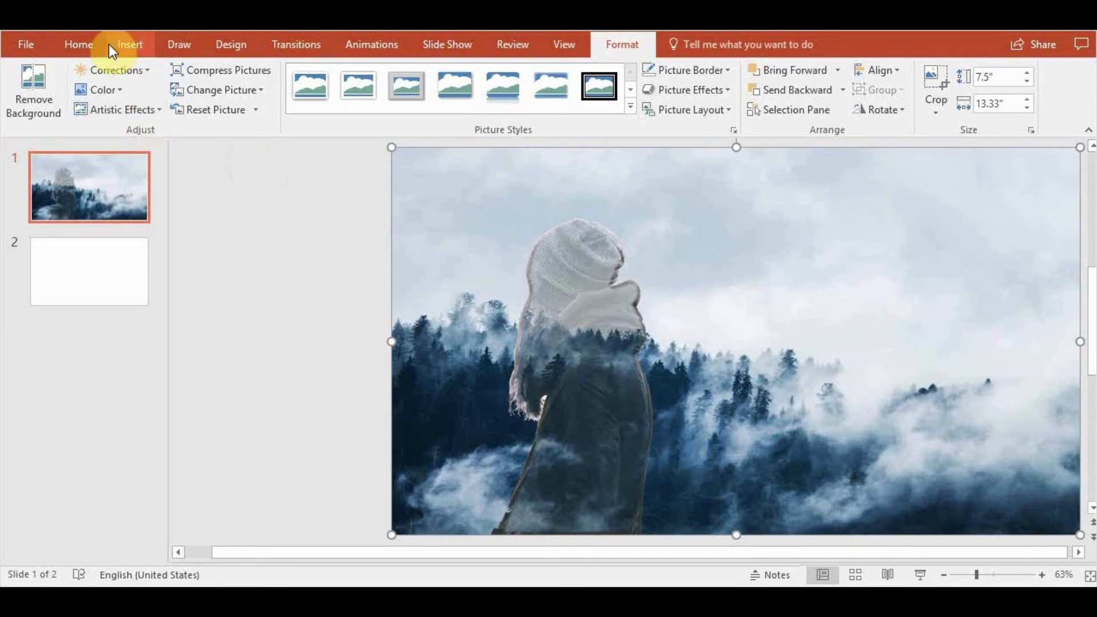
mouse_move(130, 44)
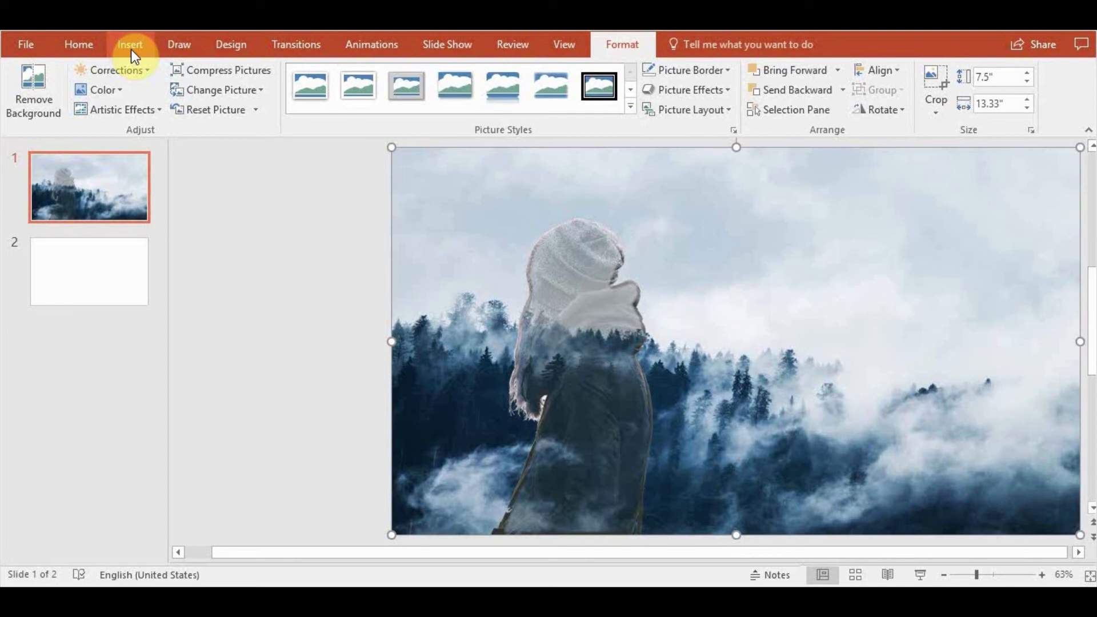
mouse_move(244, 76)
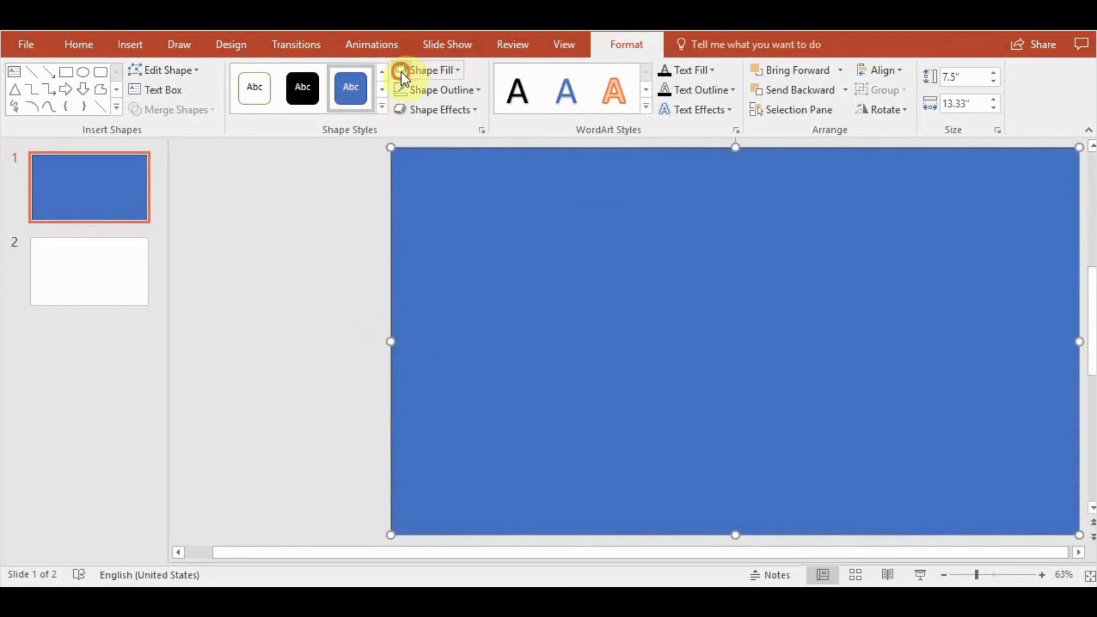
Fill the full-slide rectangle white with no outline and 11% transparency.
click(438, 89)
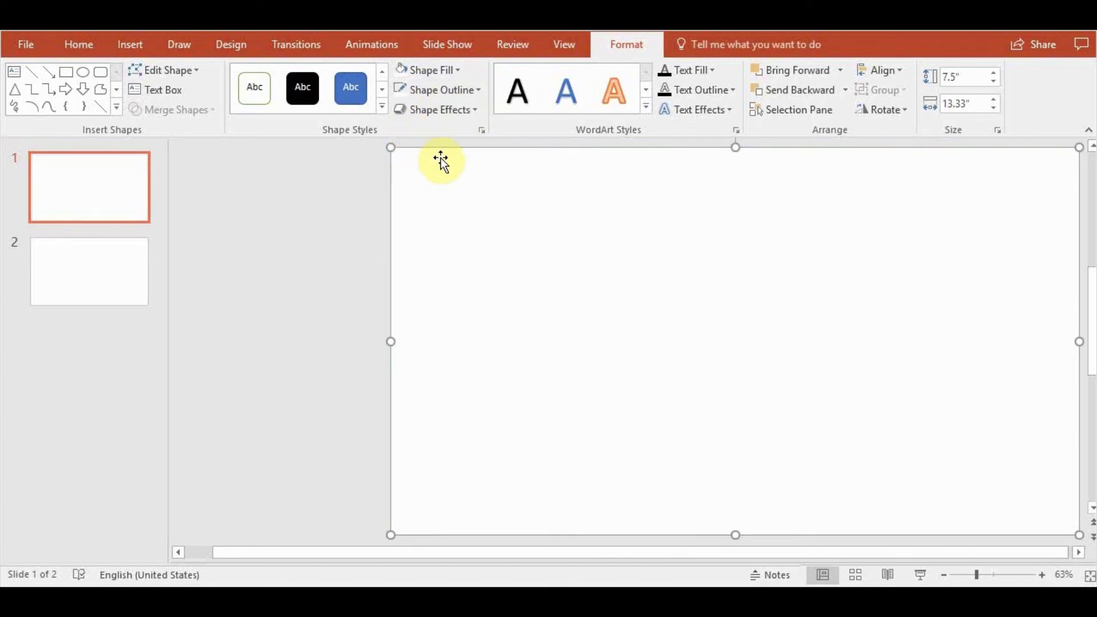
click(79, 44)
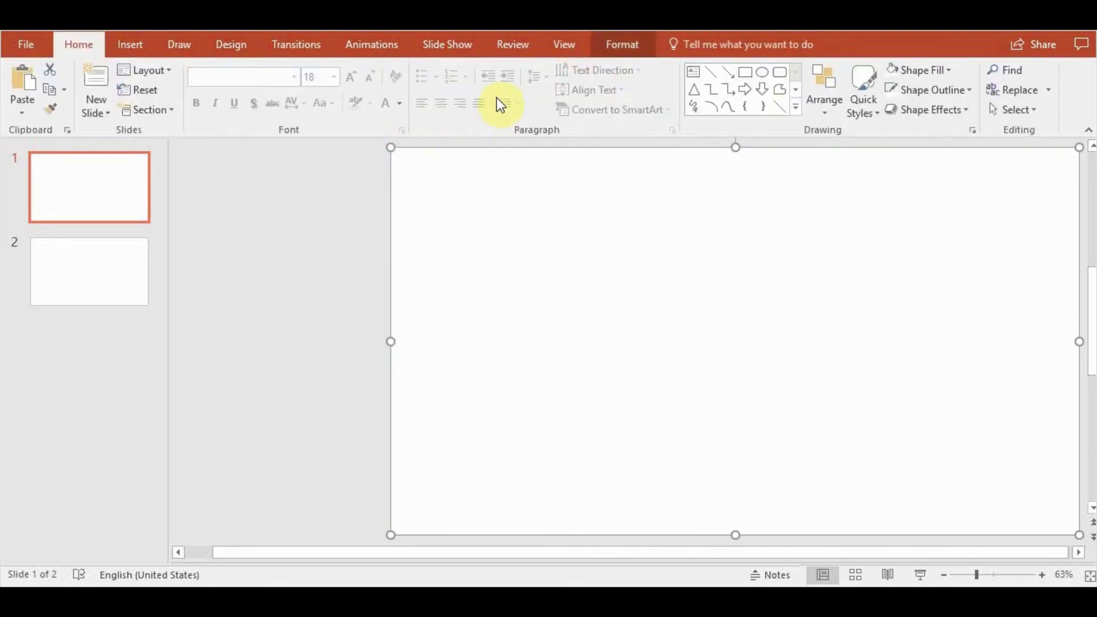
click(621, 44)
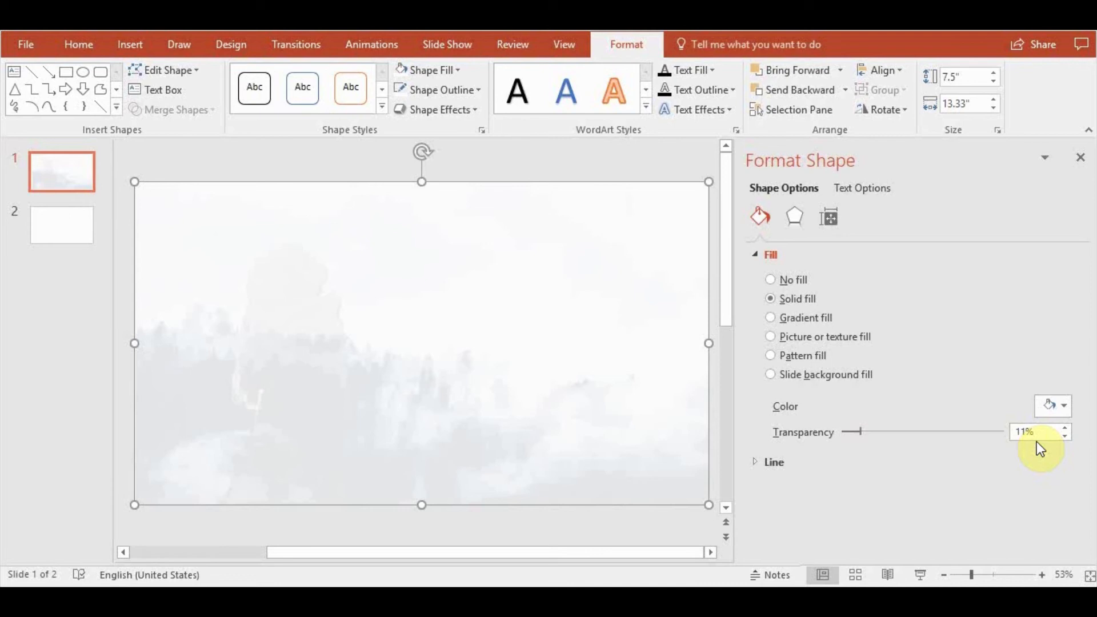
mouse_move(787, 64)
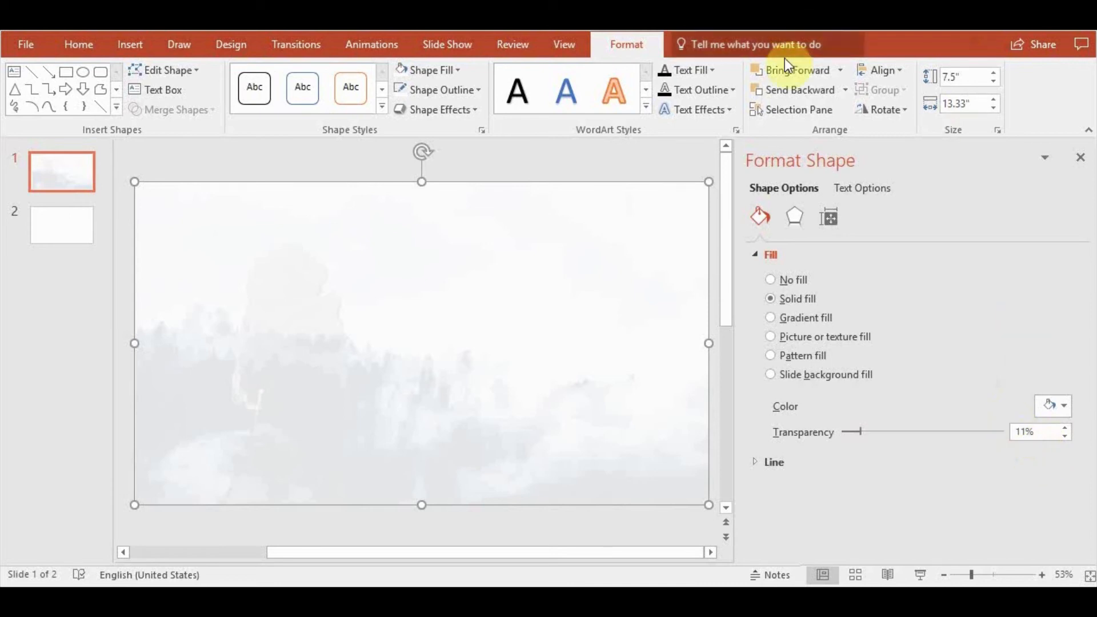
Layer the white wash rectangle above the forest photo but behind the silhouette.
click(795, 89)
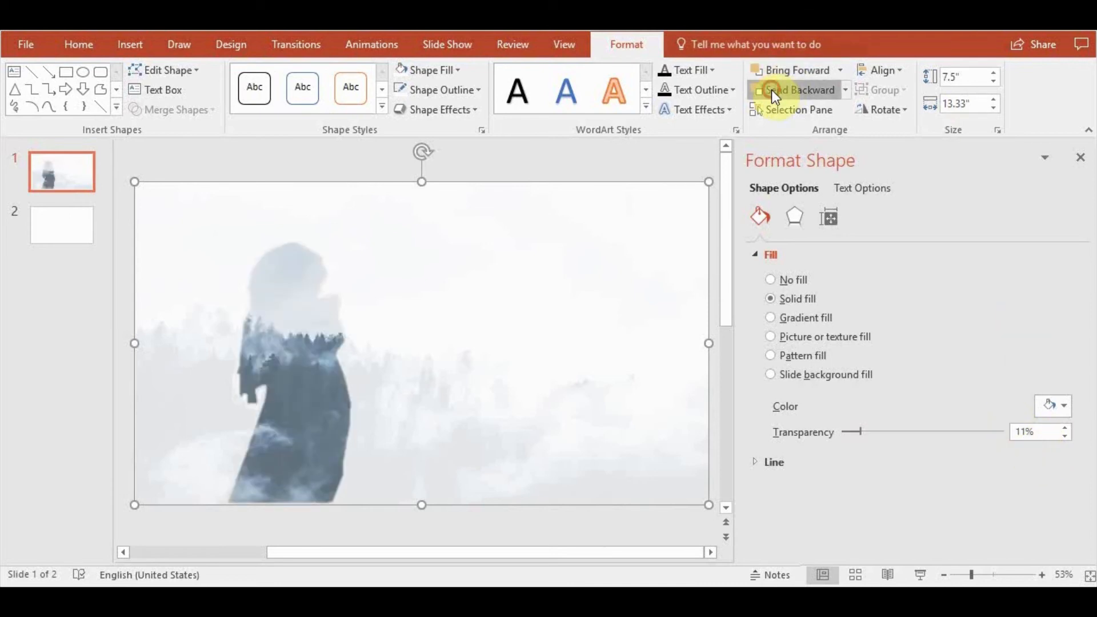
click(797, 89)
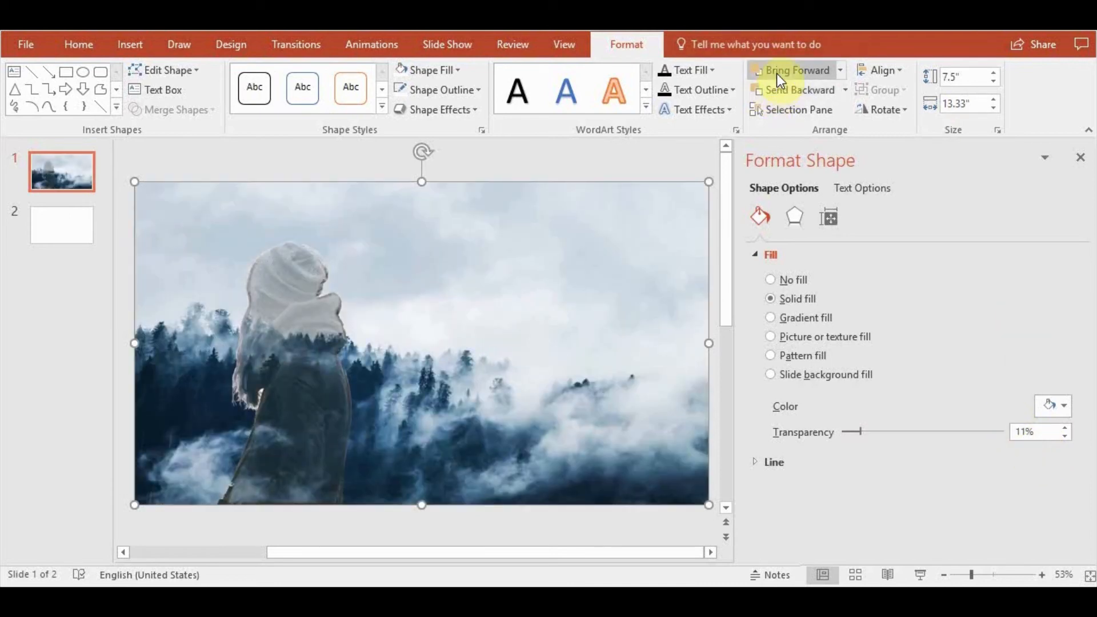
click(794, 70)
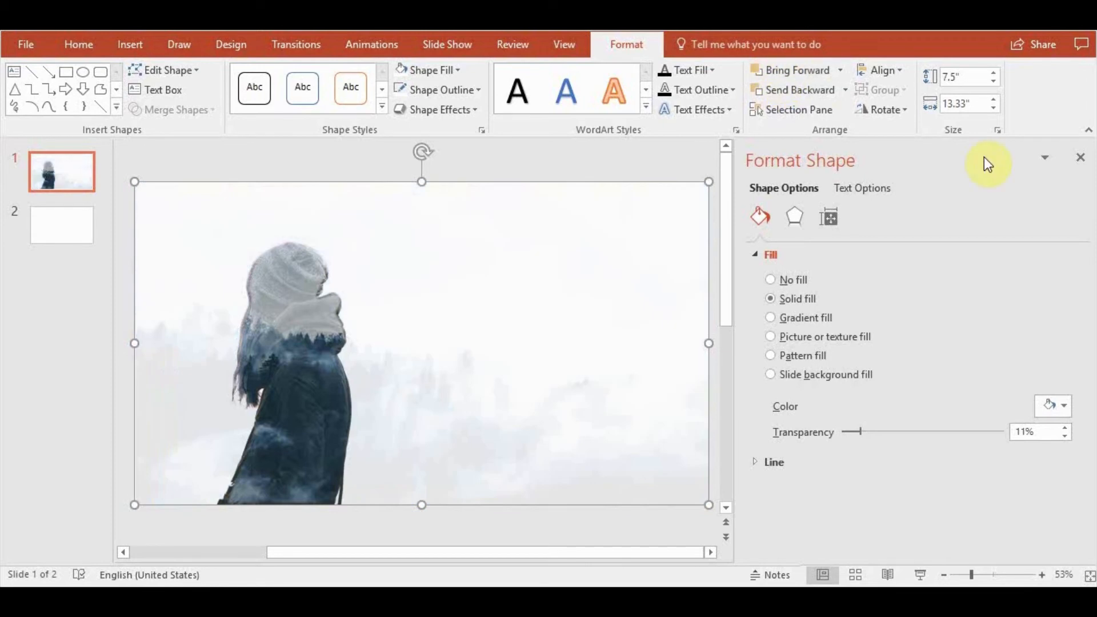
click(1080, 156)
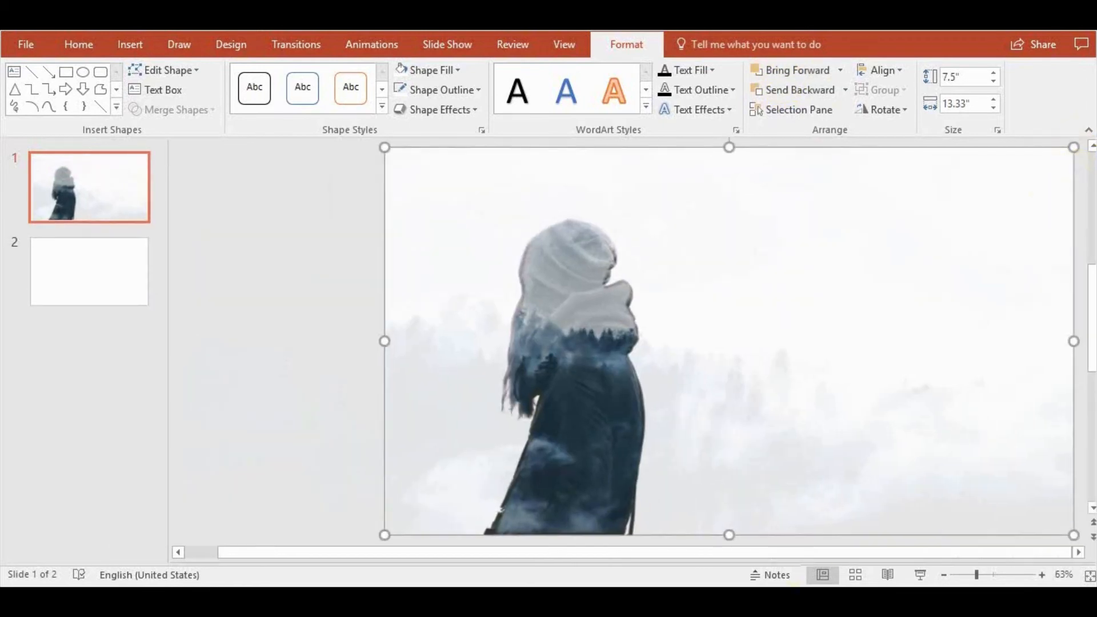
Reselect the full-slide white overlay on the slide after closing the Format Shape pane.
click(79, 45)
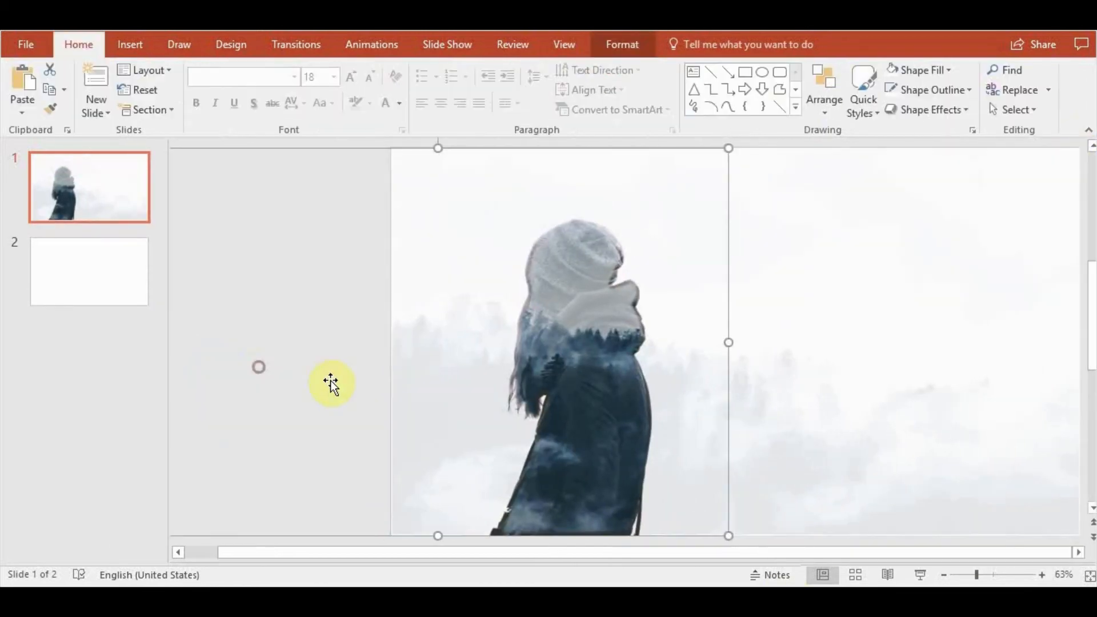
click(560, 343)
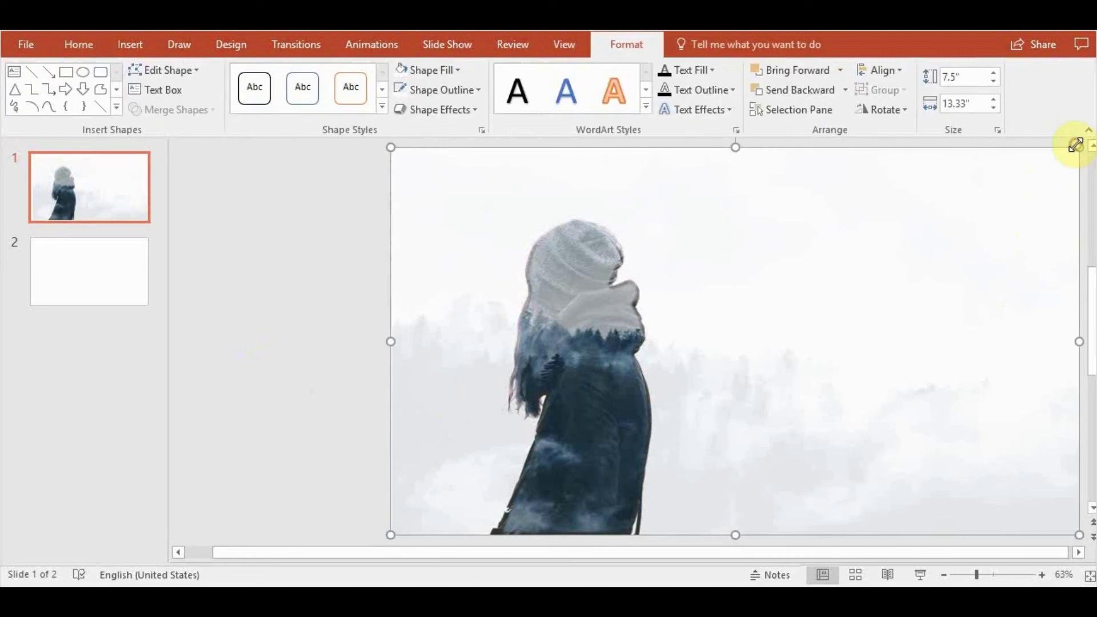
mouse_move(892, 570)
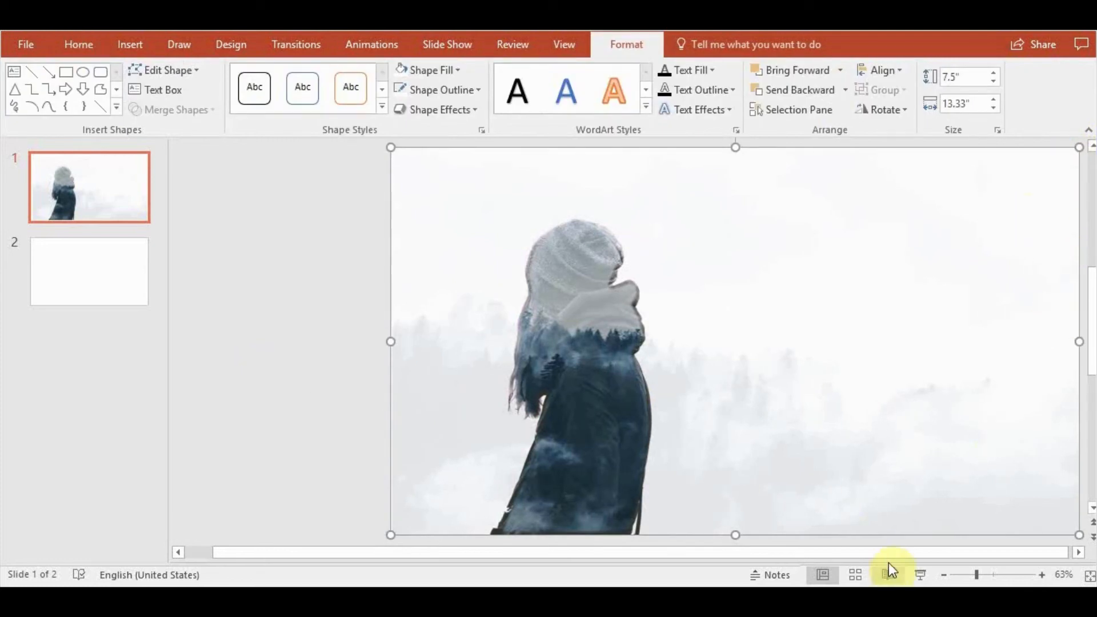
mouse_move(724, 538)
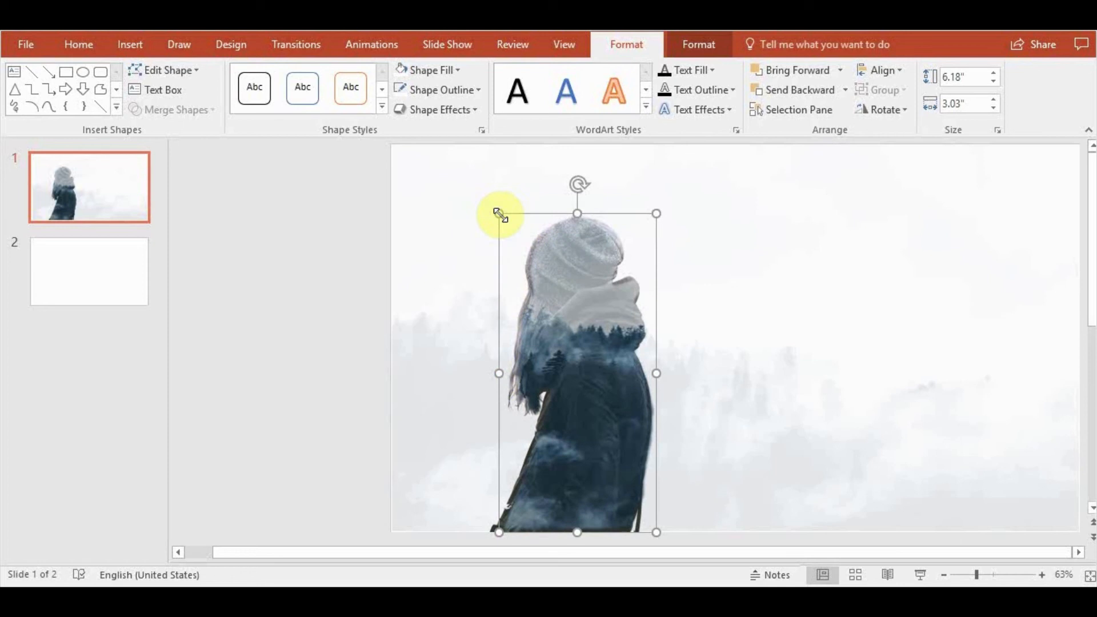
mouse_move(683, 160)
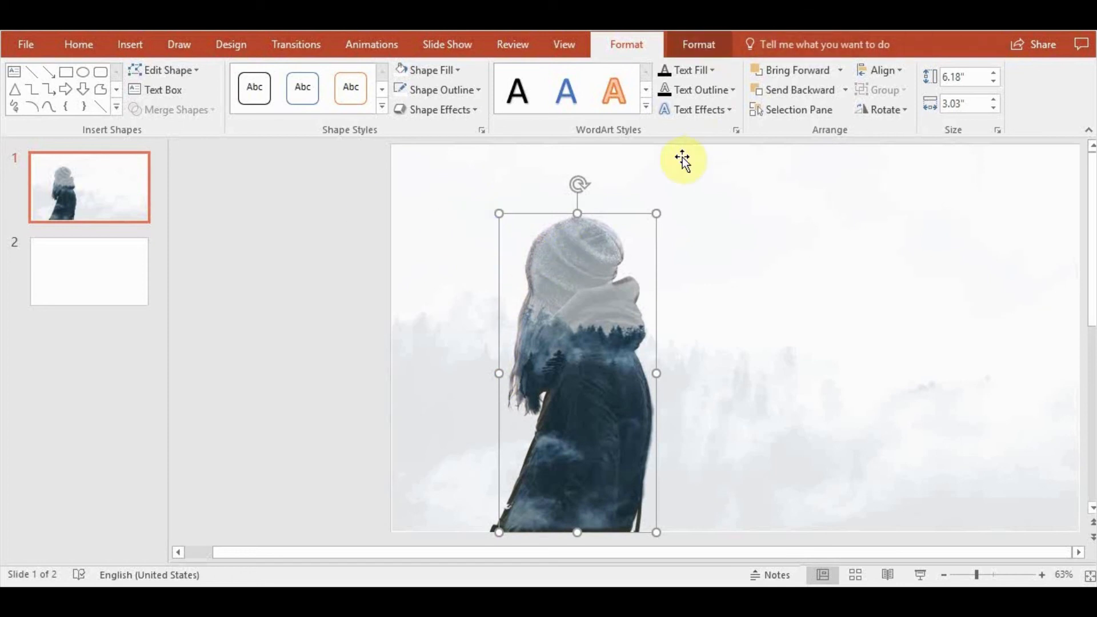
mouse_move(697, 80)
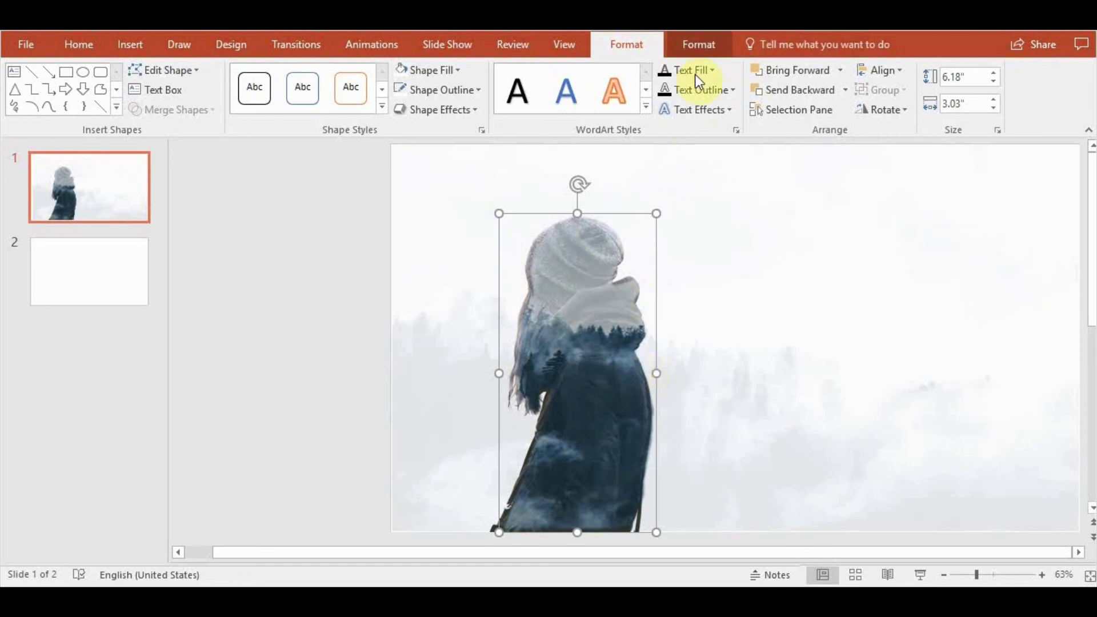
Apply a higher Color Saturation preset so the silhouette's forest fill turns richer blue.
click(697, 45)
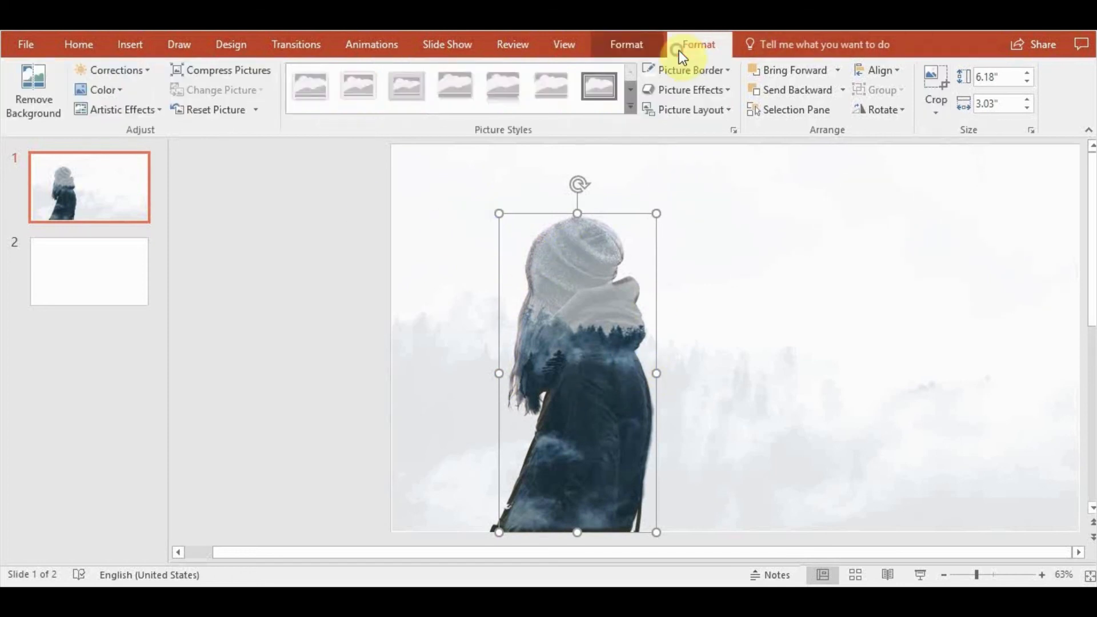
mouse_move(104, 89)
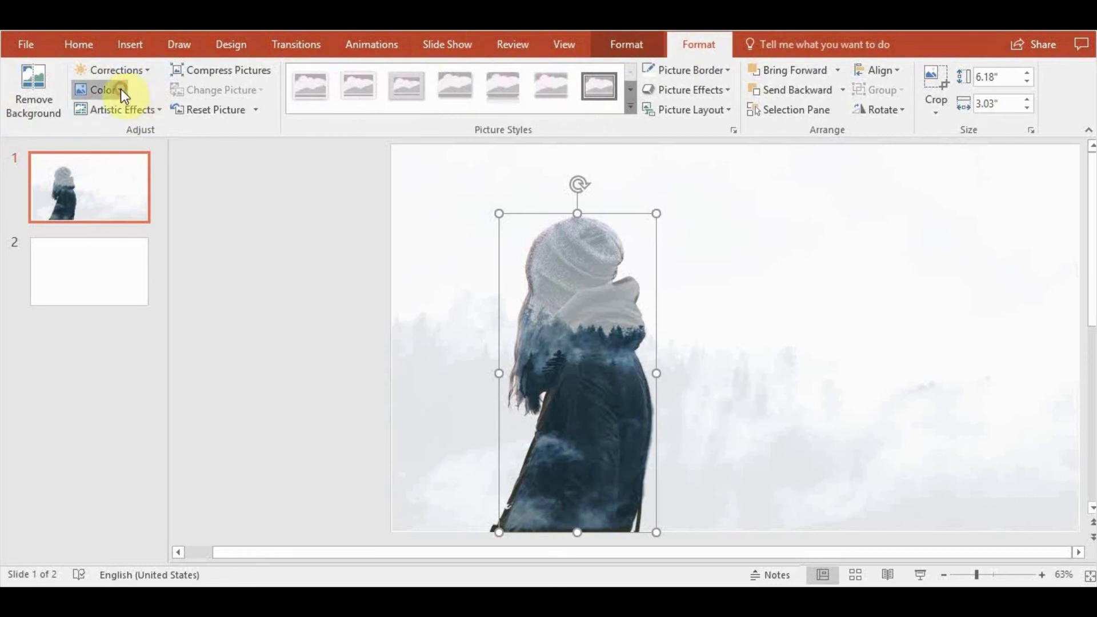
click(102, 89)
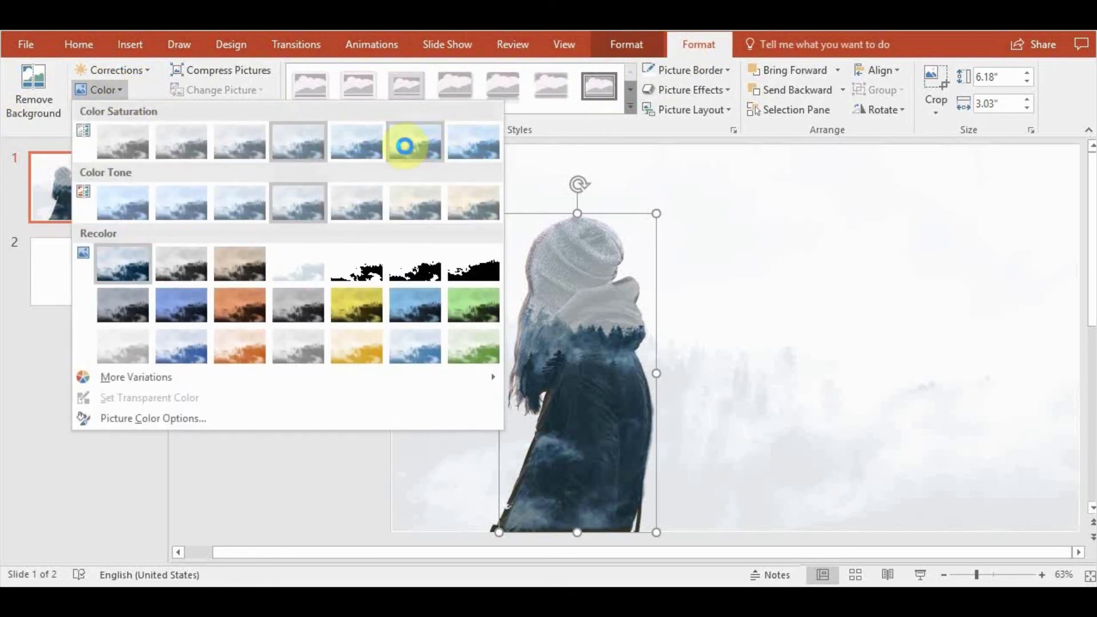
click(413, 141)
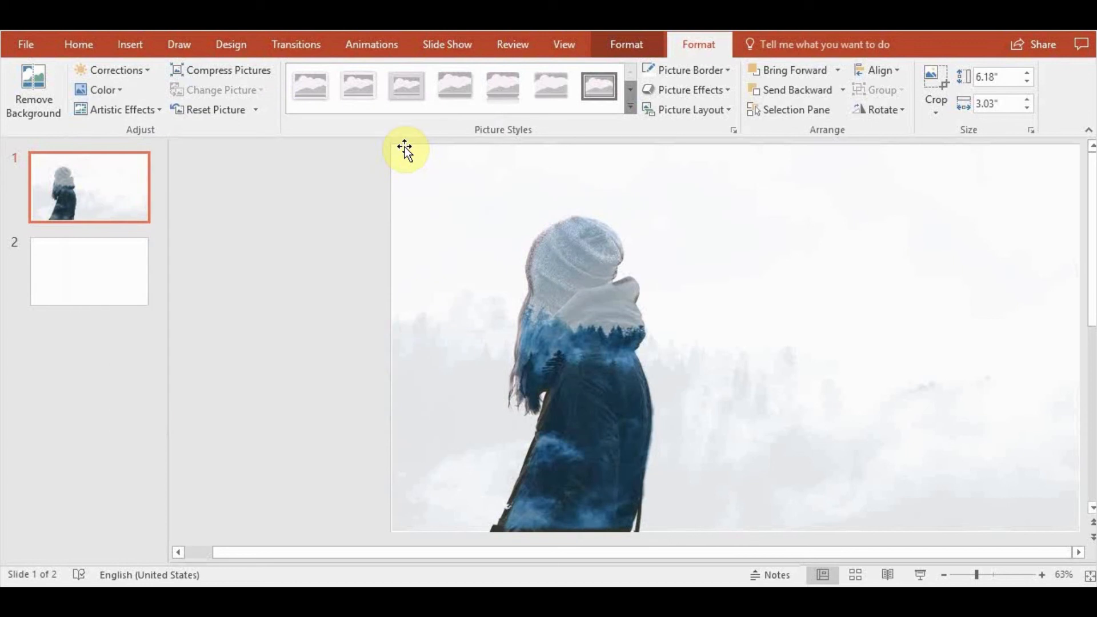
click(574, 481)
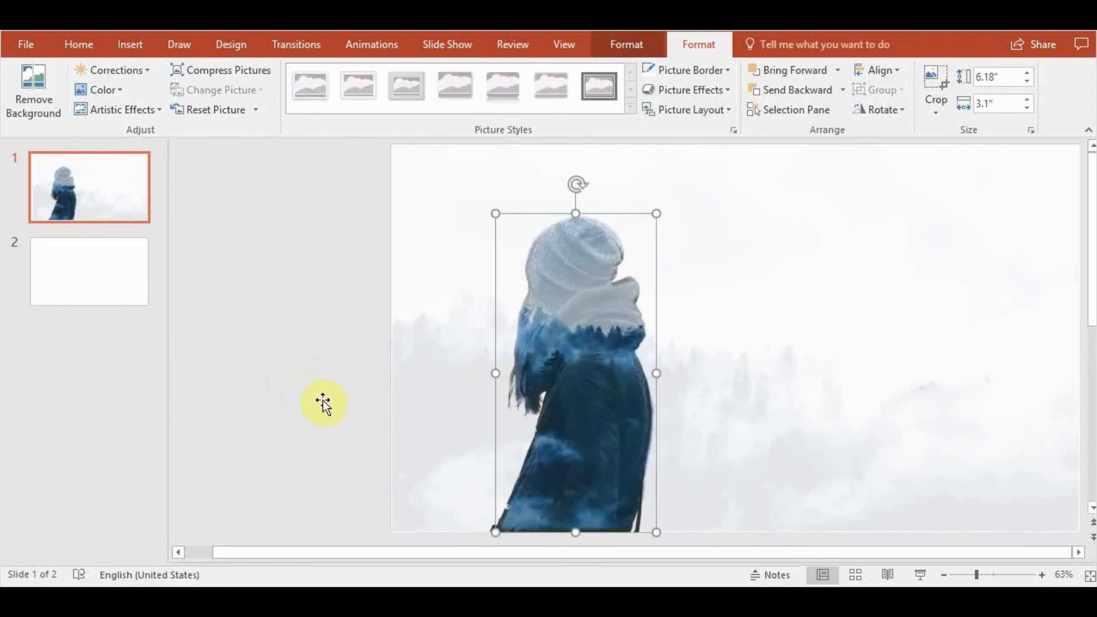
mouse_move(658, 211)
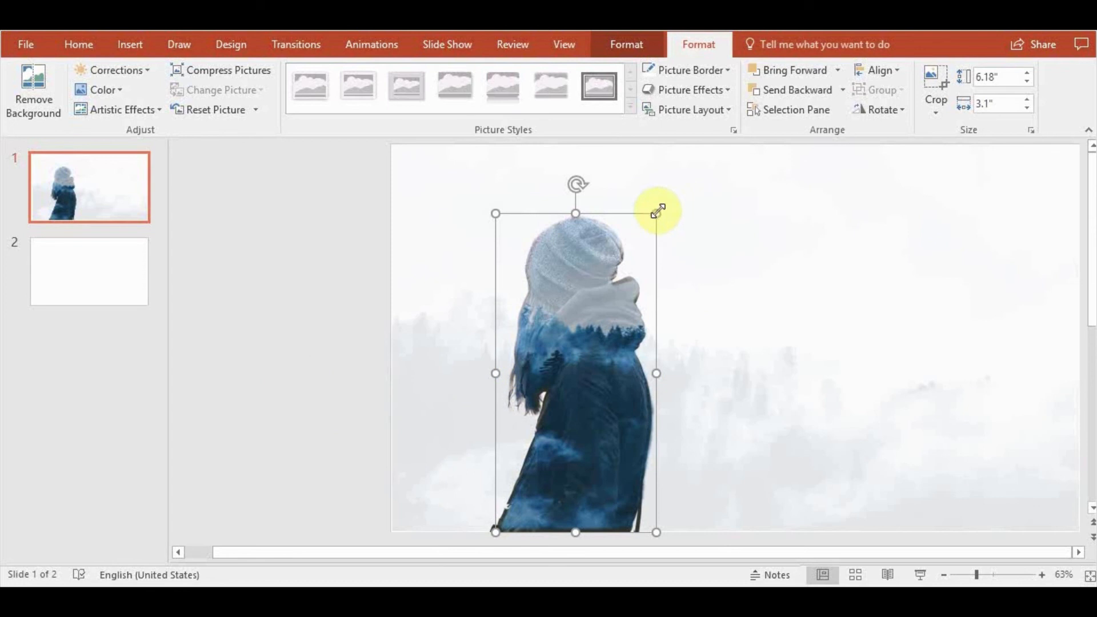
mouse_move(488, 410)
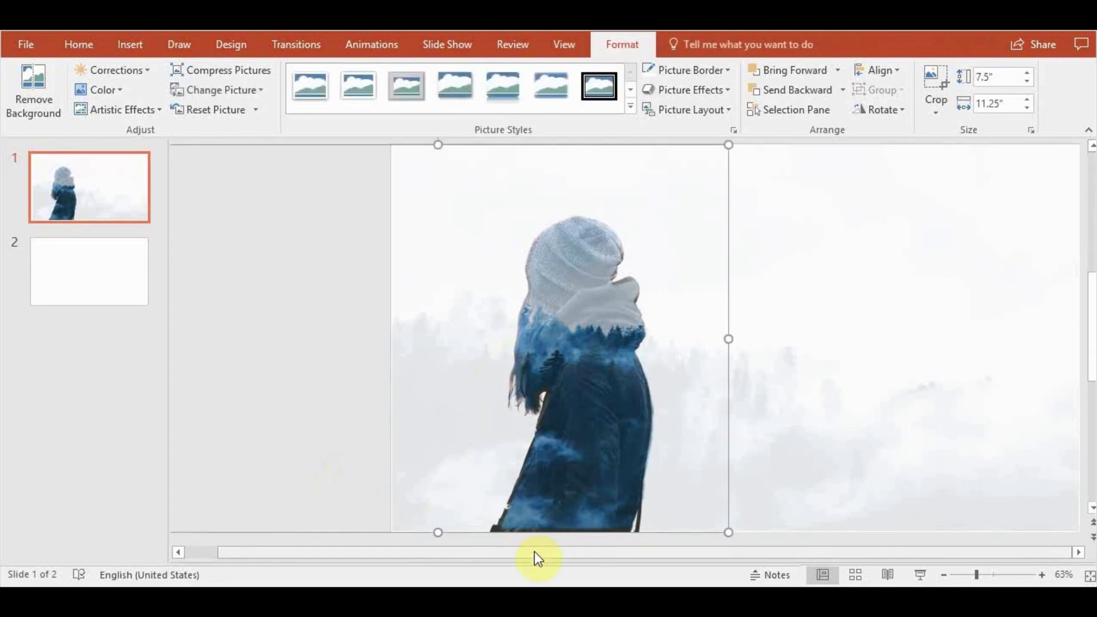
mouse_move(467, 465)
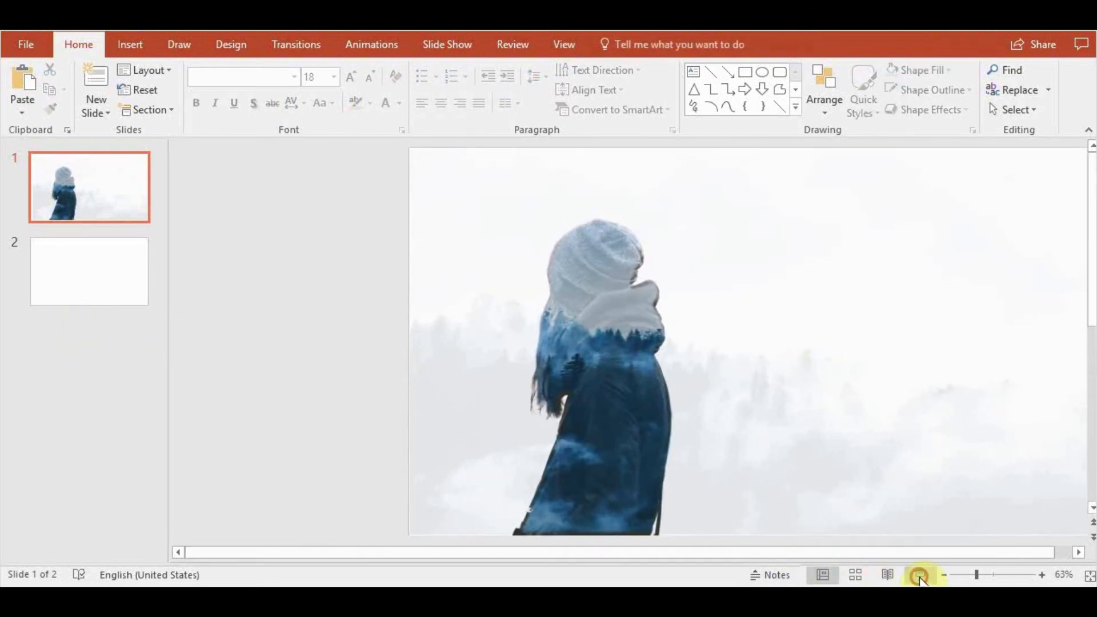
Preview the slide, then give the woman silhouette a Soft Edges shape effect.
click(920, 578)
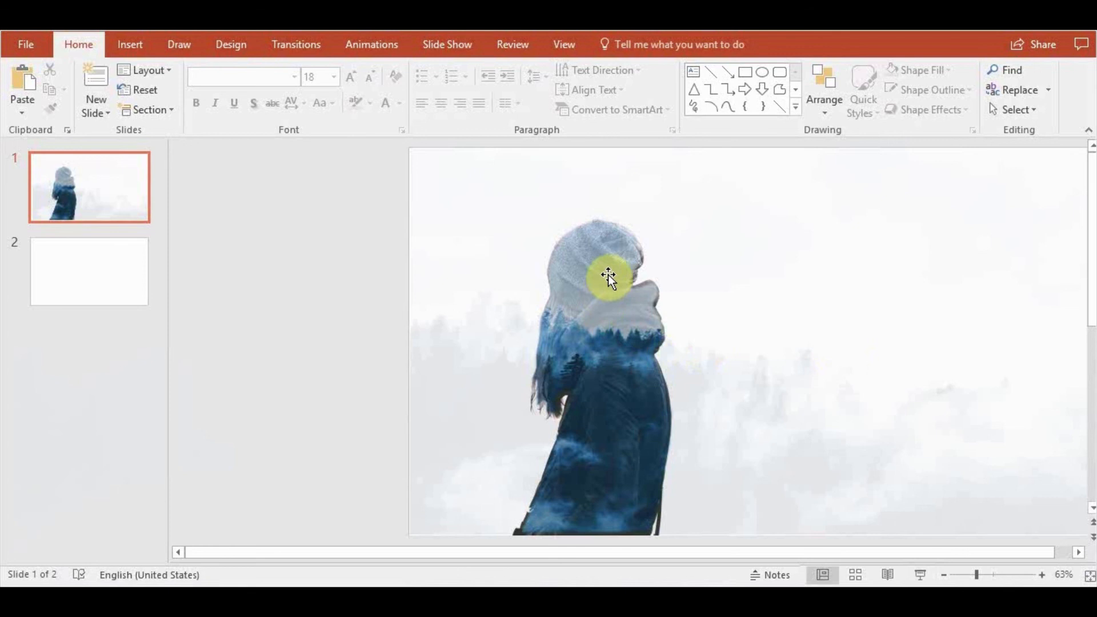
click(606, 276)
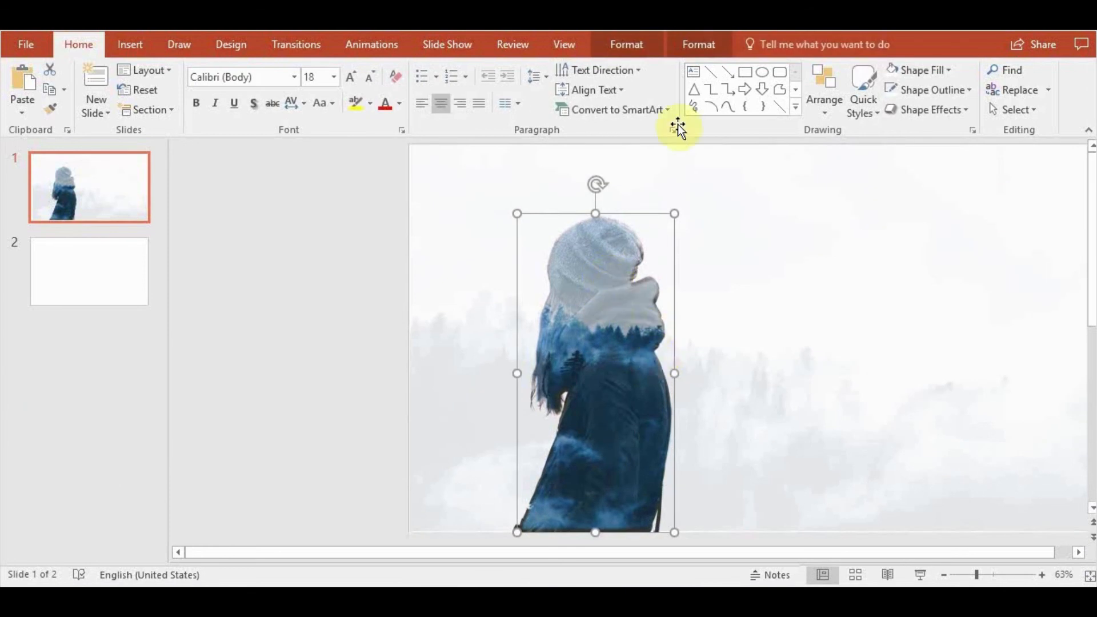
click(698, 45)
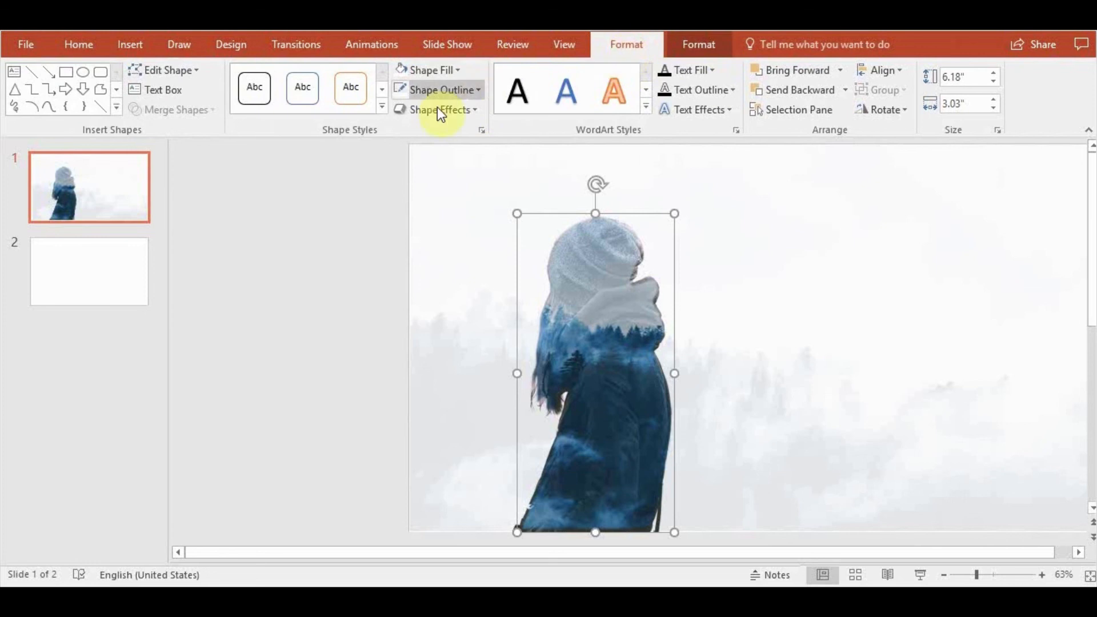
click(438, 110)
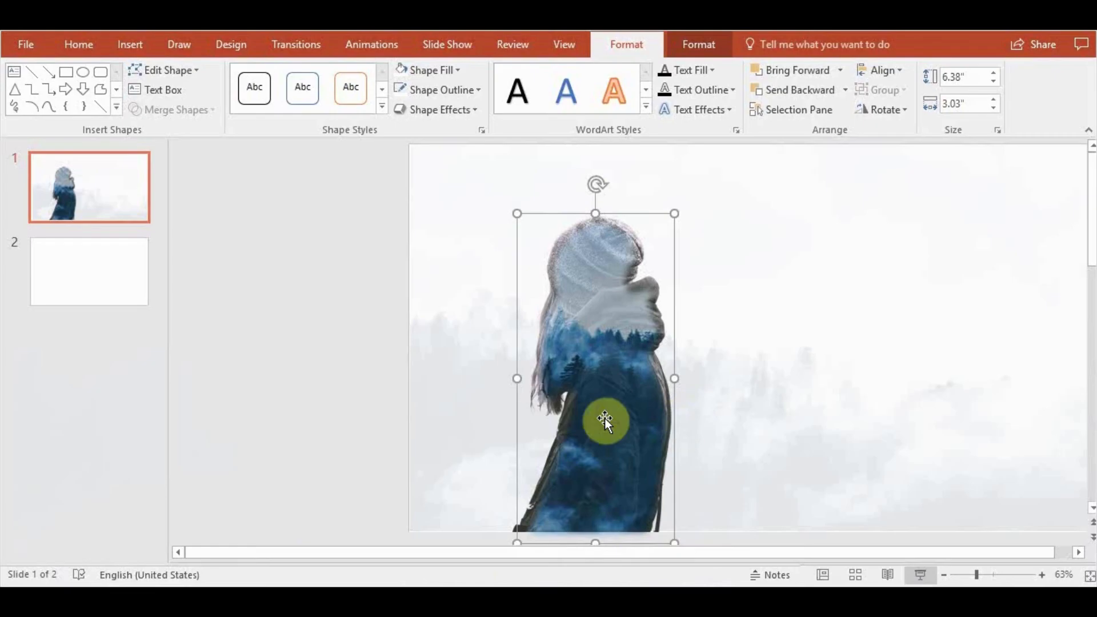
mouse_move(923, 563)
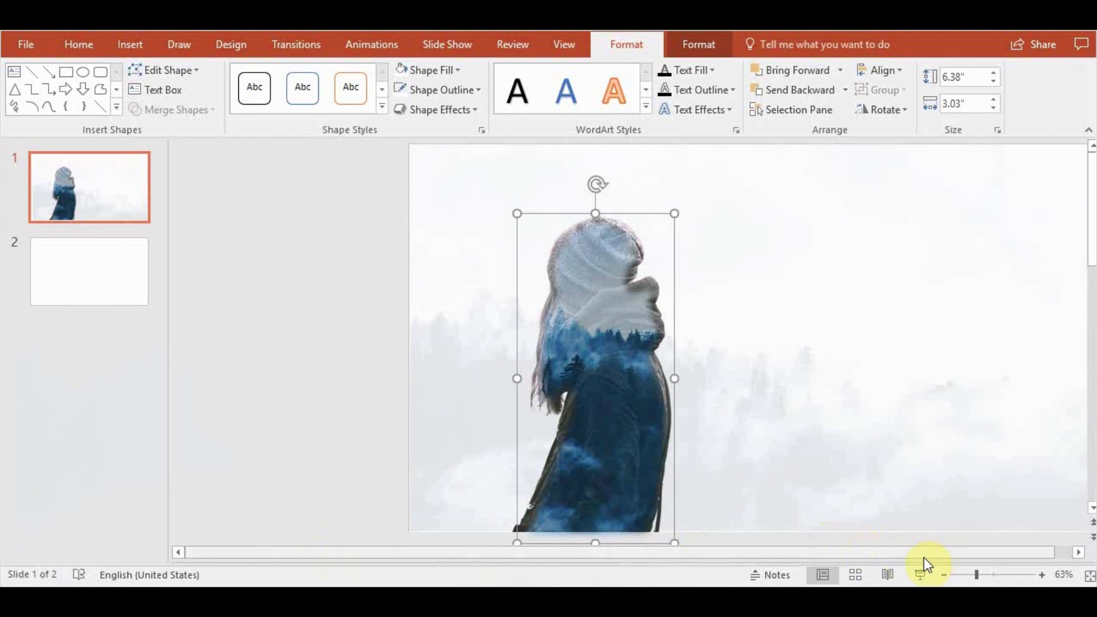
mouse_move(920, 560)
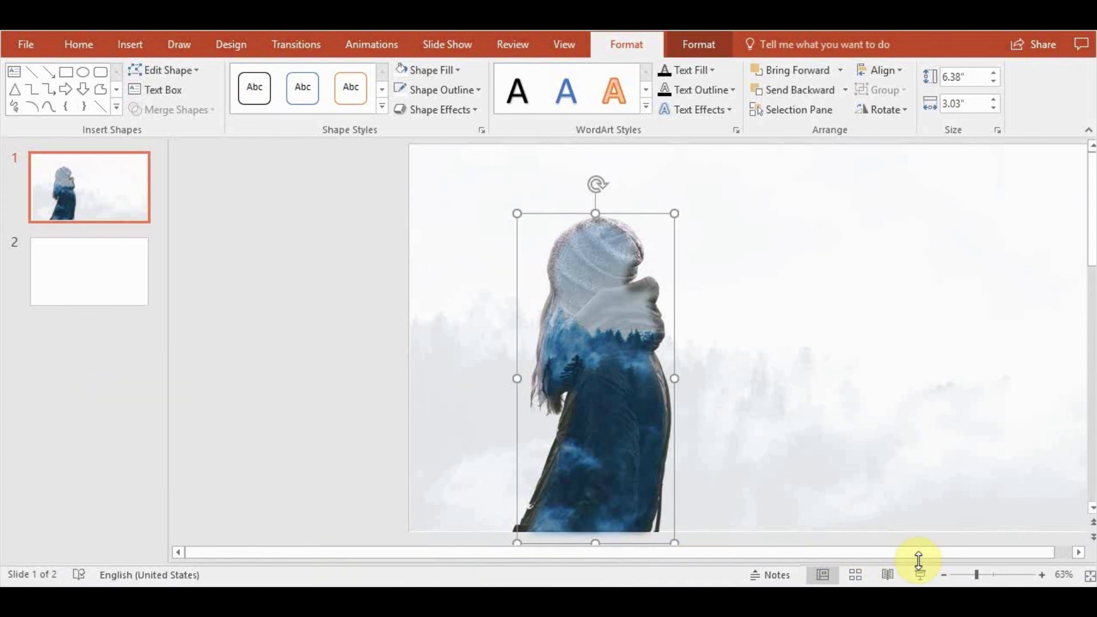
Style the 'AWESOME Presentations / Double exposure effect' title in Lato with larger font size.
click(129, 45)
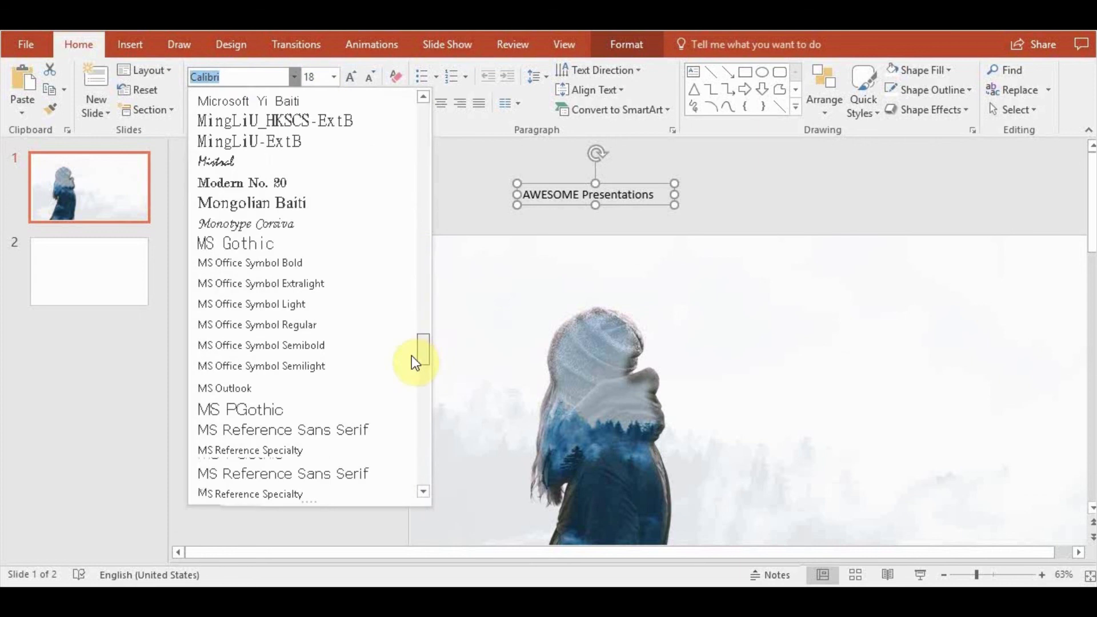
click(240, 77)
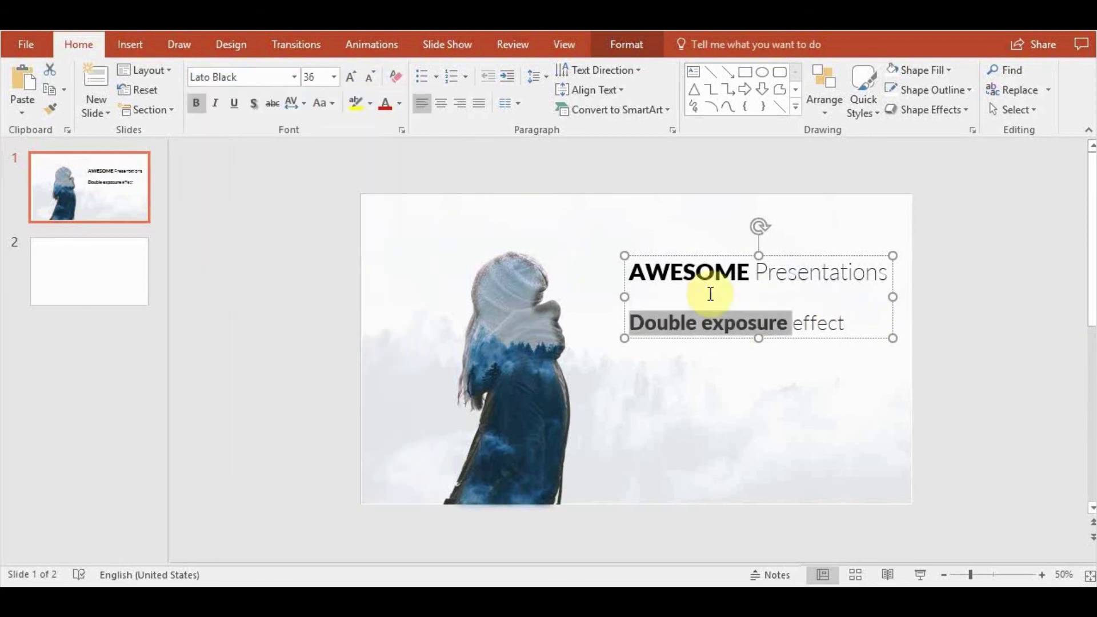
click(350, 76)
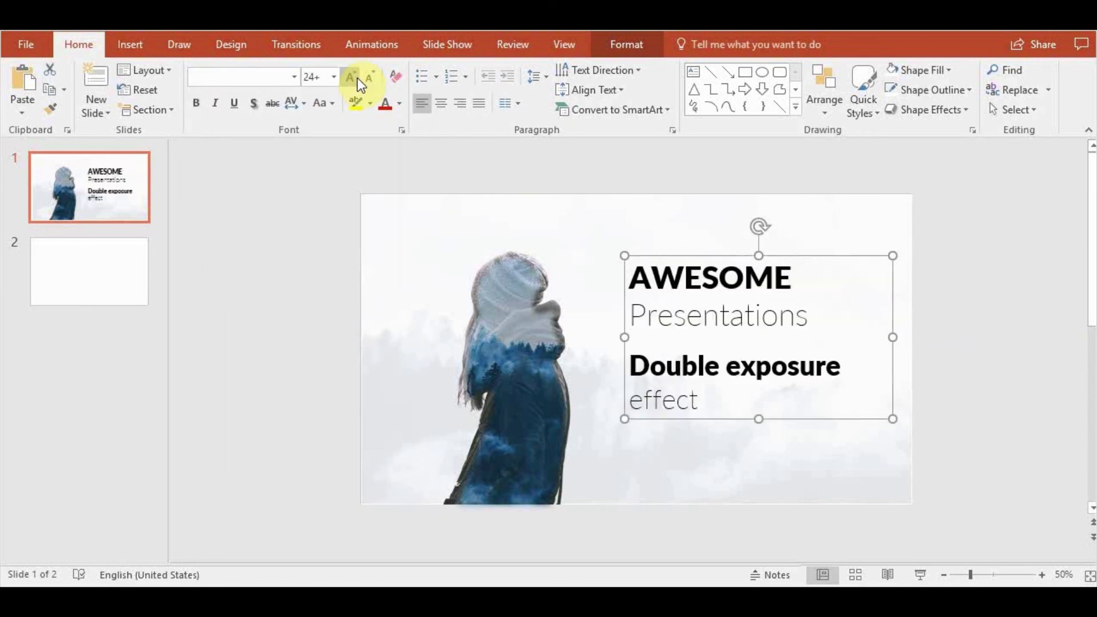